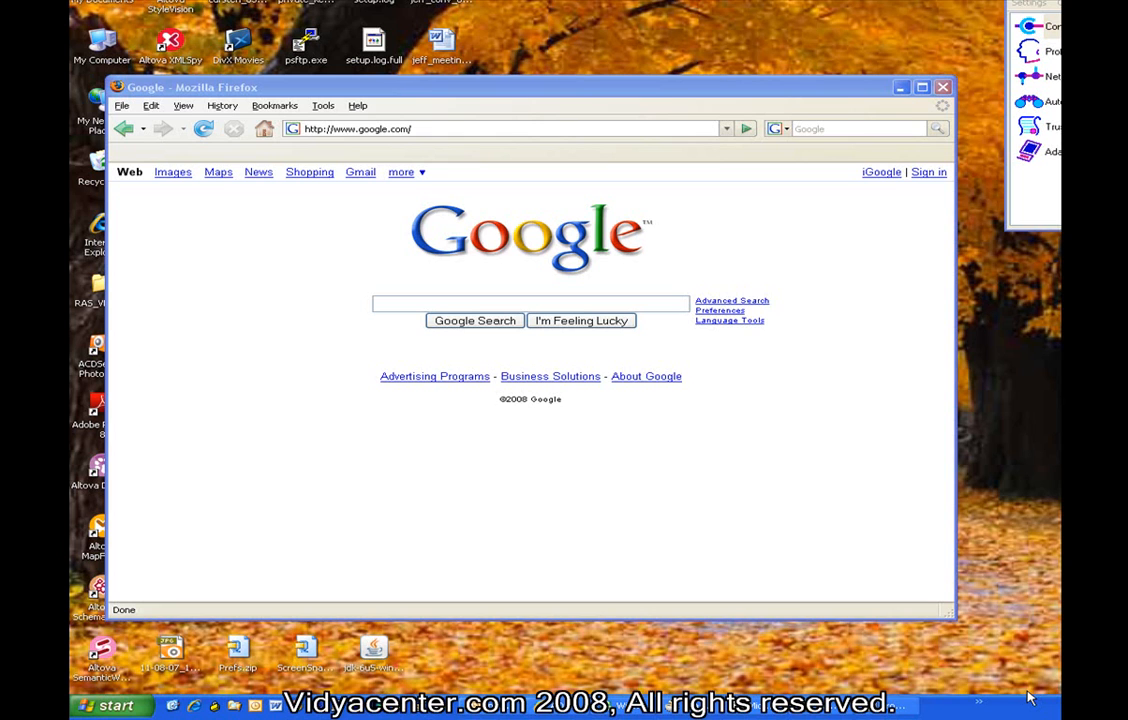
mouse_move(1004, 700)
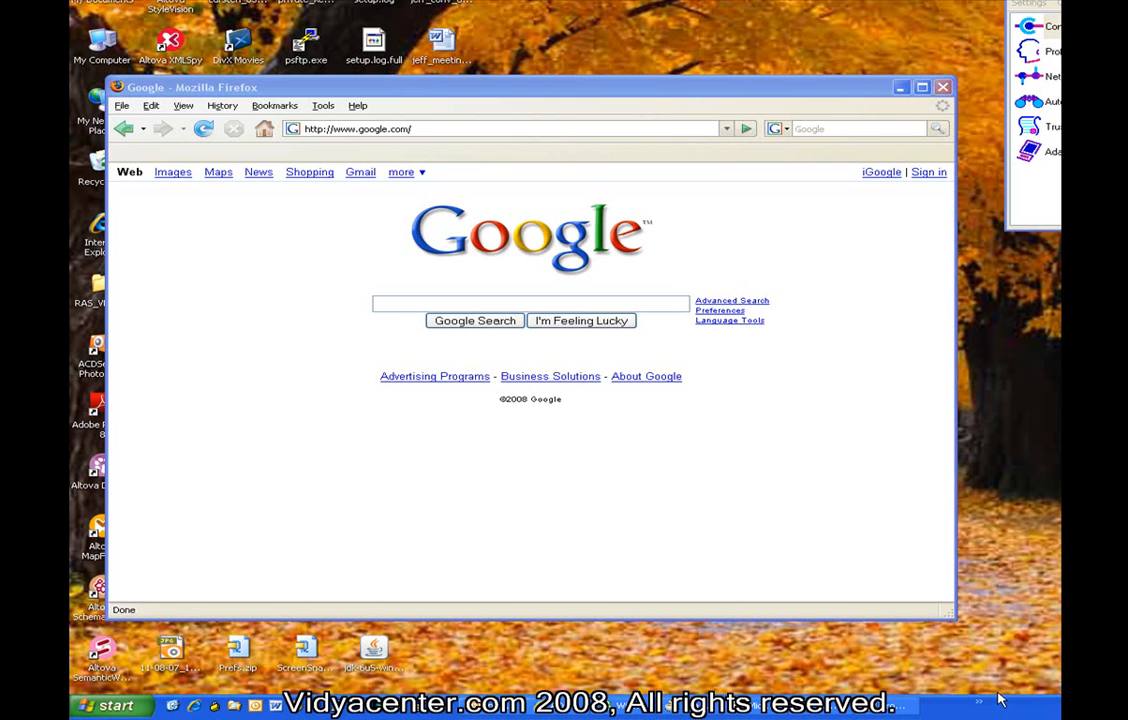
mouse_move(990, 698)
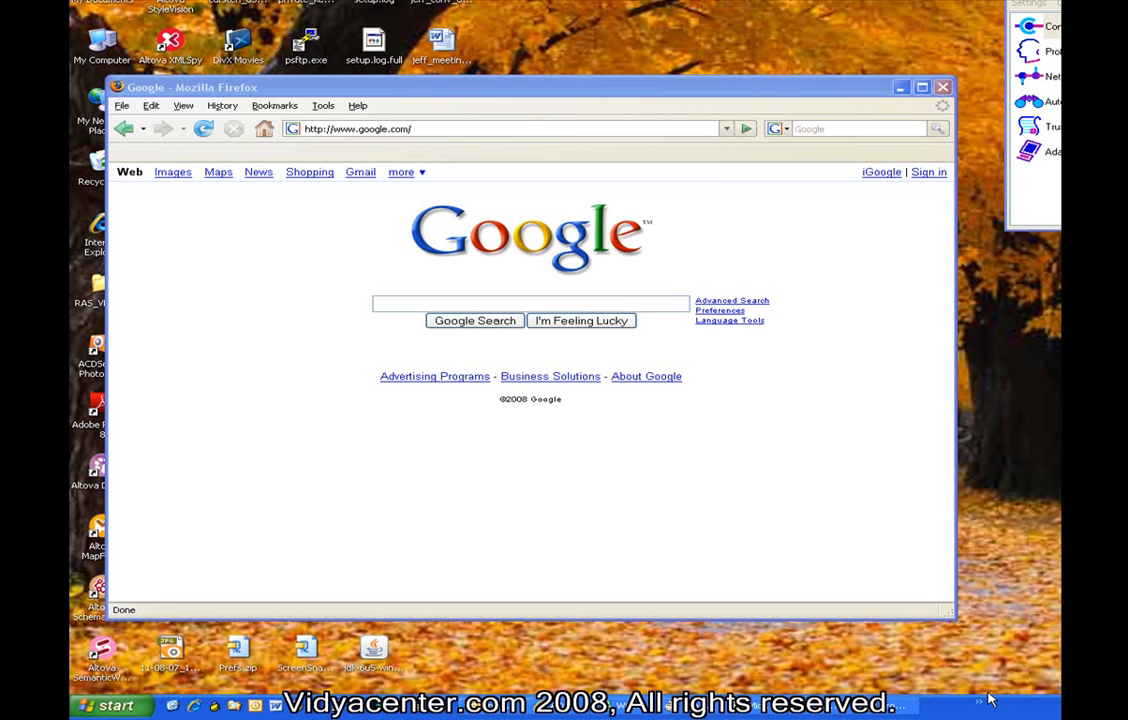
mouse_move(908, 470)
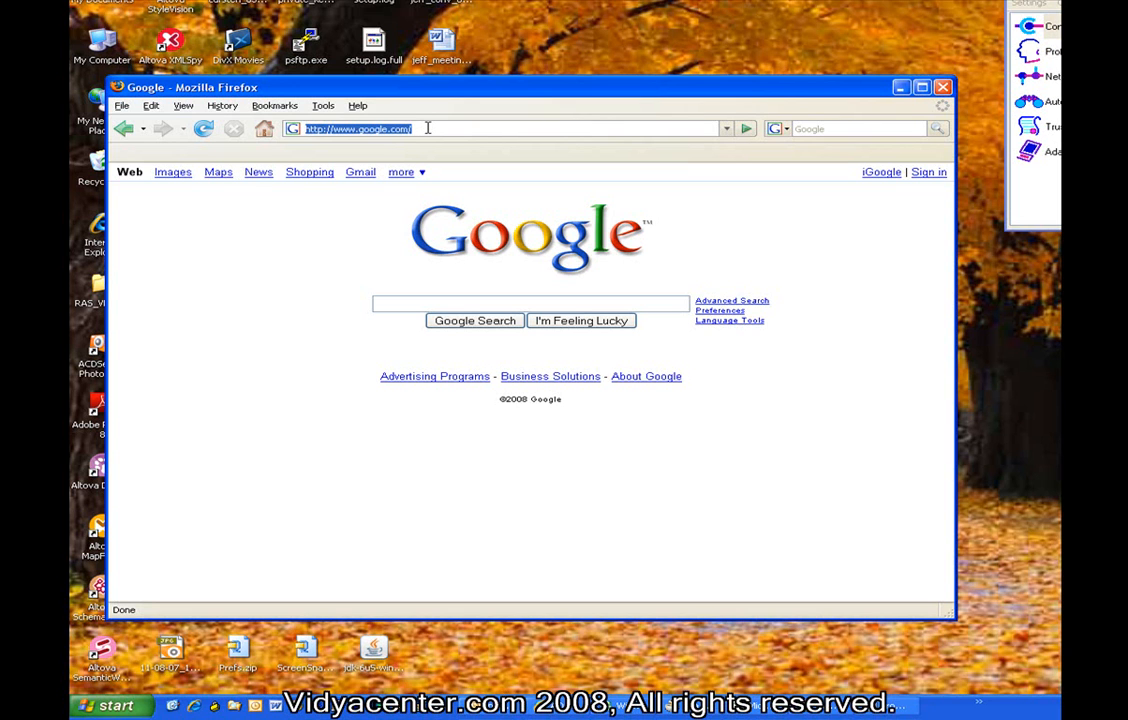
Go to java.sun.com and choose Java SE under Downloads to reach the Java SE Downloads page.
text(i)
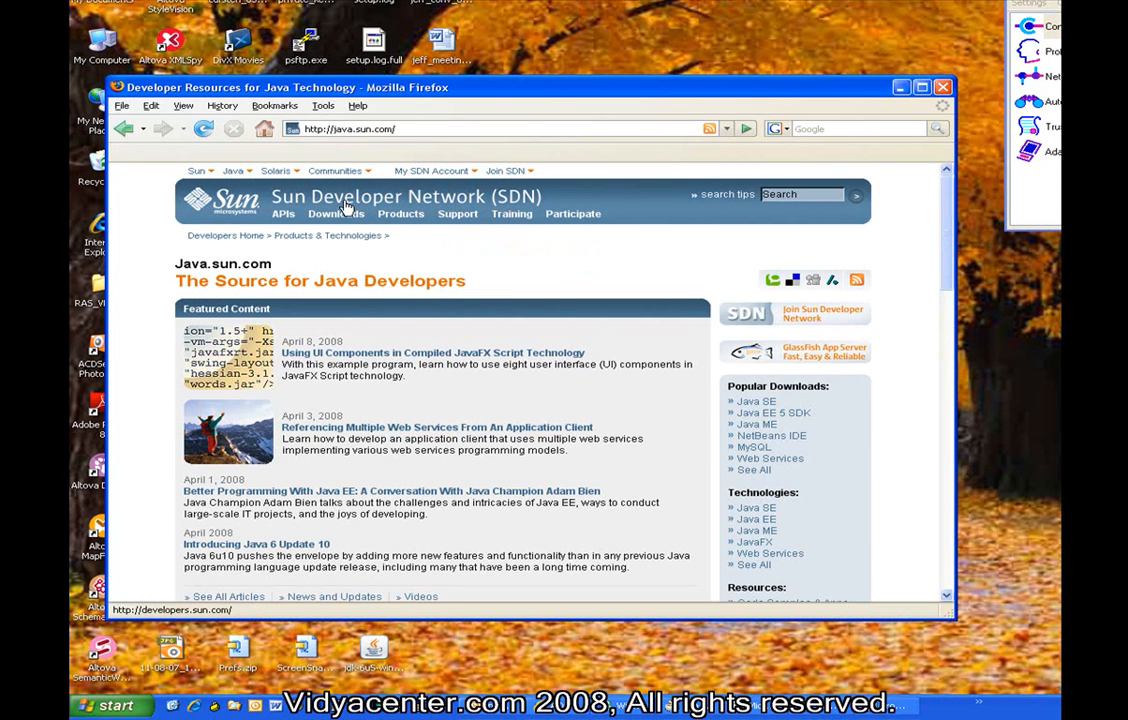
click(336, 212)
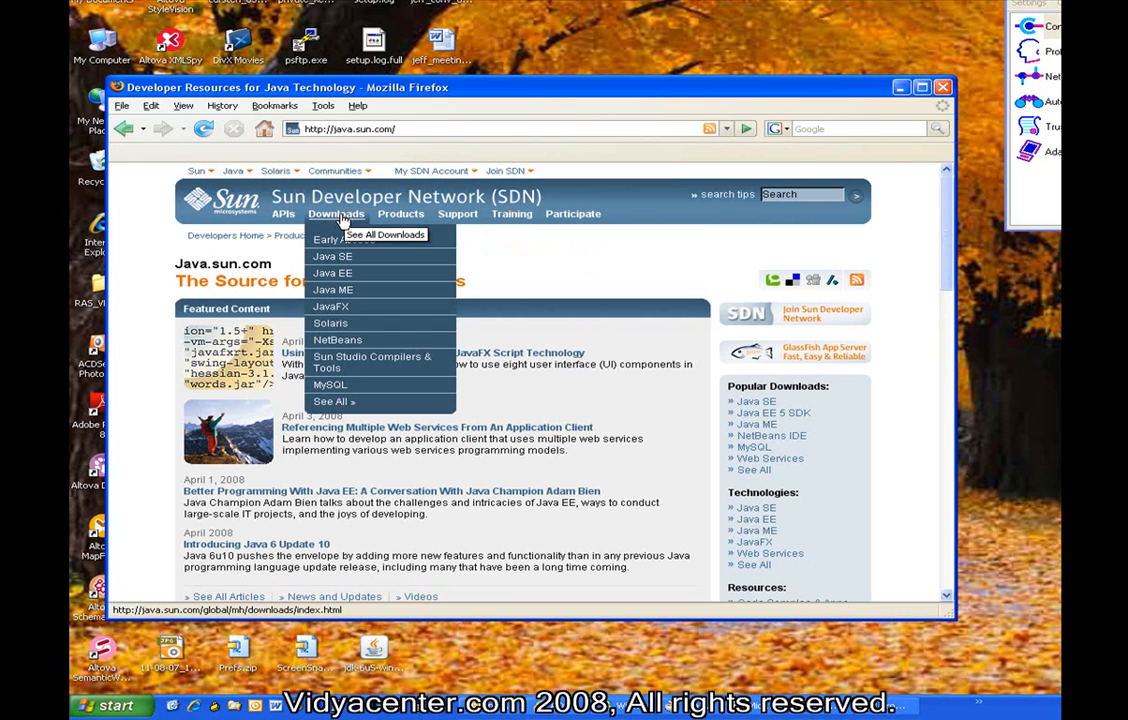
mouse_move(332, 256)
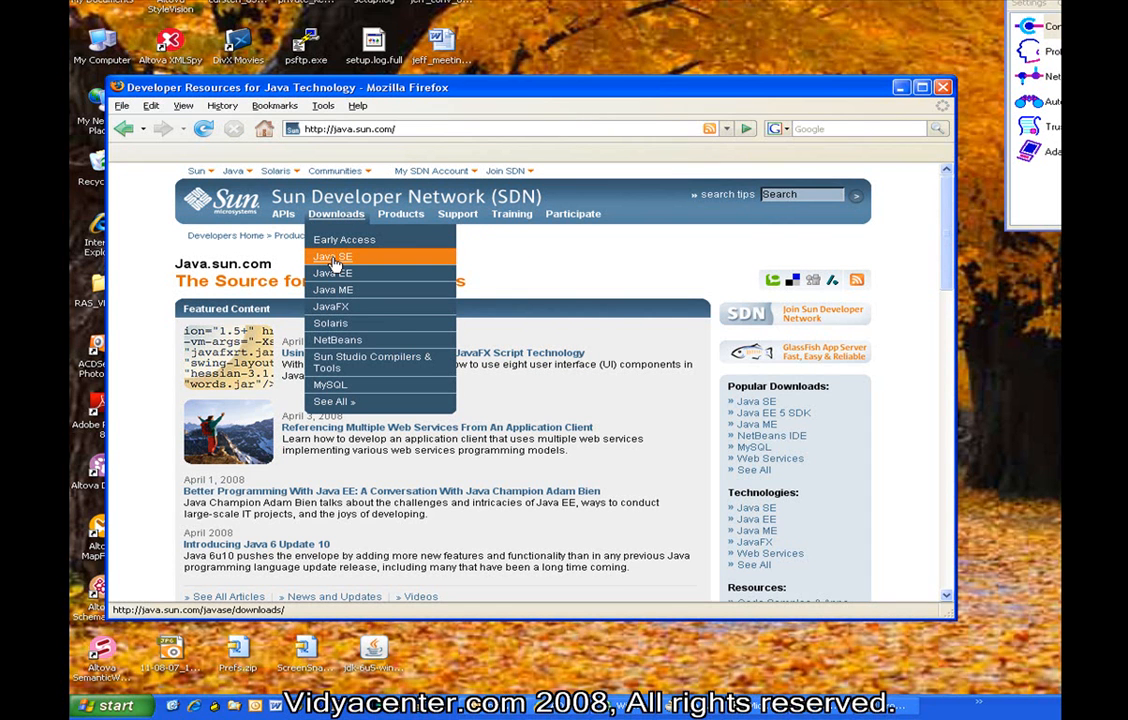
click(332, 256)
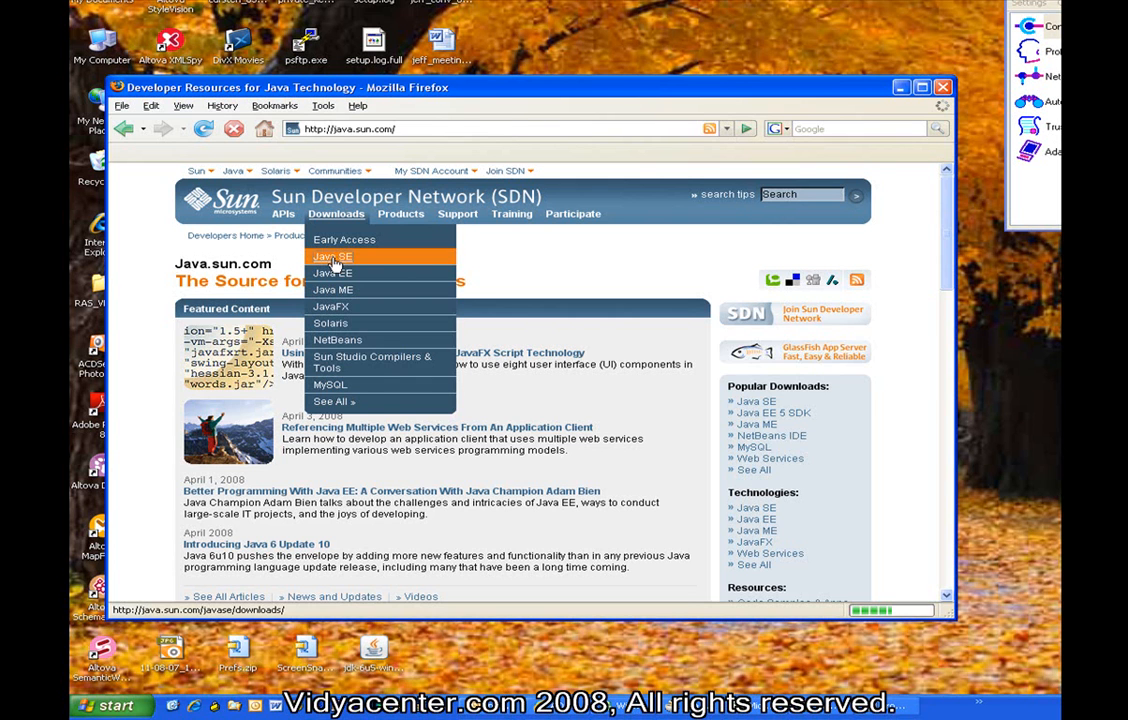
click(332, 256)
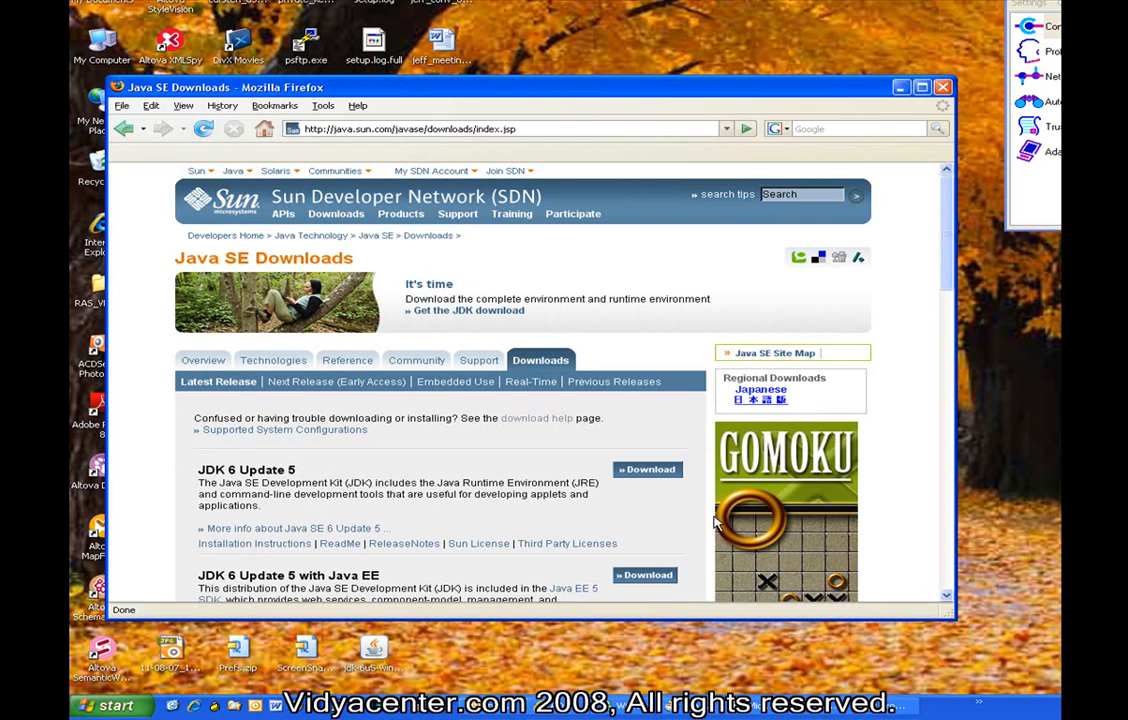
mouse_move(444, 496)
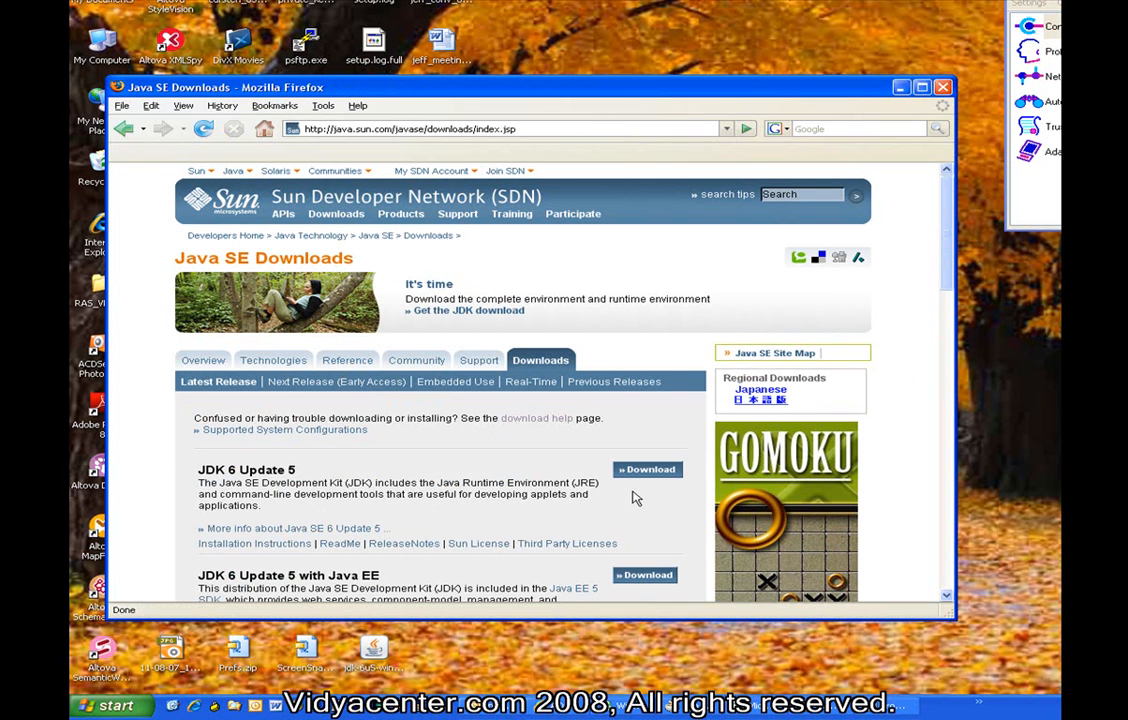
mouse_move(372, 480)
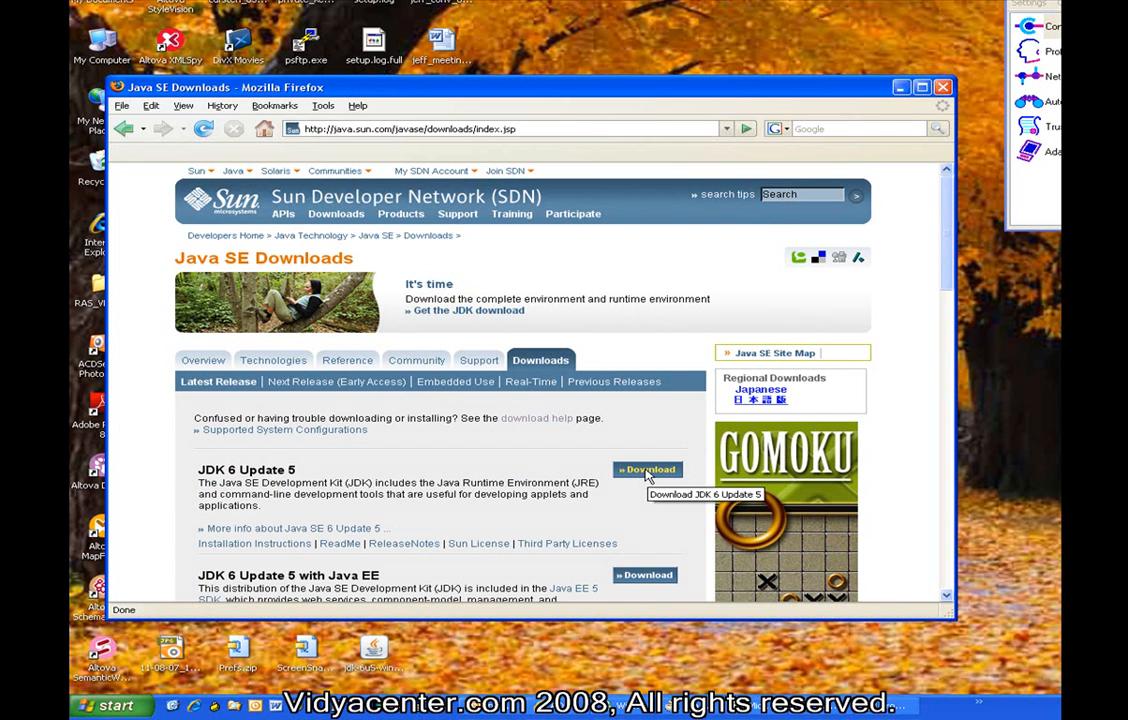
Use the Download button beside JDK 6 Update 5 to reach its Download Center page.
click(648, 468)
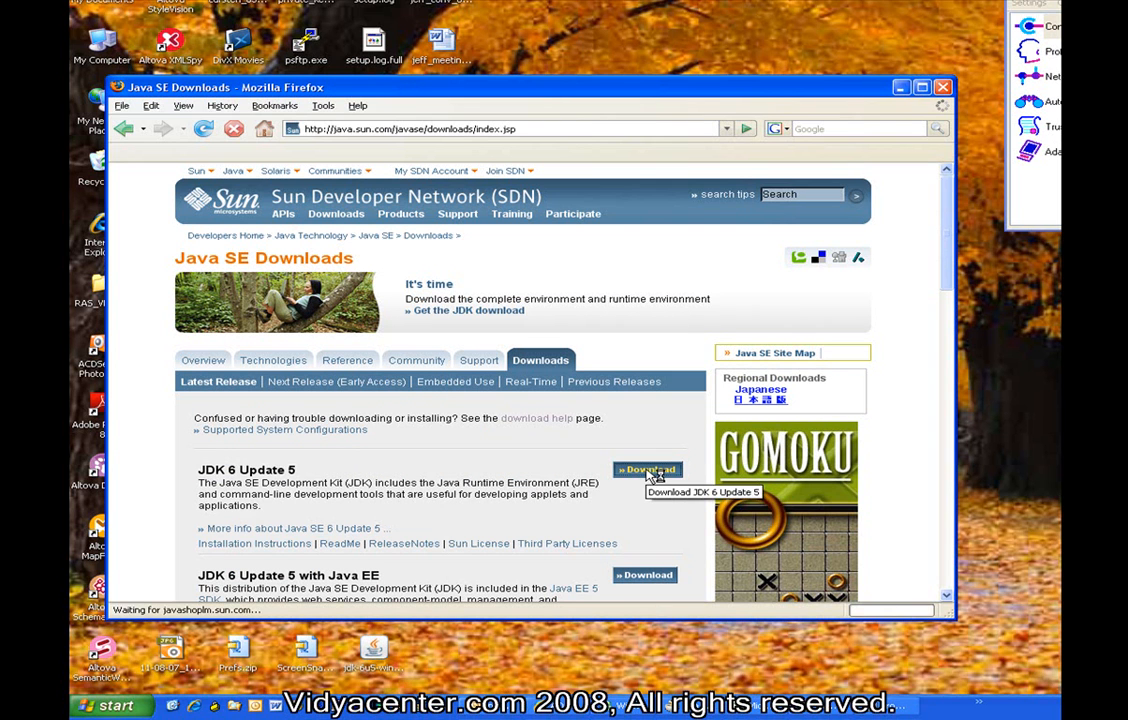
click(648, 470)
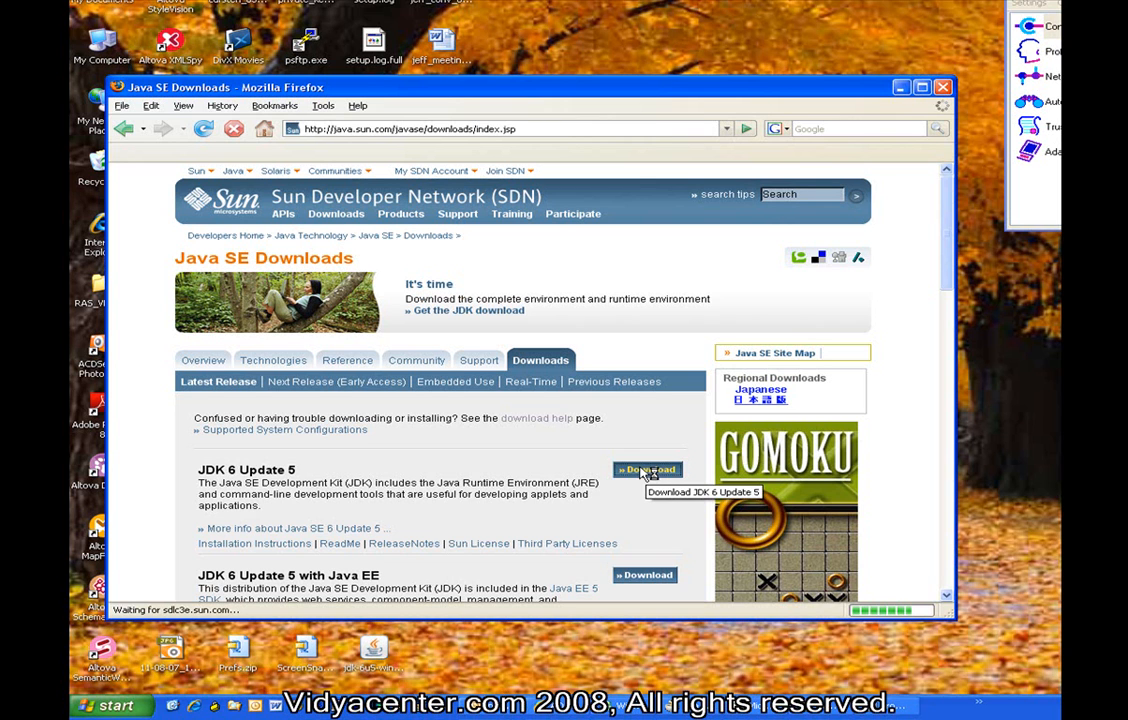
click(648, 470)
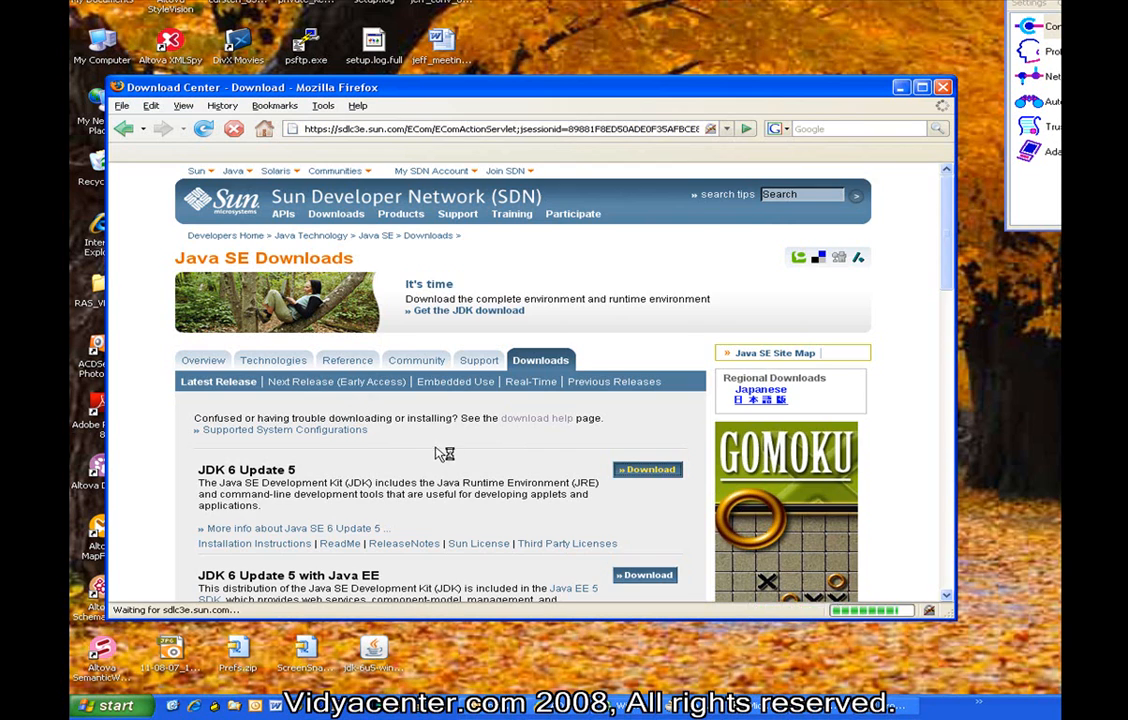
click(648, 468)
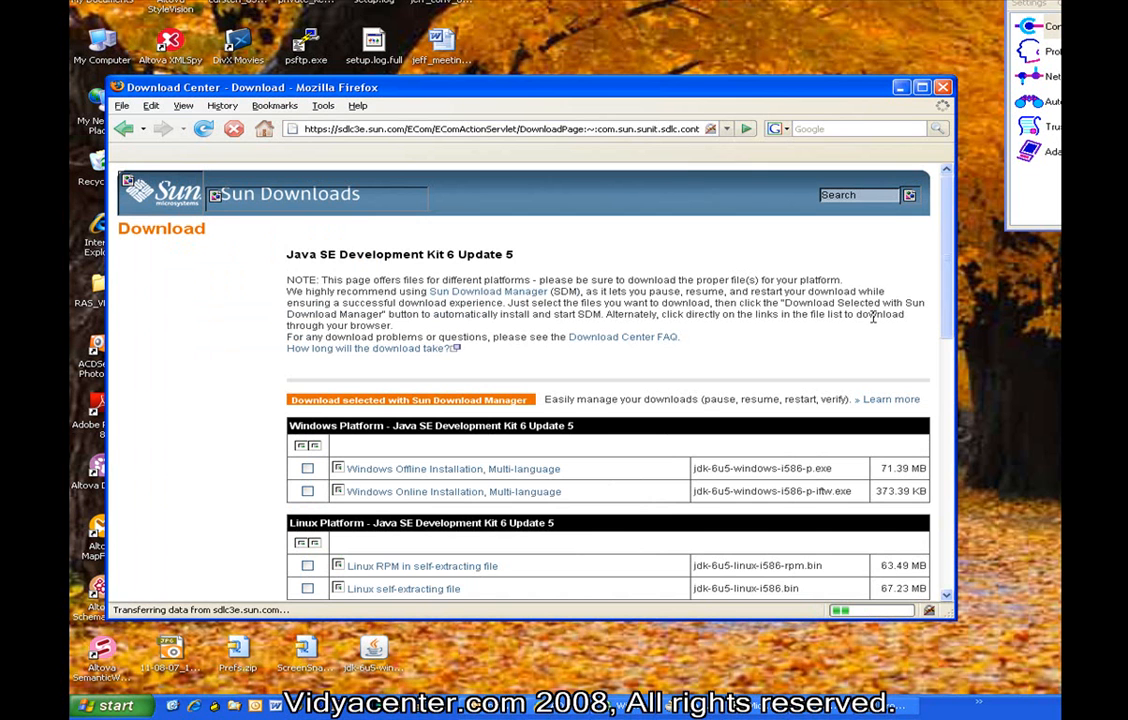
Scroll through the Linux and Solaris installer list and back up to the Windows files.
scroll(down, 3)
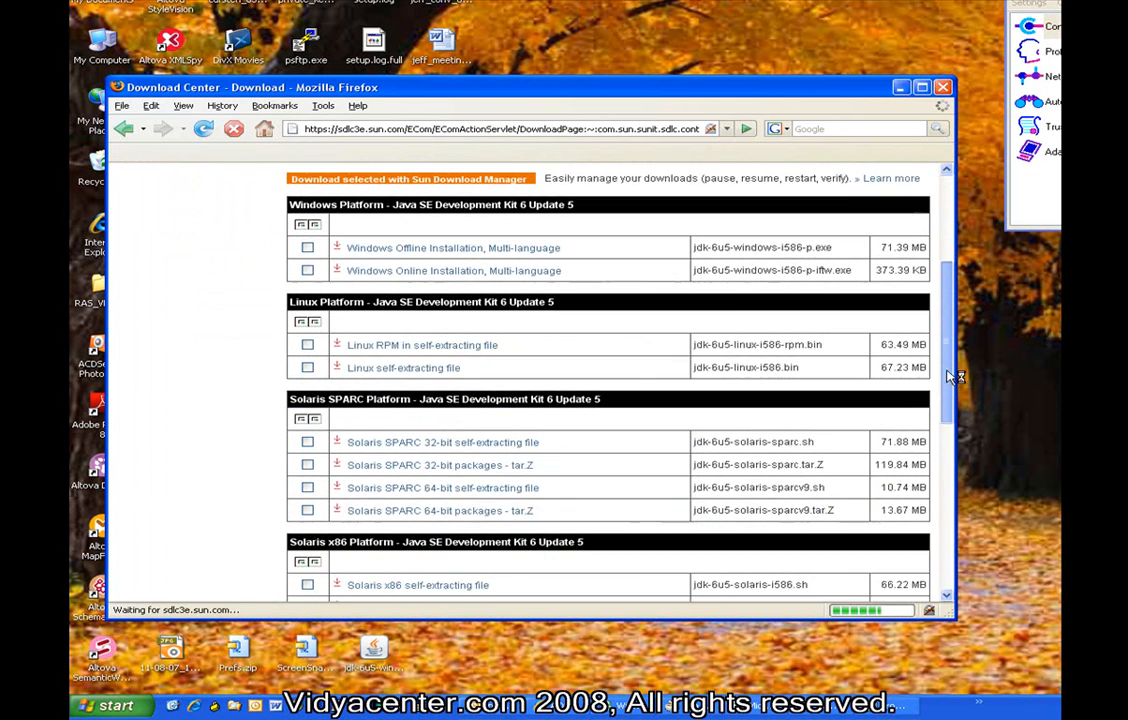
scroll(down, 3)
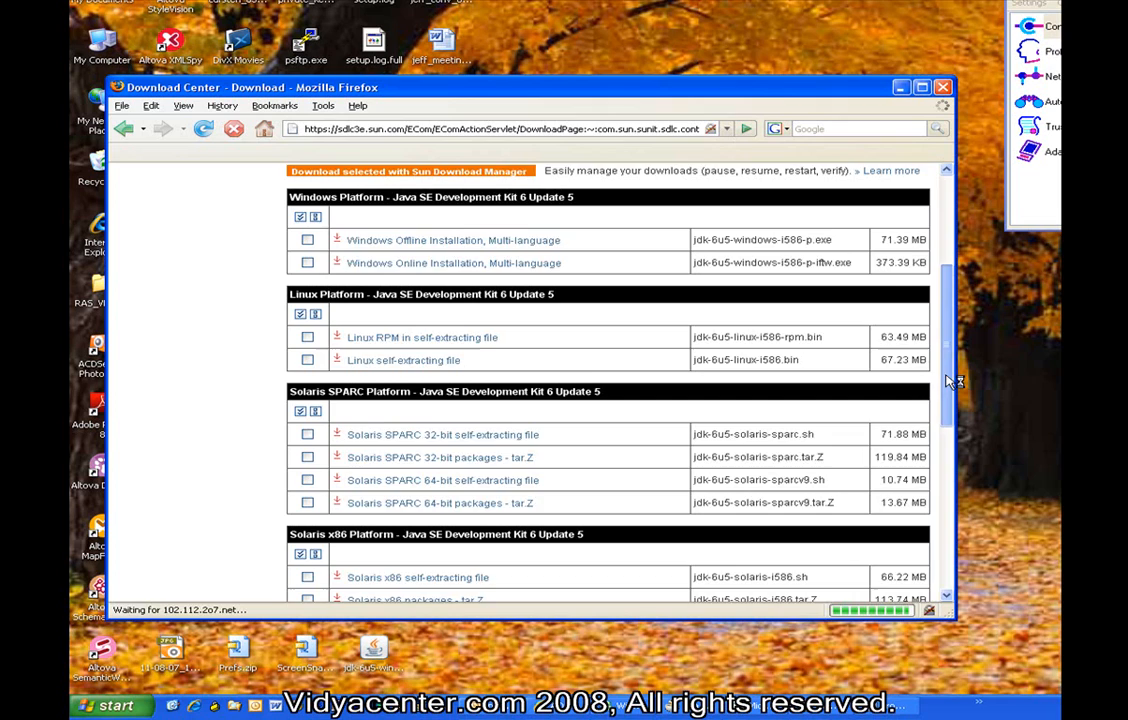
scroll(down, 3)
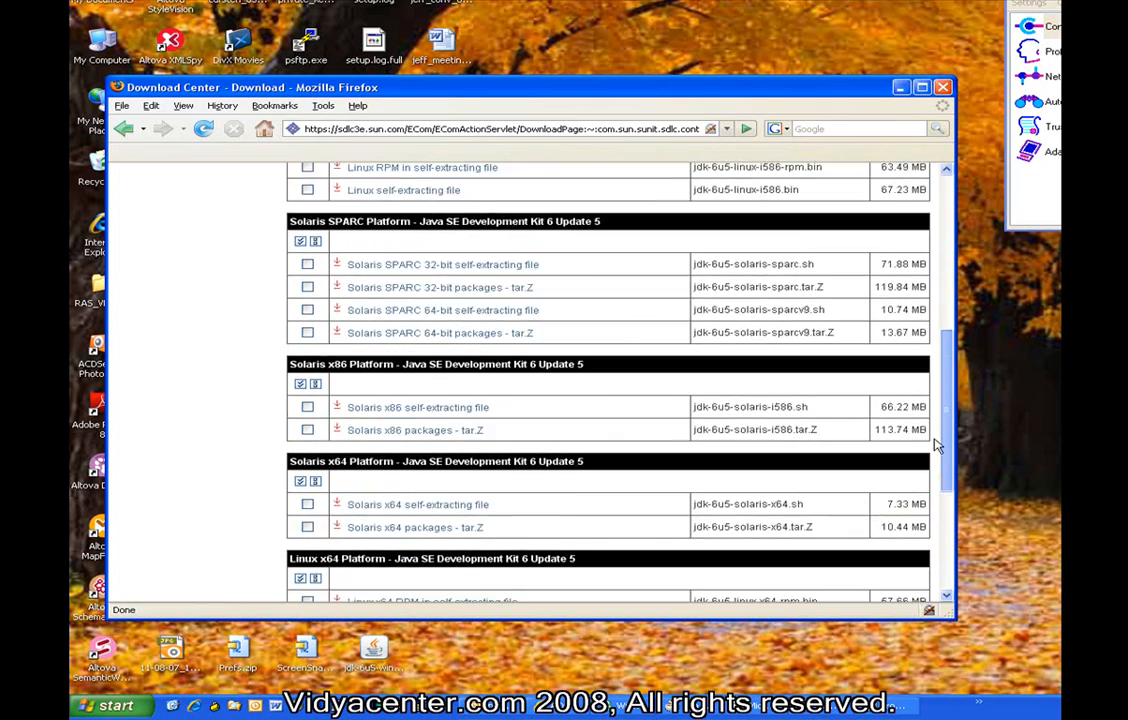
scroll(up, 3)
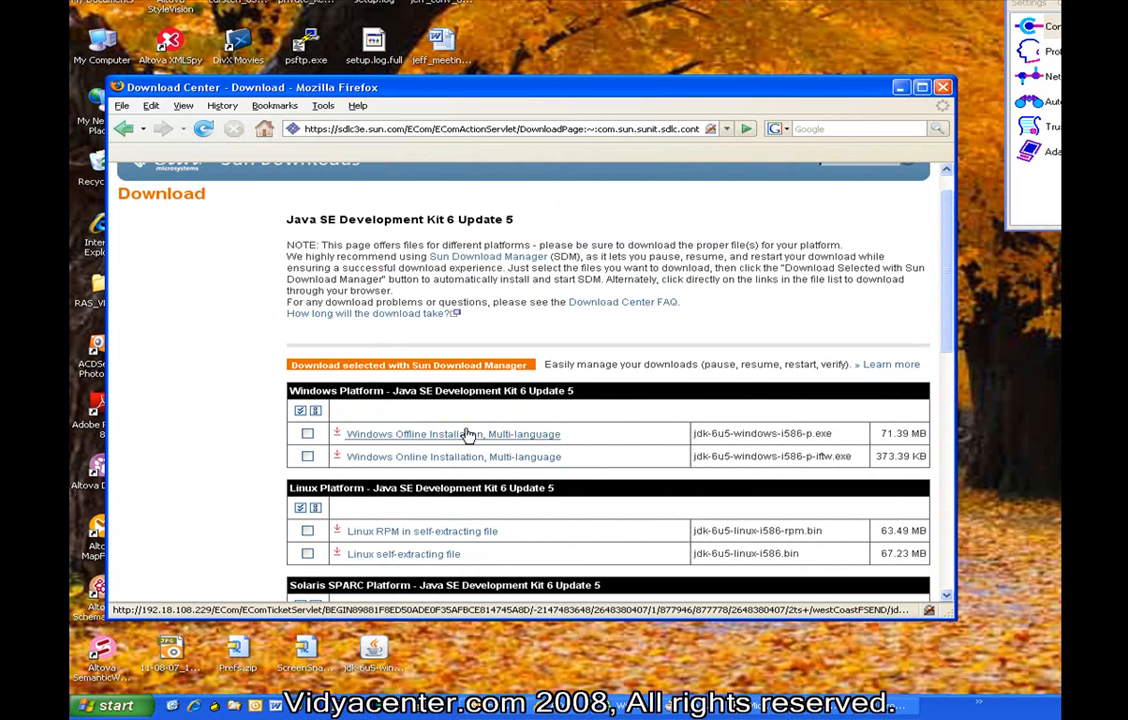
mouse_move(716, 452)
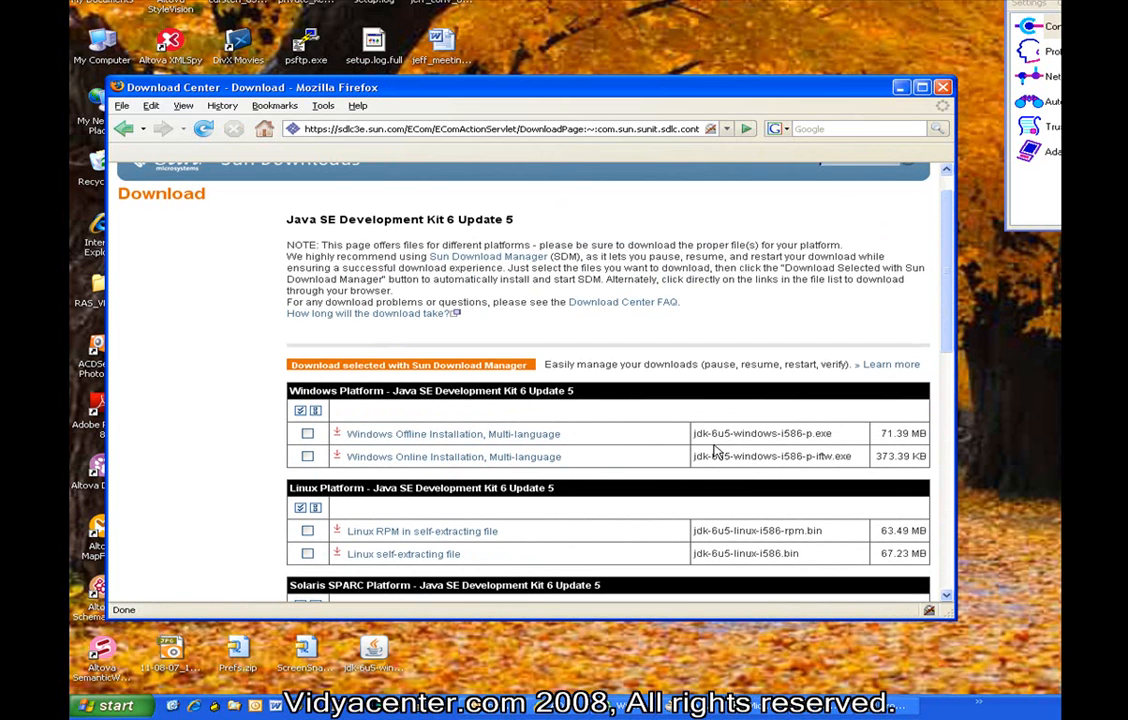
mouse_move(434, 456)
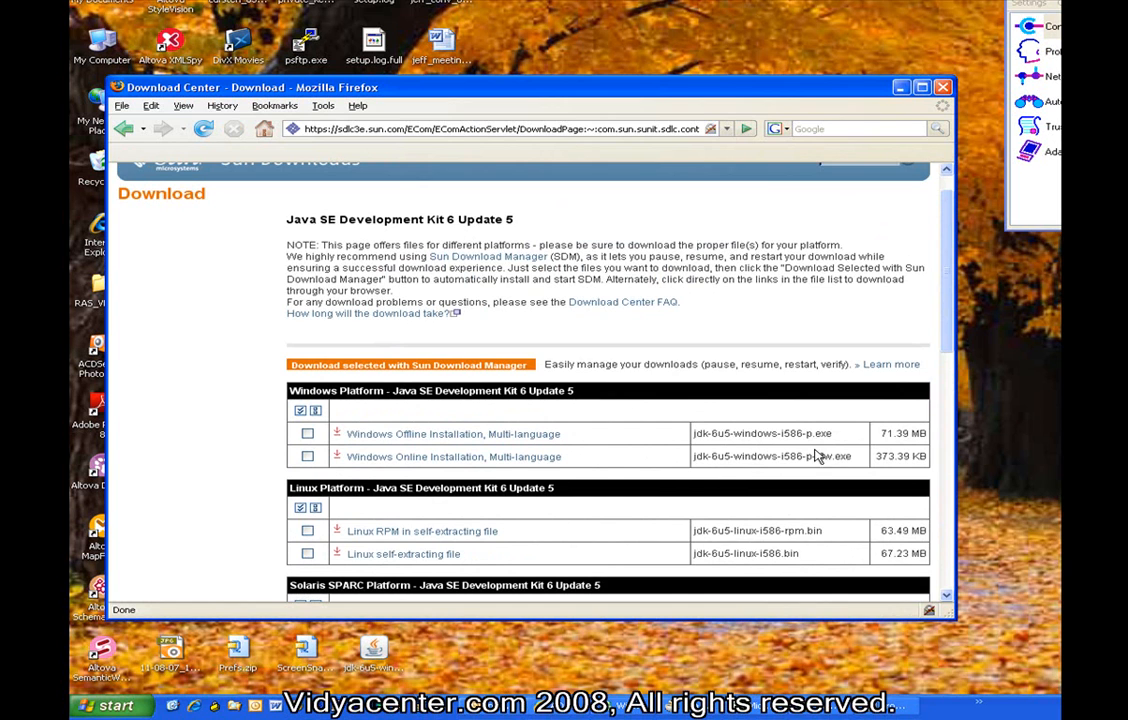
mouse_move(912, 452)
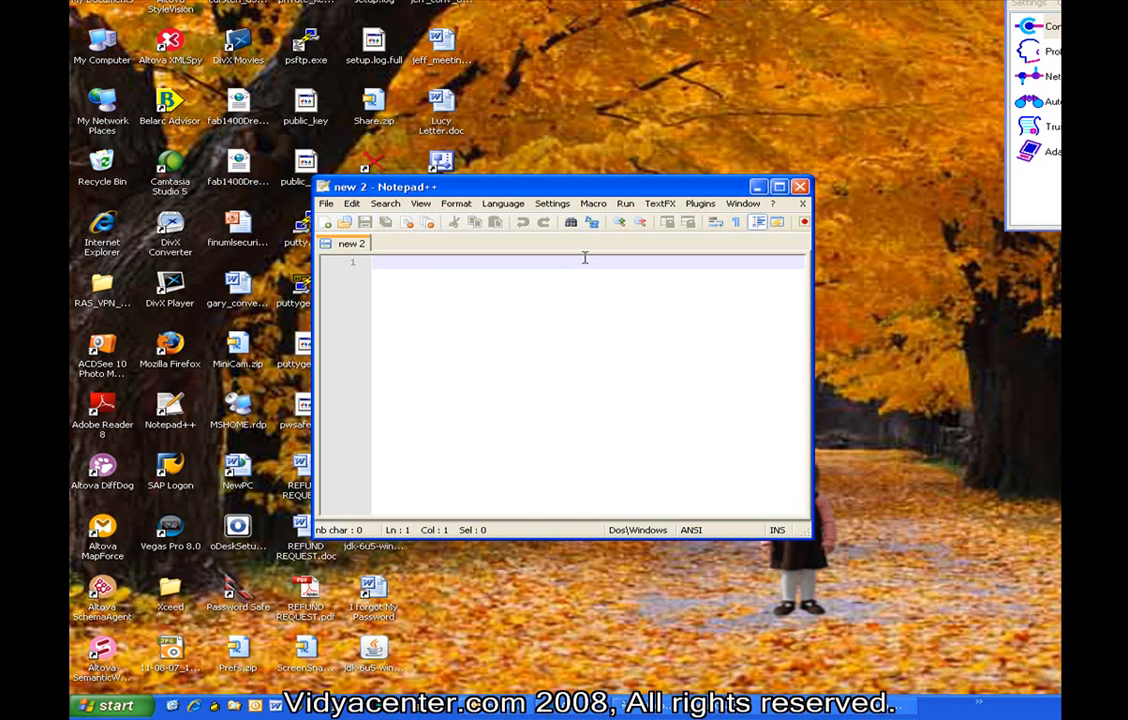
Write 'public class MyFirstClass' with opening and closing braces beneath it.
text(public class)
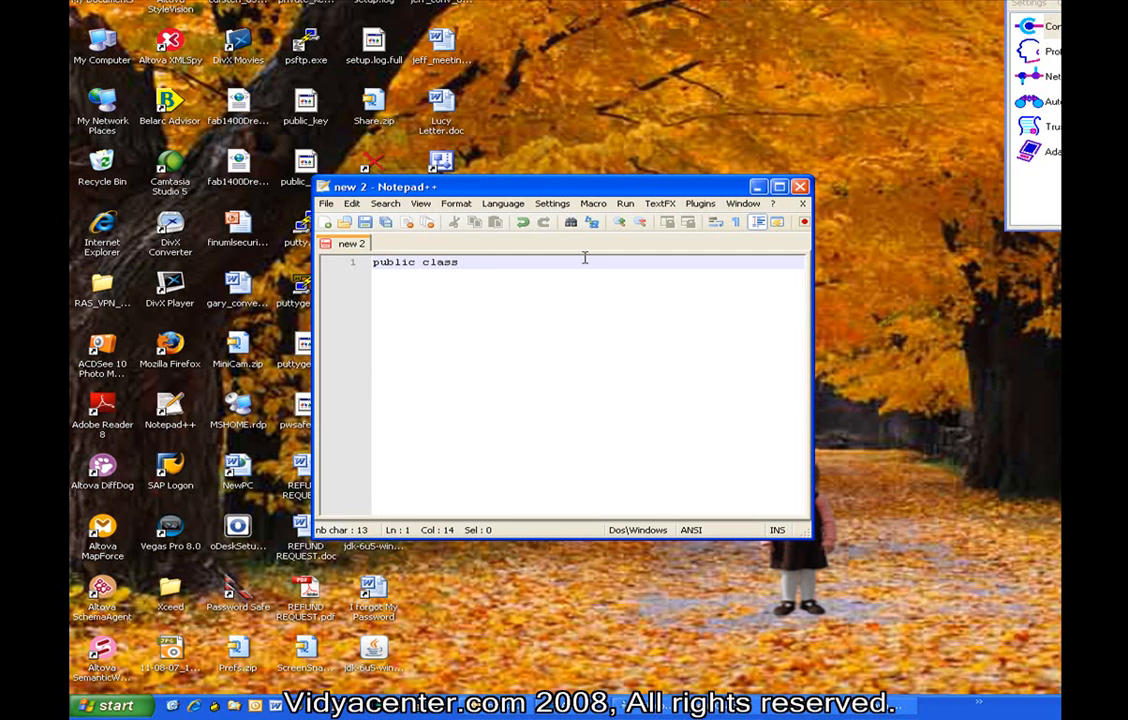
text(My)
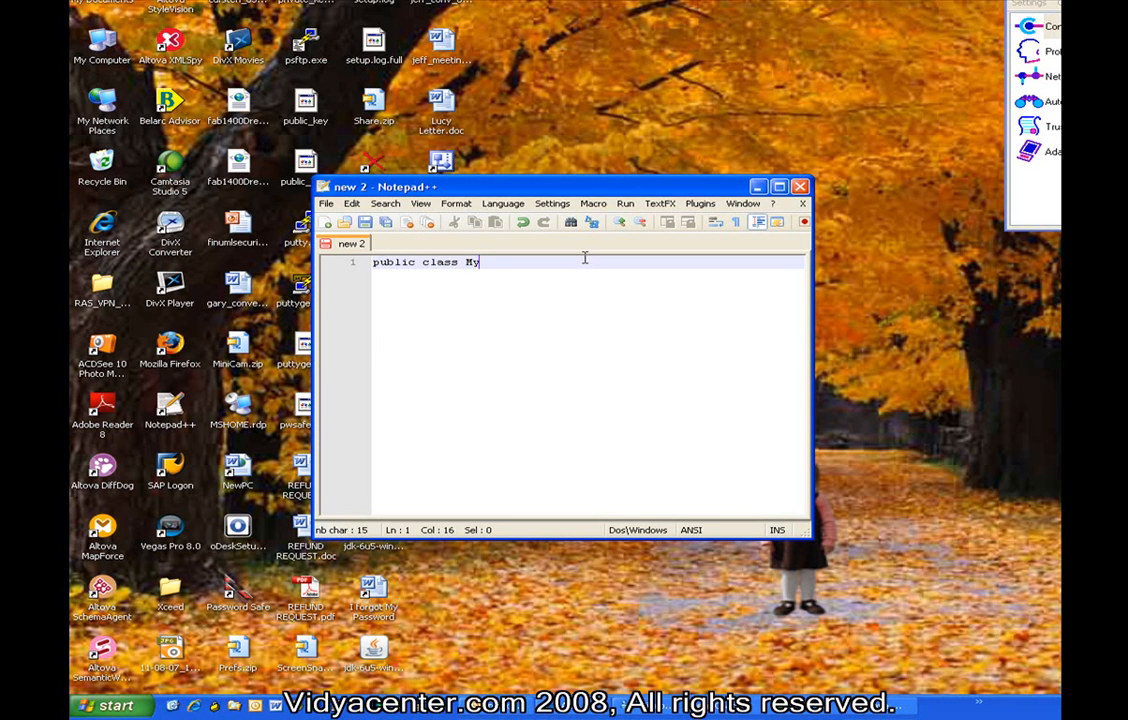
text(FirstClass)
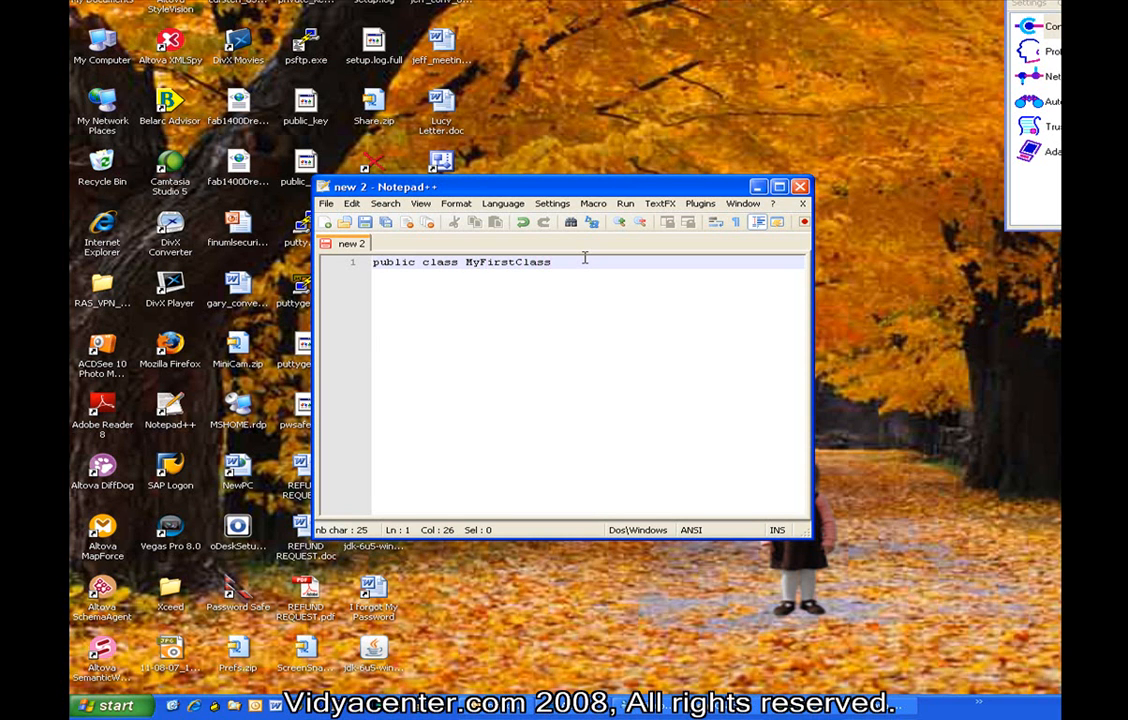
text({)
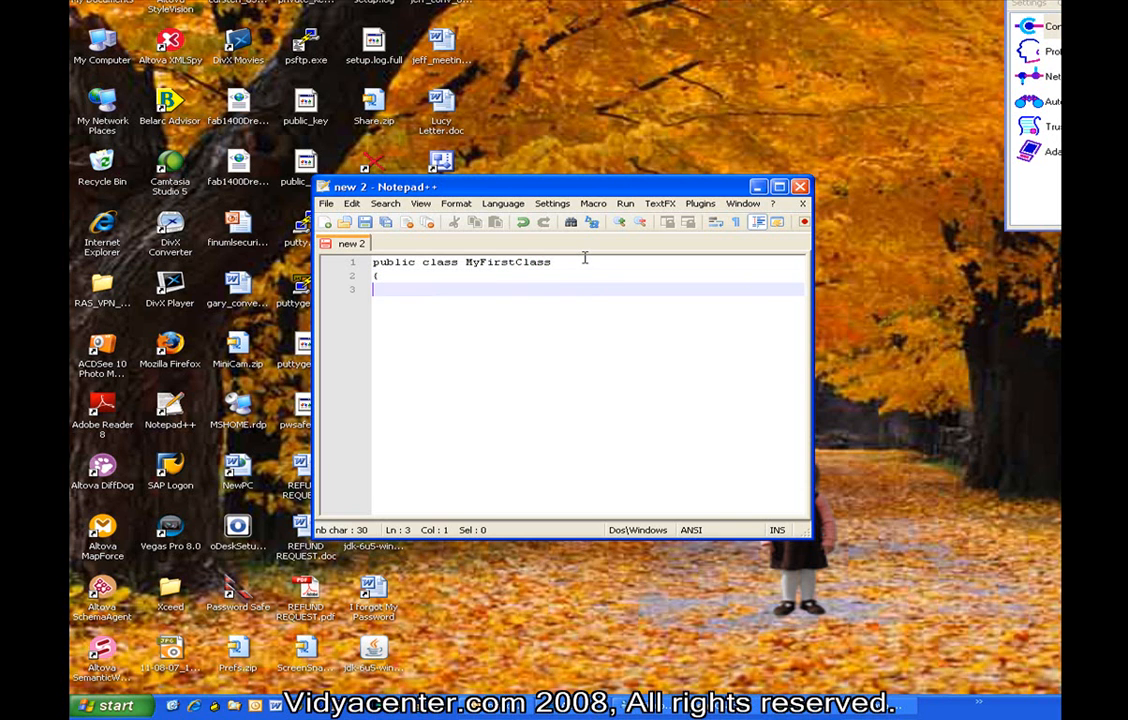
text(})
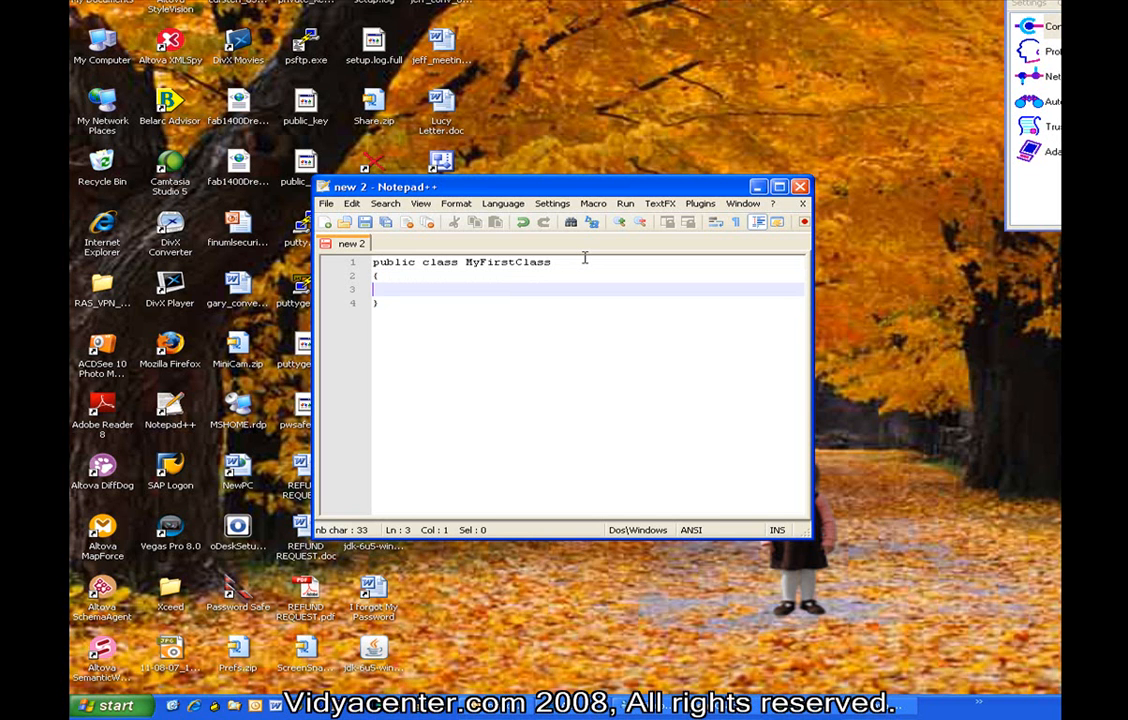
Write an indented 'public static void main( String args[] )' method with its own braces.
key(tab)
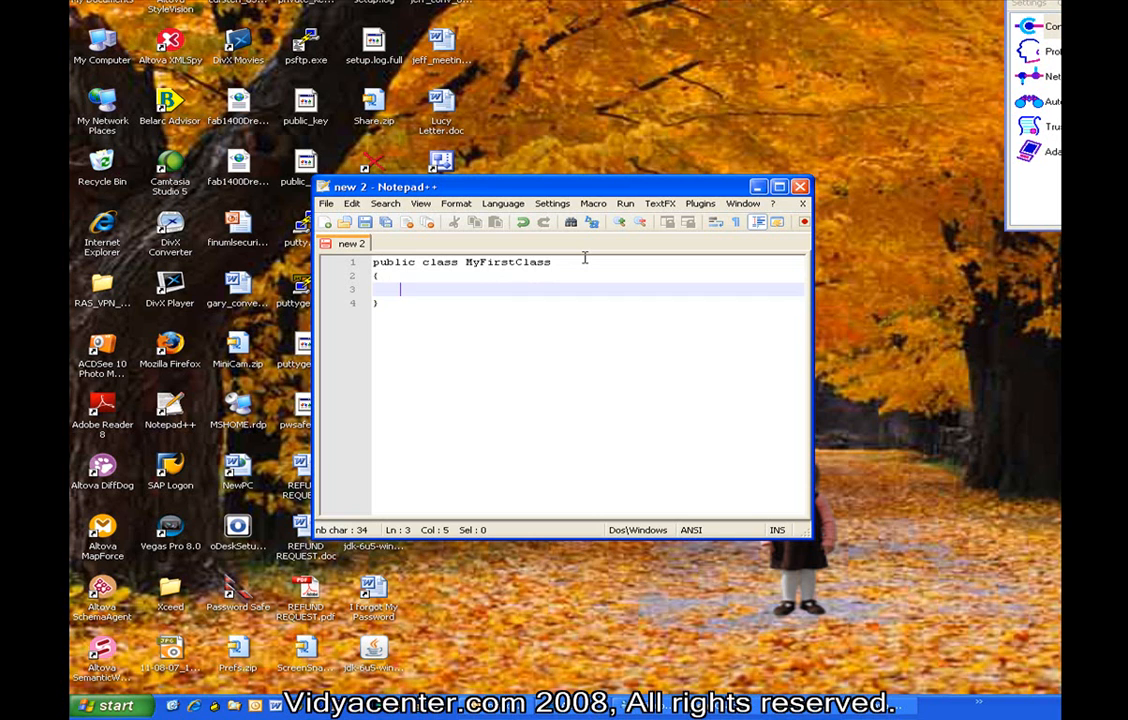
text(p)
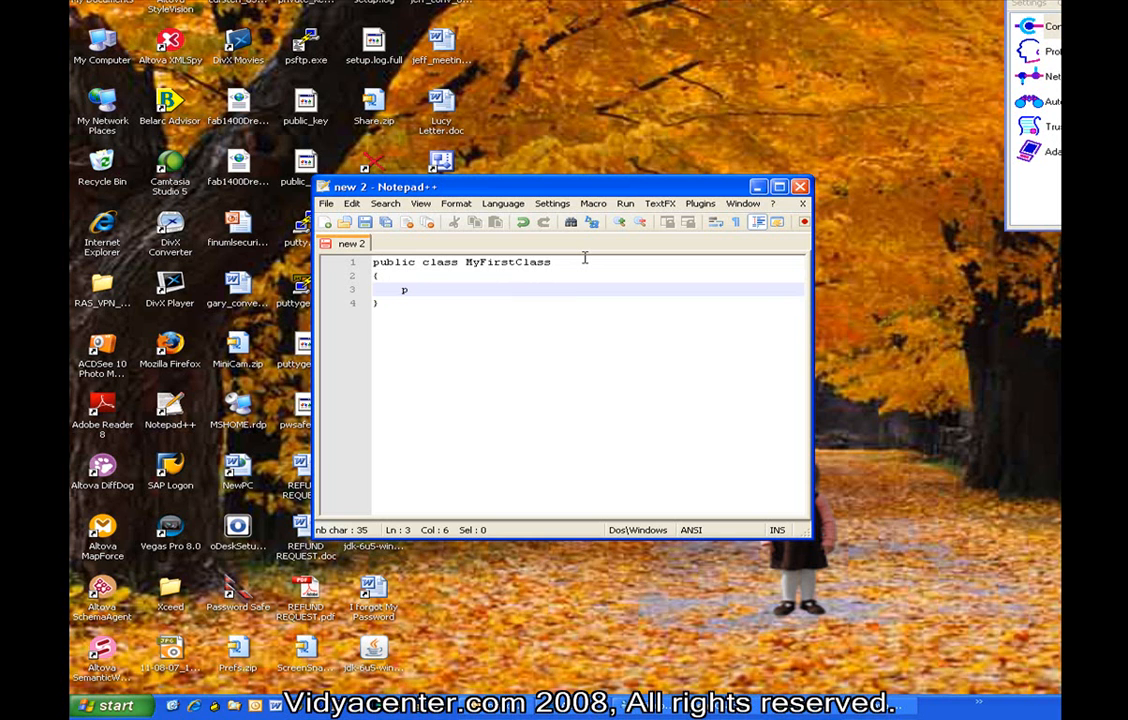
text(ub)
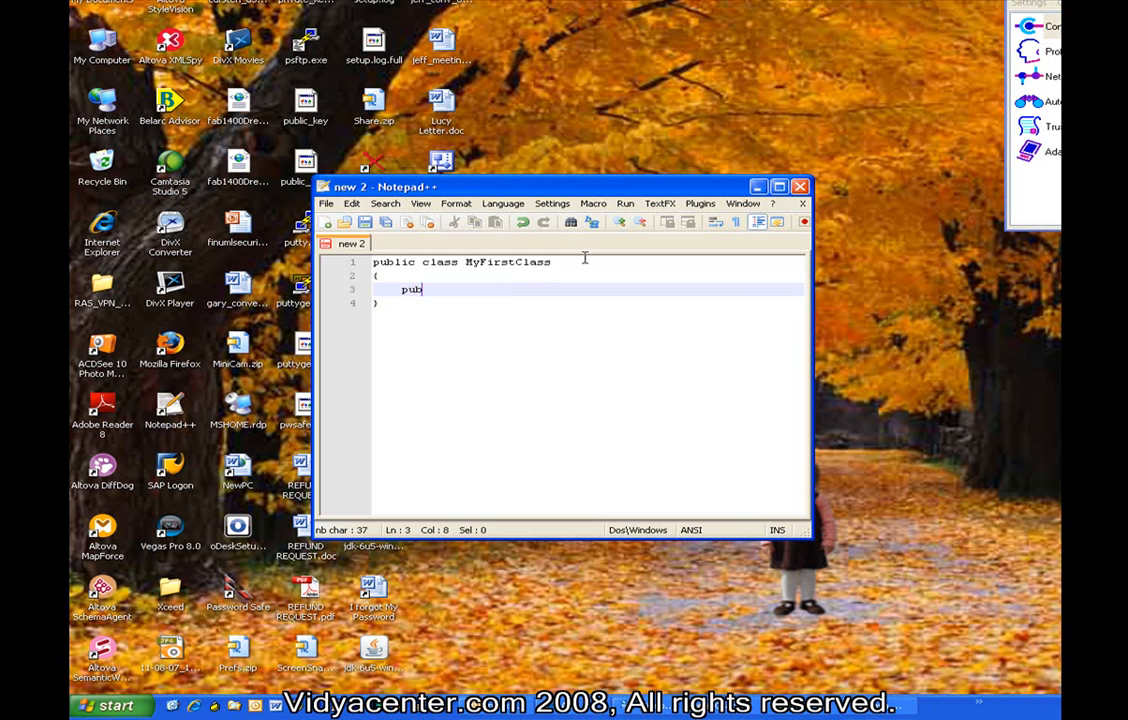
text(lic)
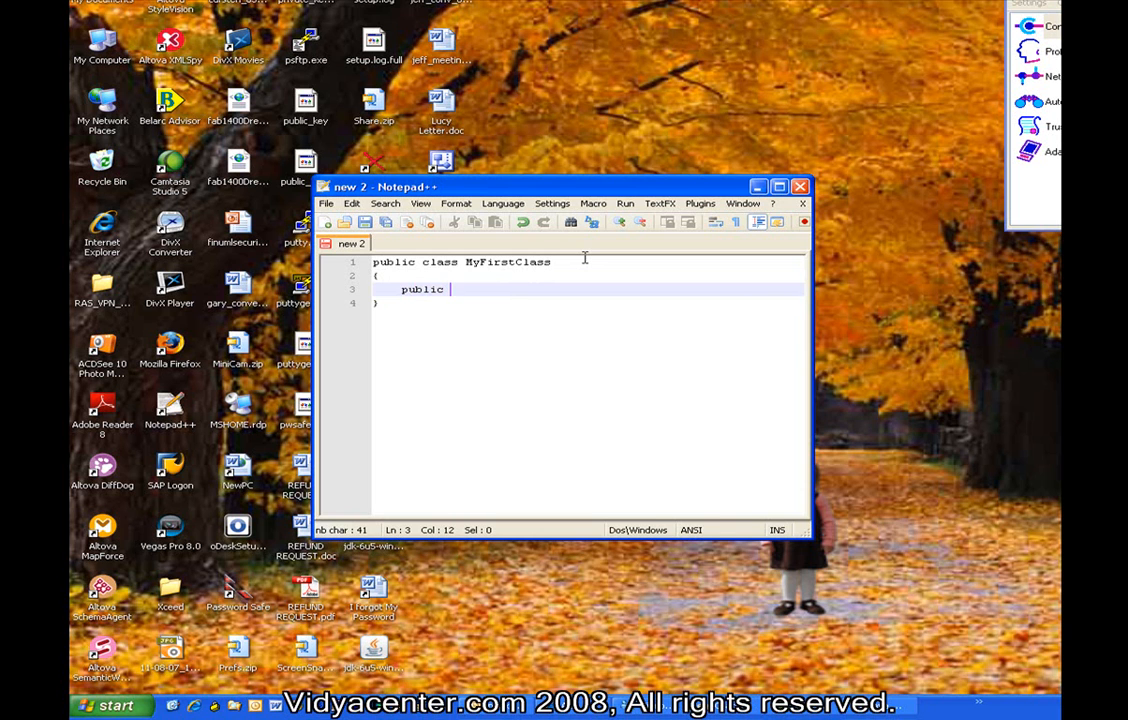
text(static void)
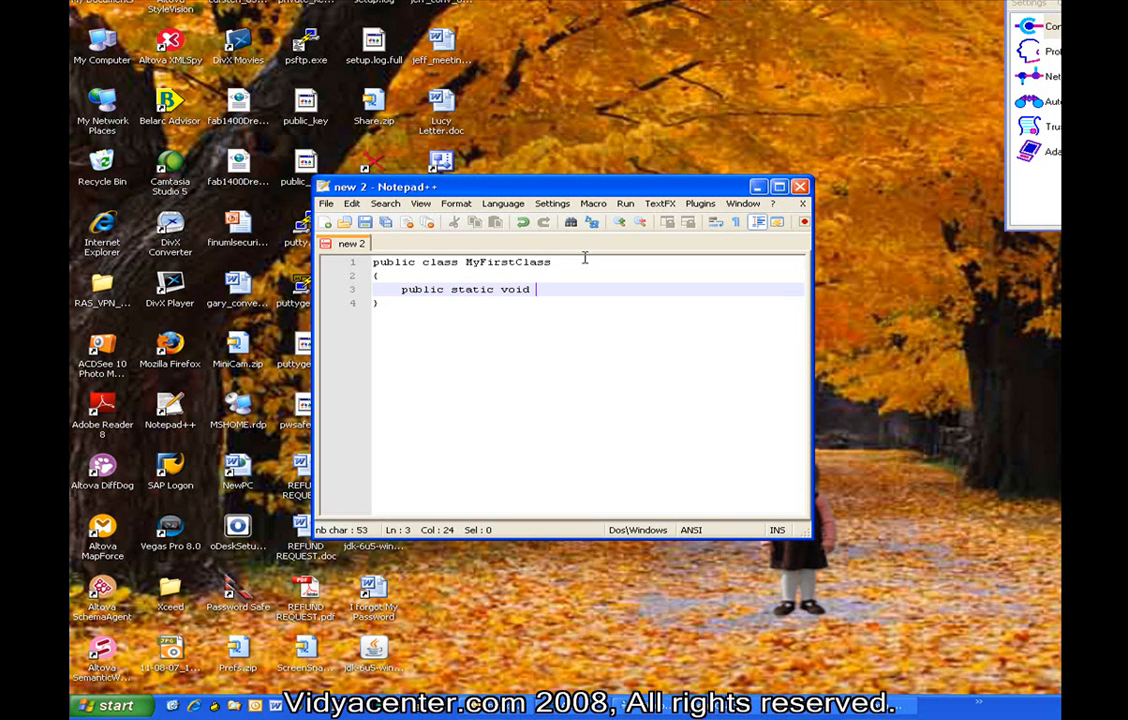
text(main()
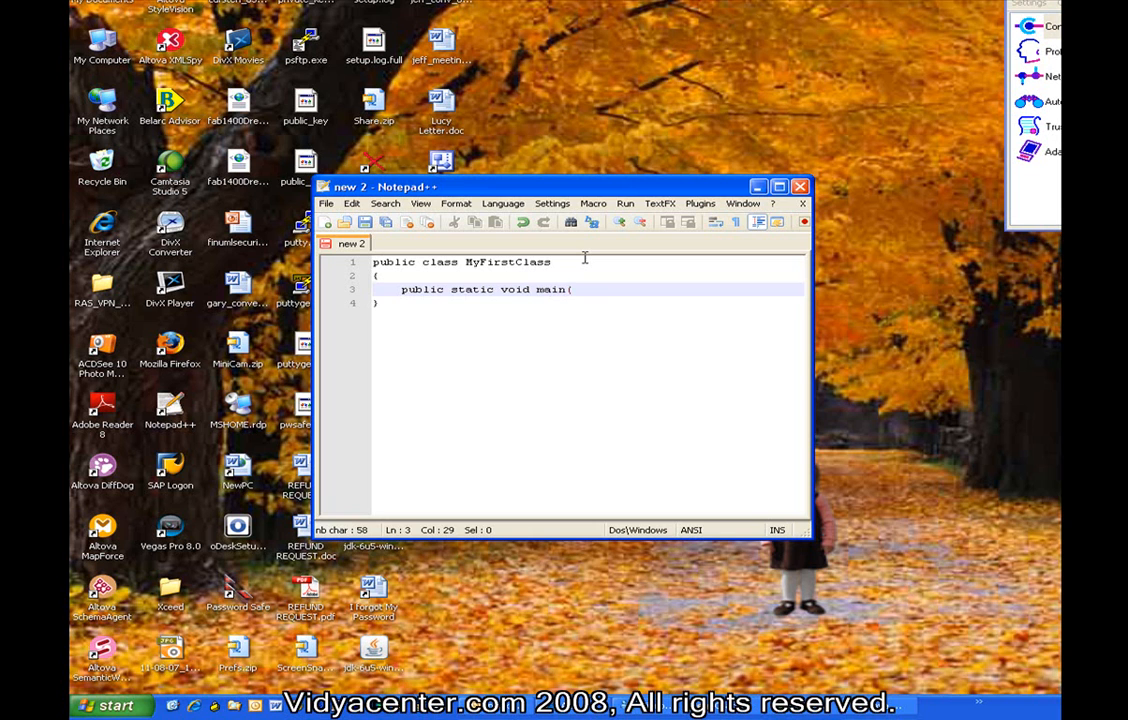
text(" ")
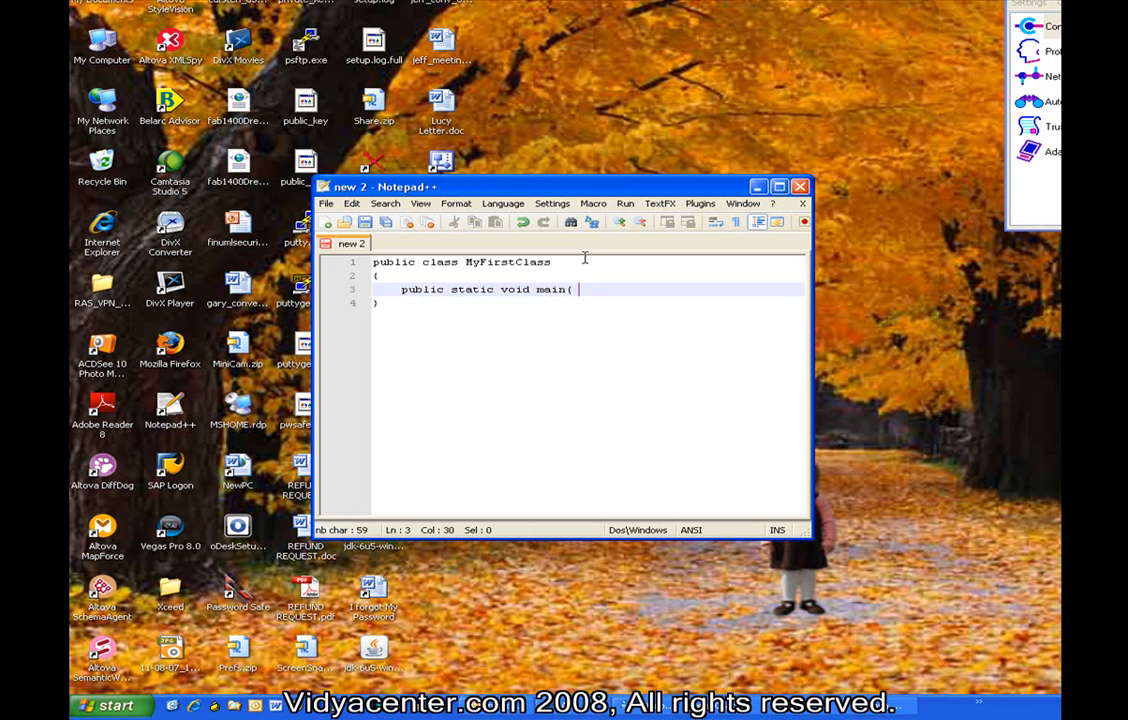
text(String args[])
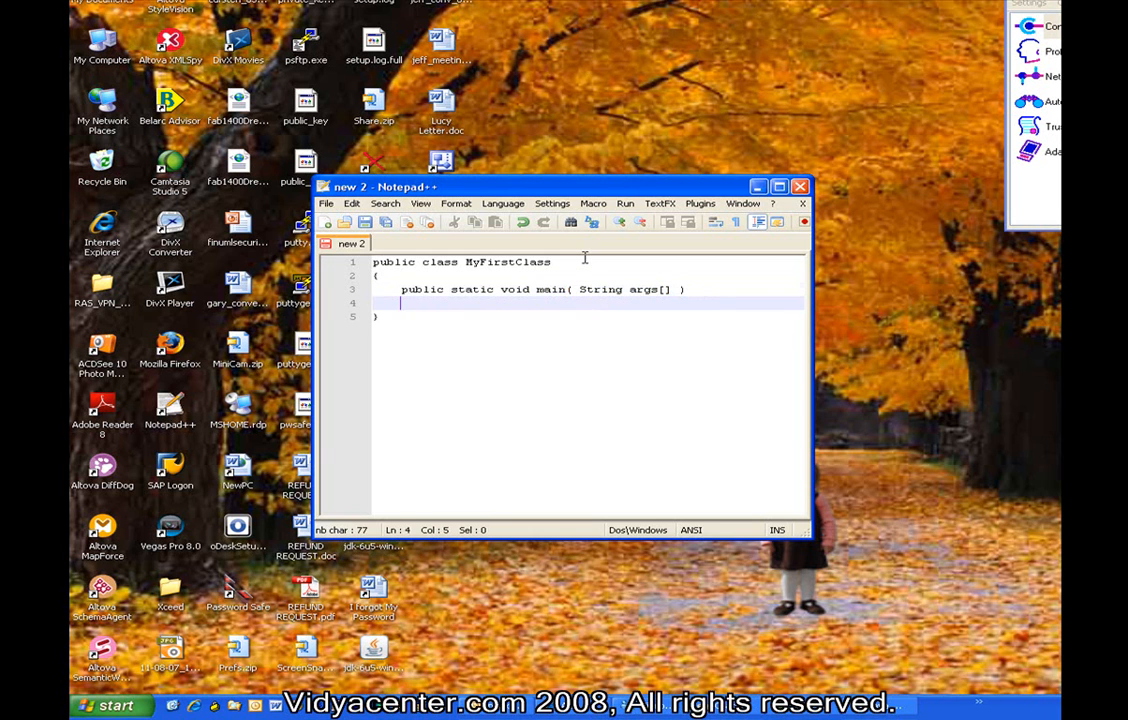
text(})
text({)
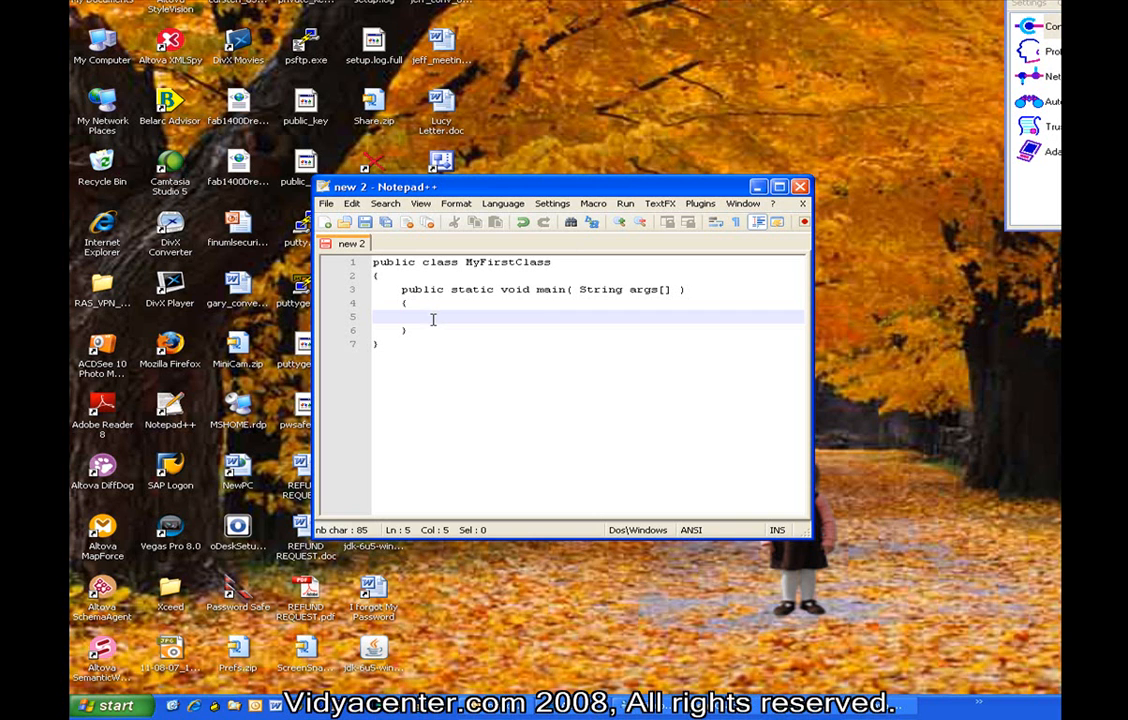
mouse_move(450, 318)
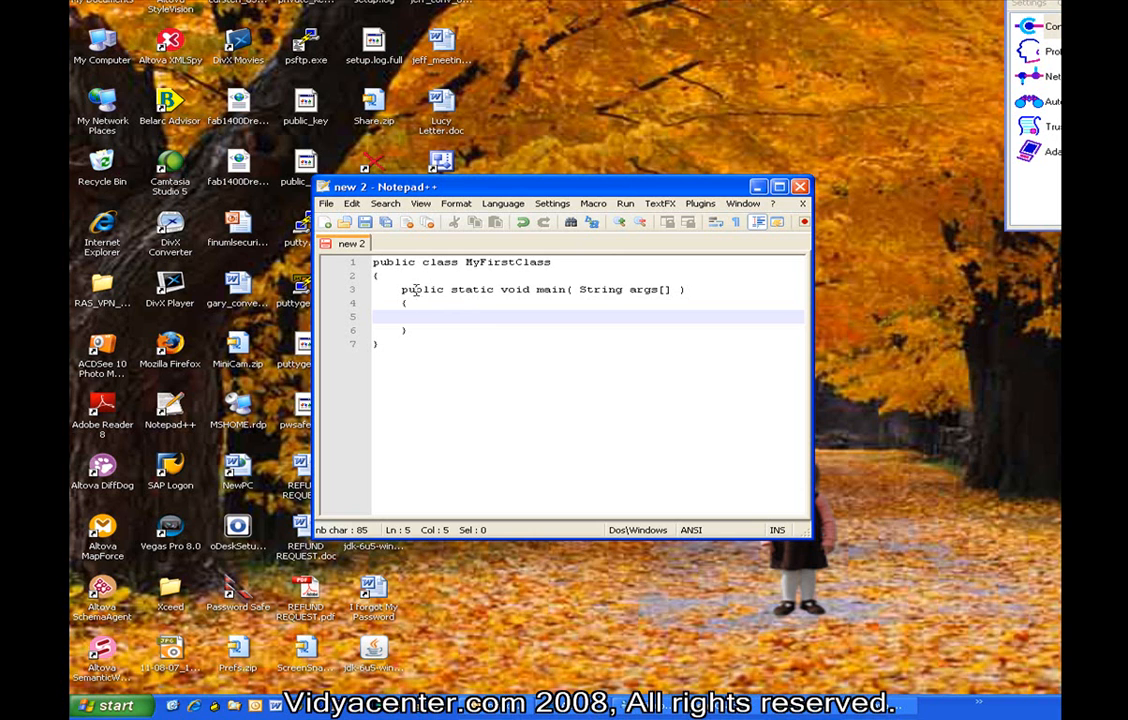
mouse_move(396, 294)
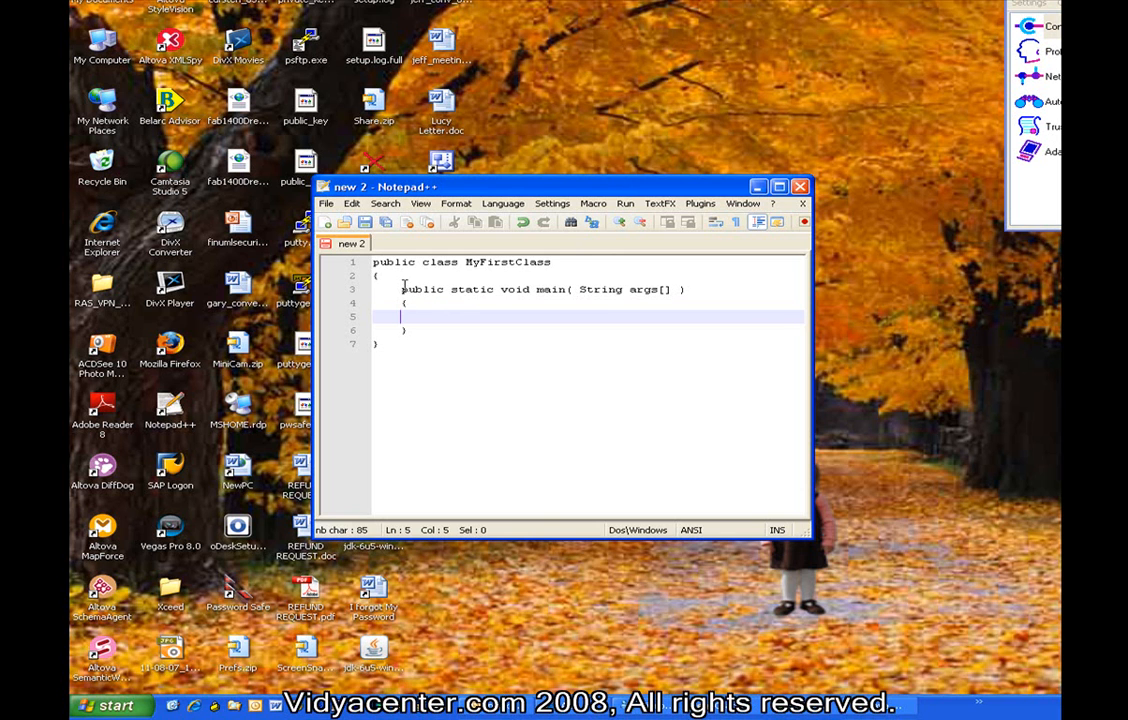
mouse_move(684, 288)
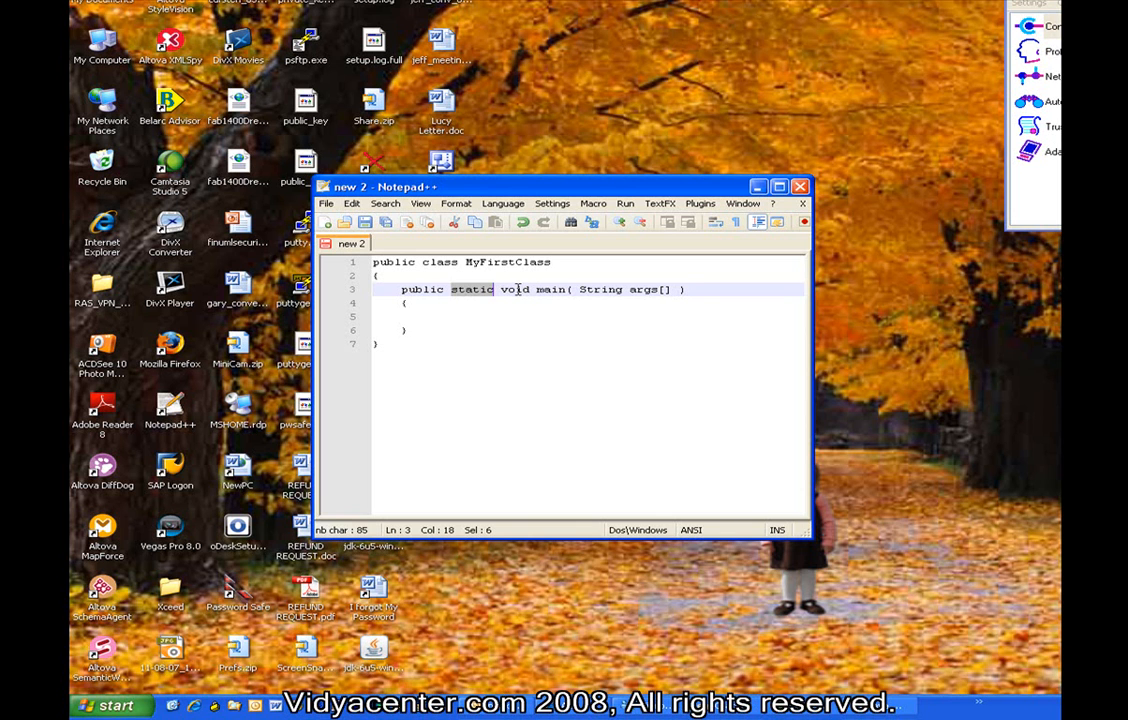
click(512, 288)
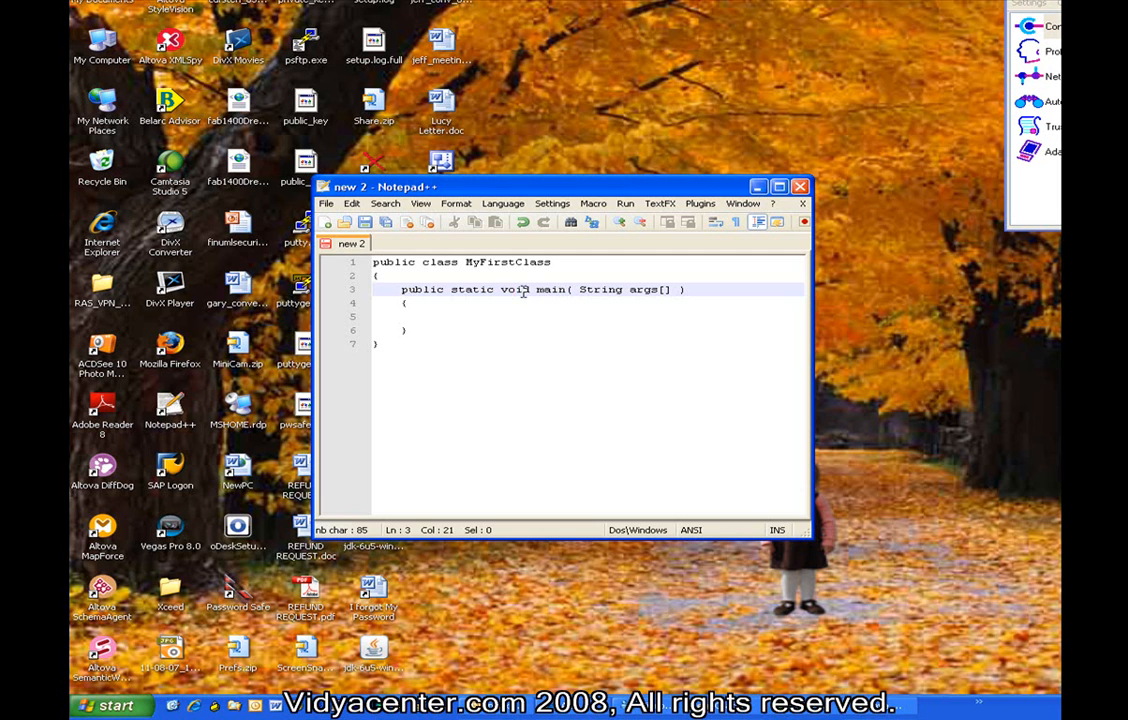
double_click(512, 288)
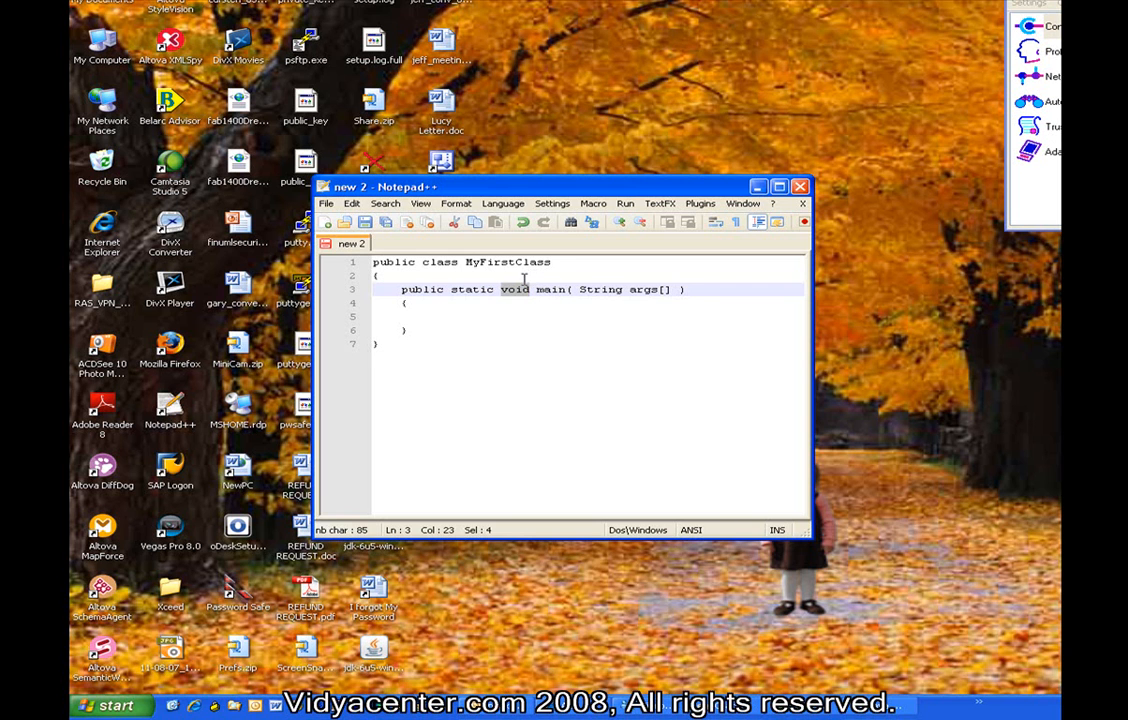
mouse_move(536, 296)
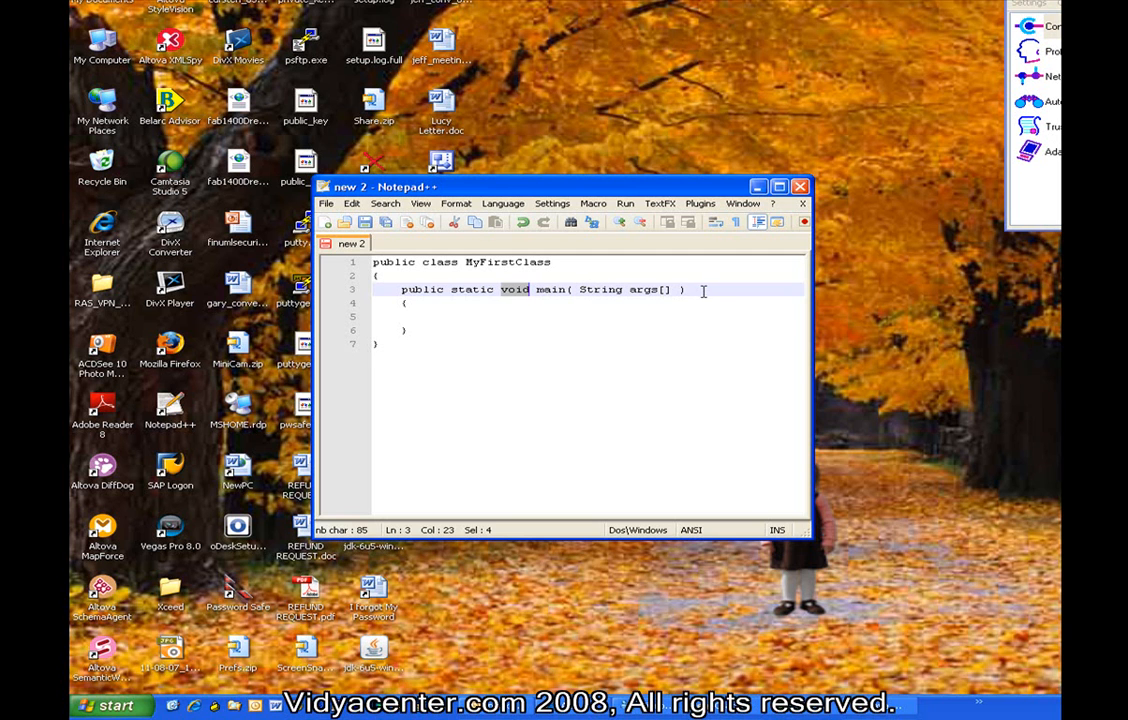
mouse_move(596, 288)
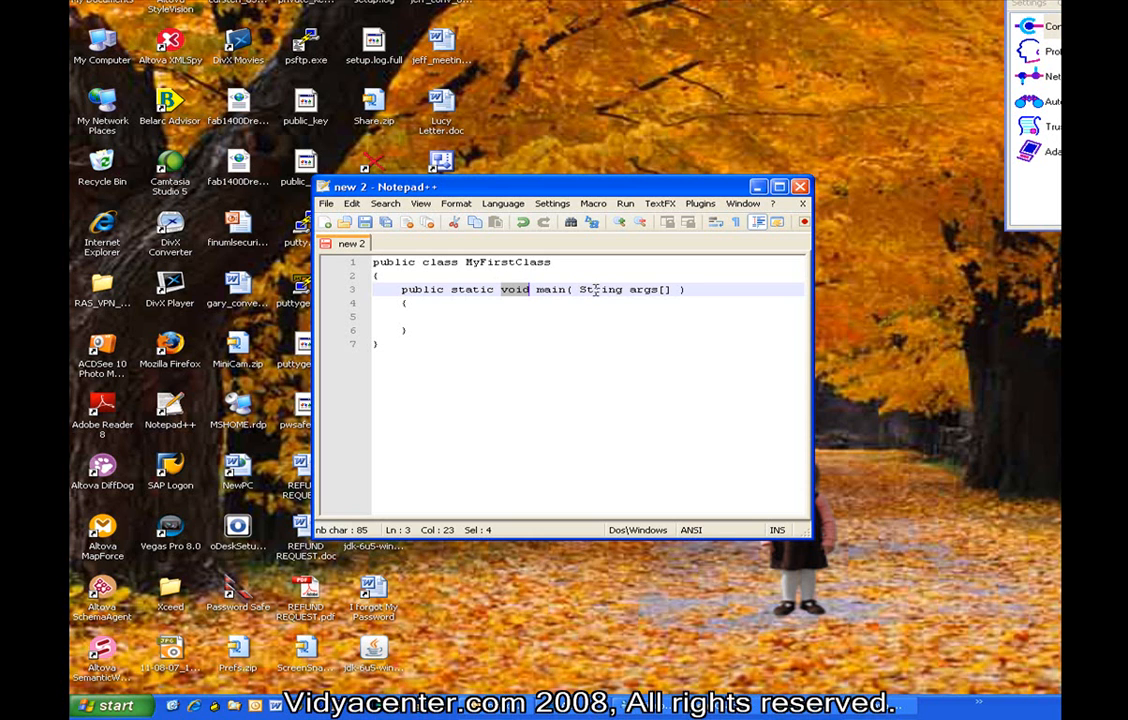
double_click(600, 288)
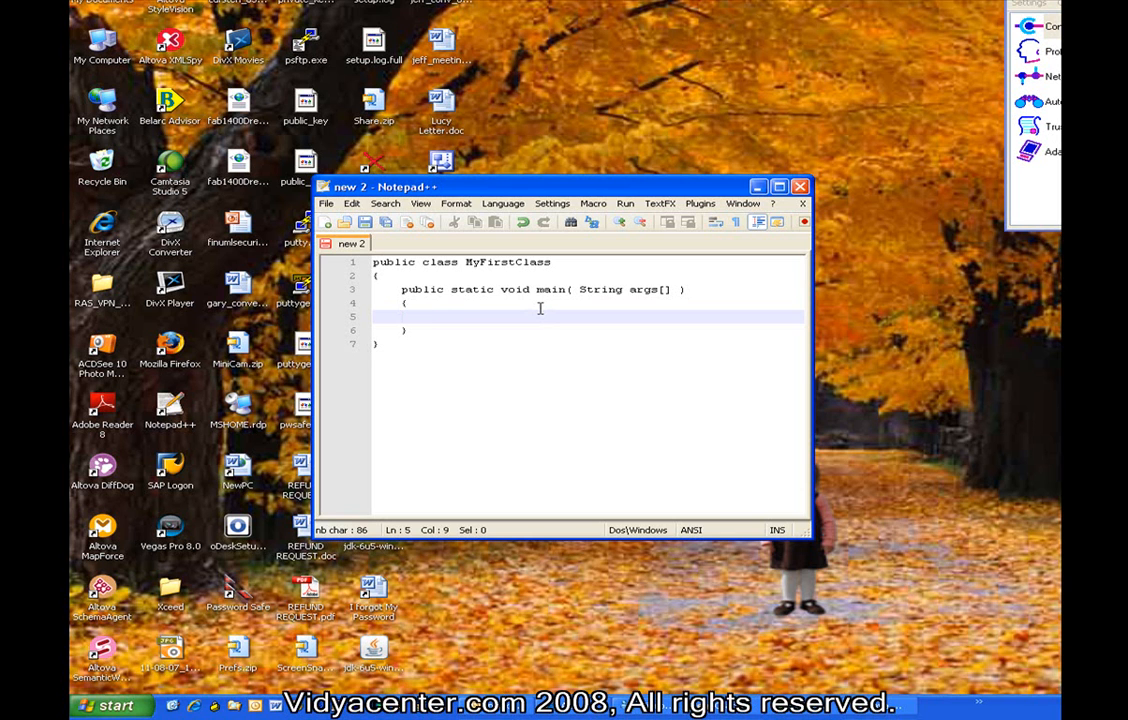
Write the condition 'if ( args.length > 0 )' with braces inside main.
text(if)
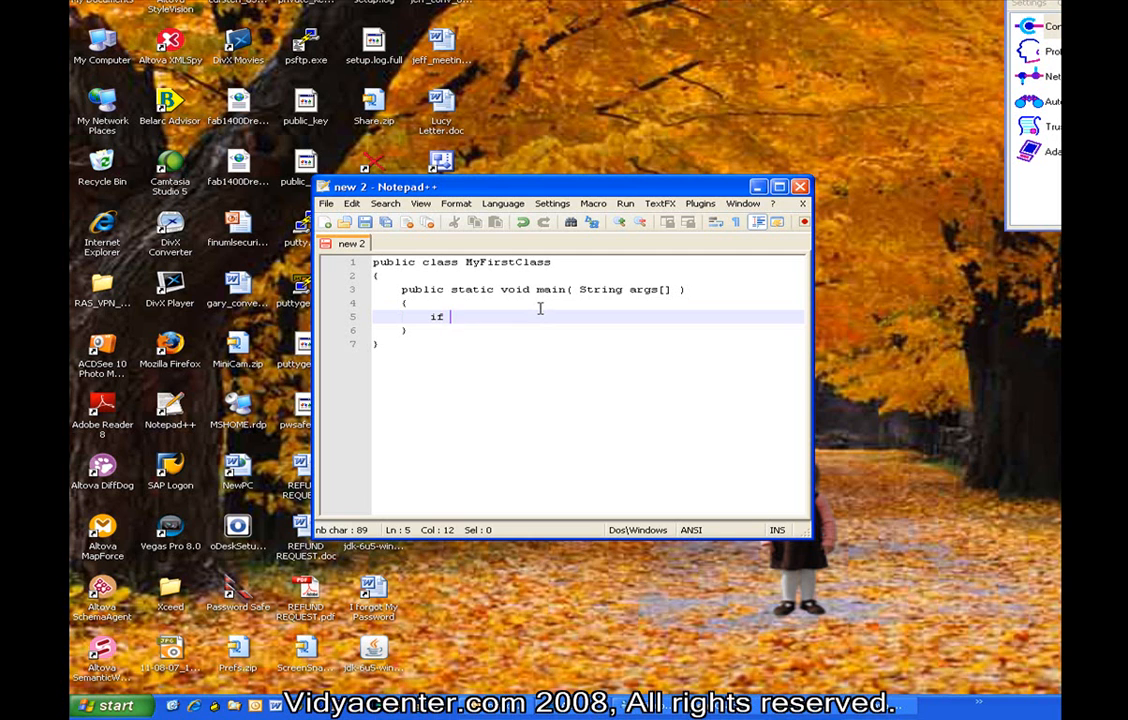
text(()
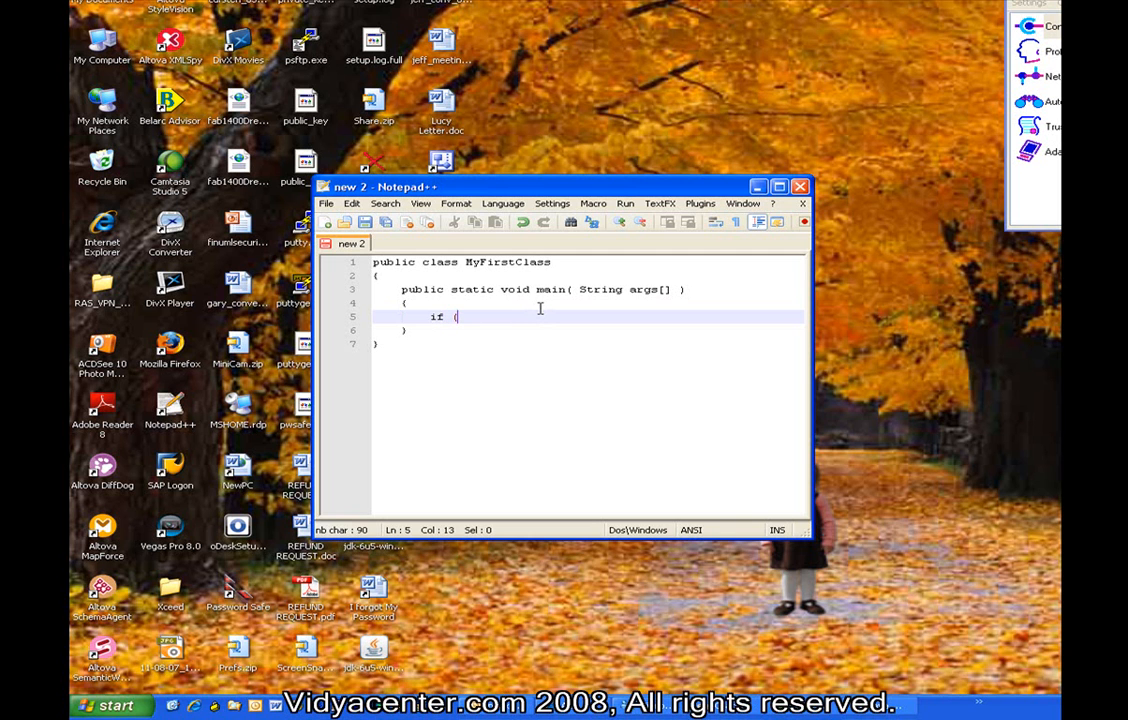
text(ar)
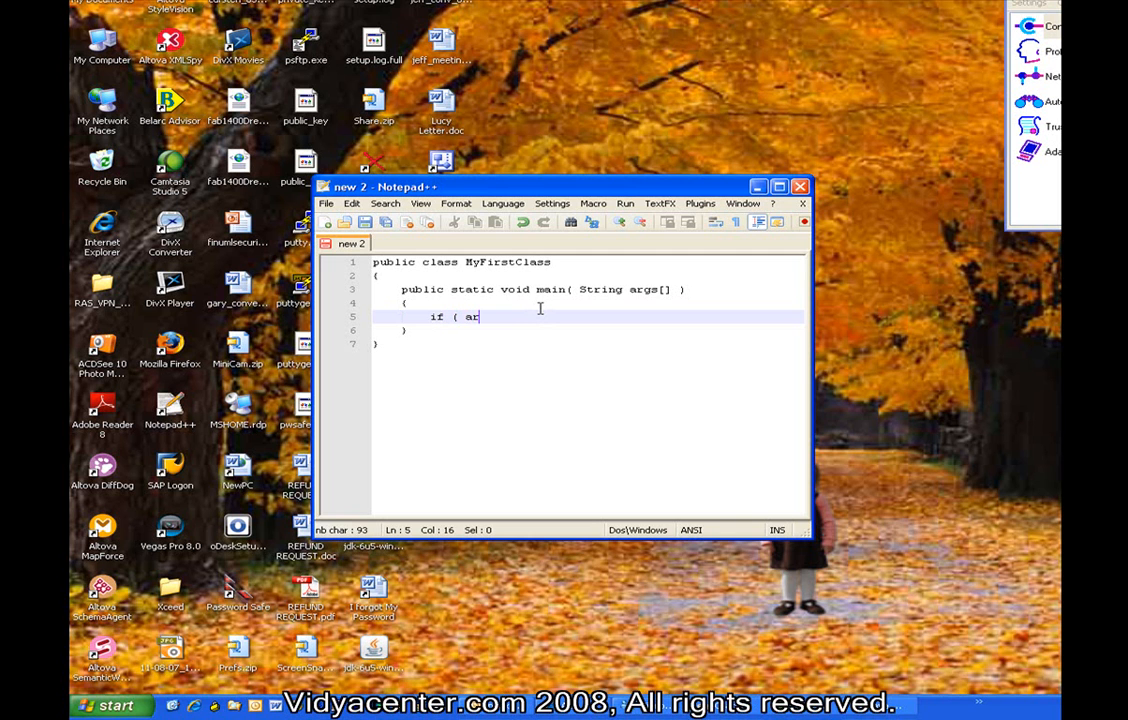
text(gs)
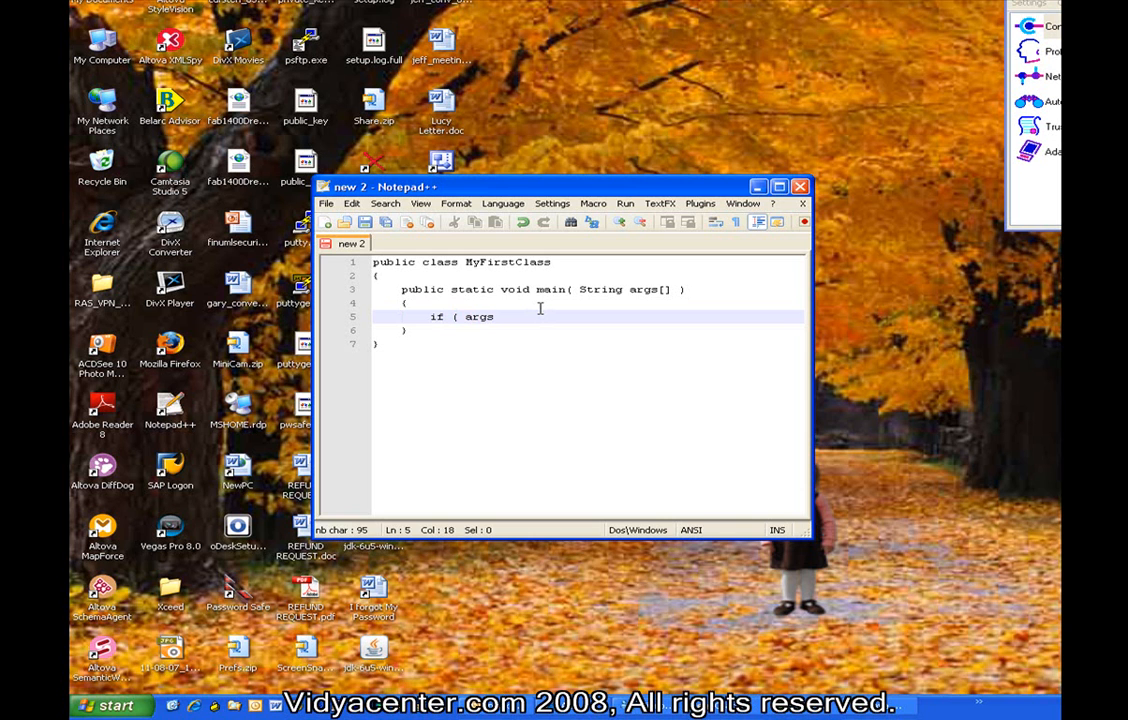
text(.length >)
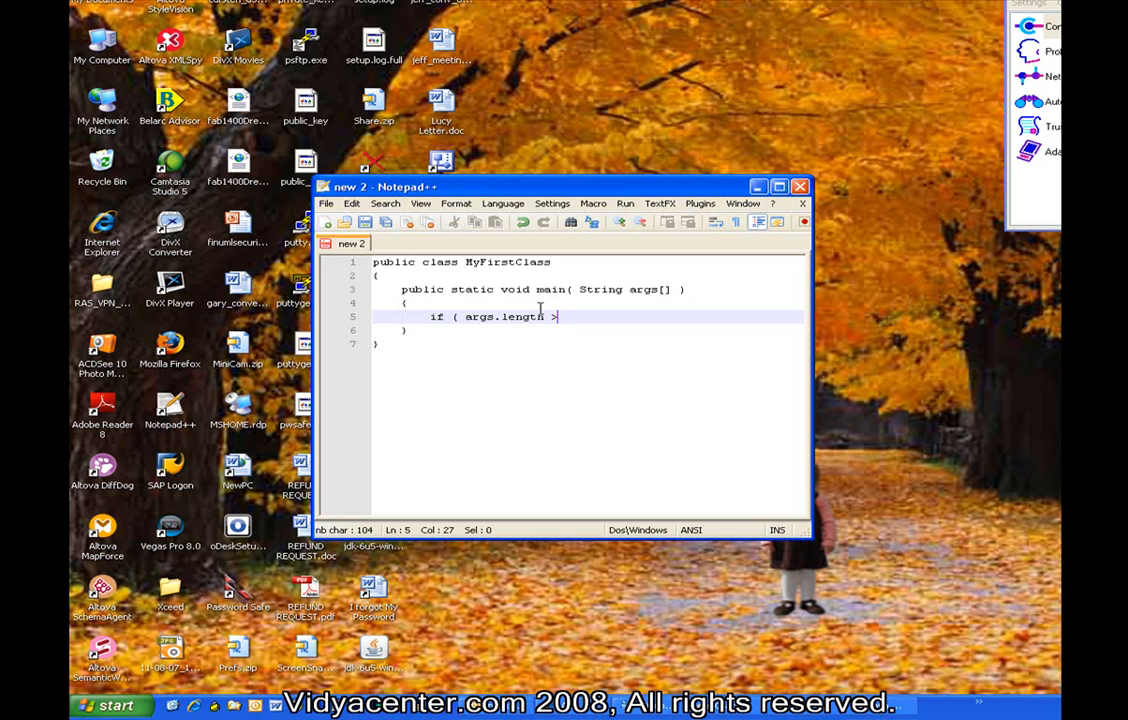
text(0 ))
text({)
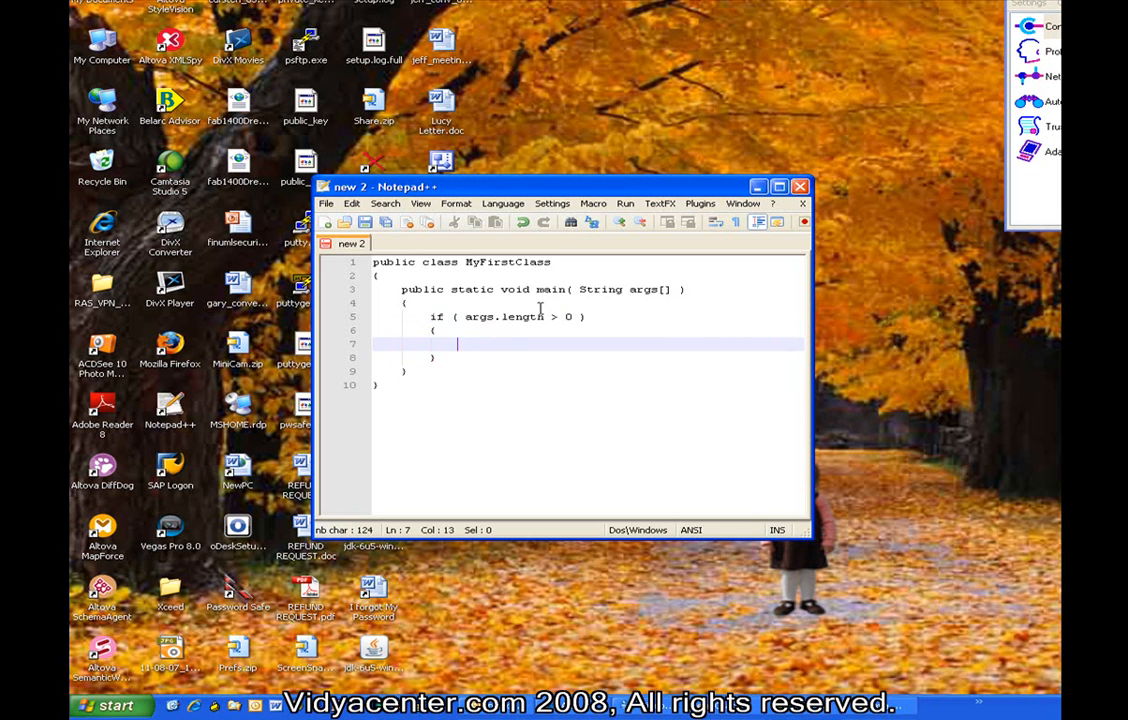
Begin a 'System.out.println("' statement inside the if block.
text(System.out.p)
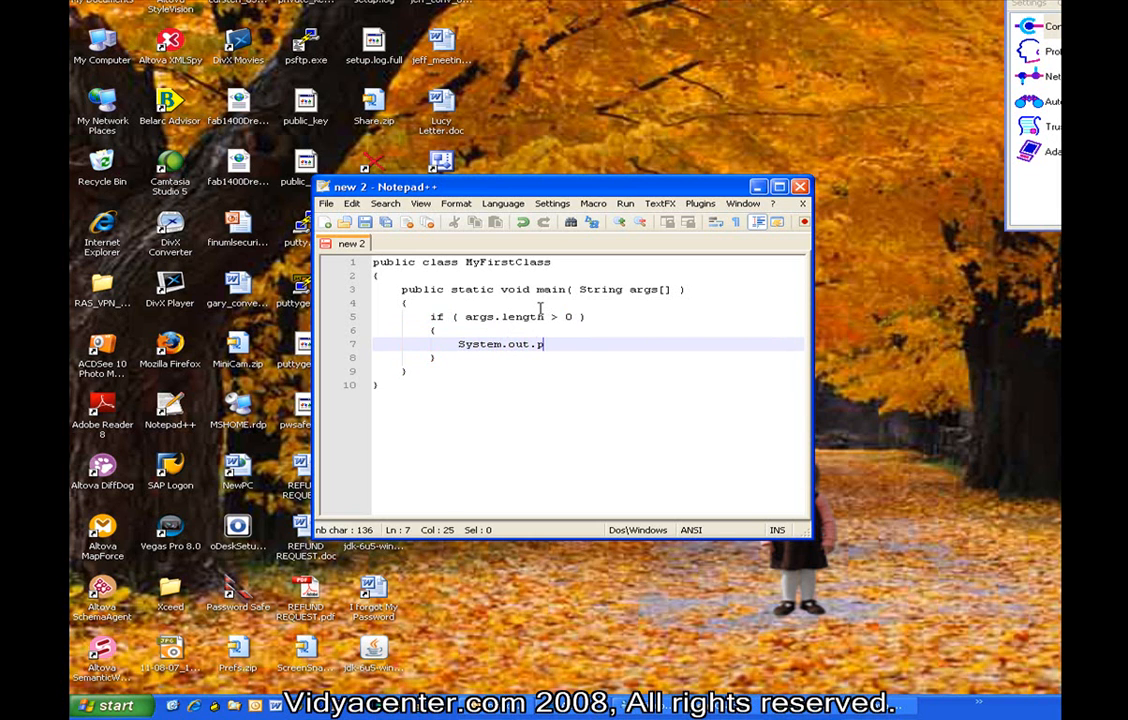
text(rintl)
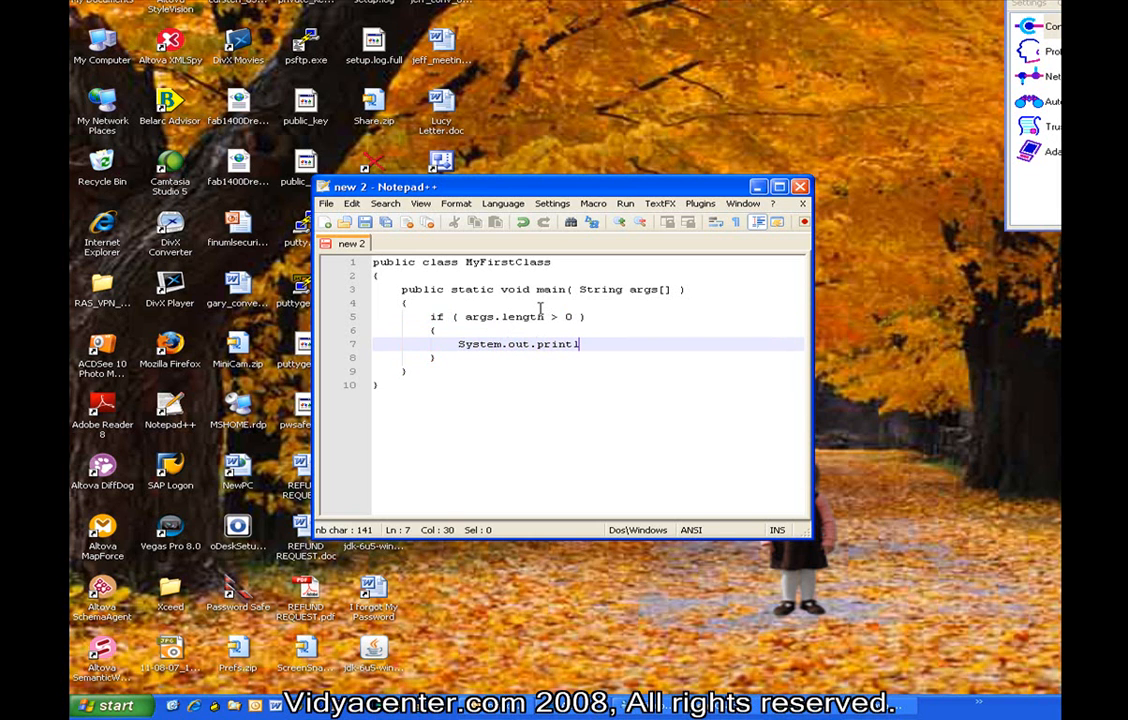
text(n(")
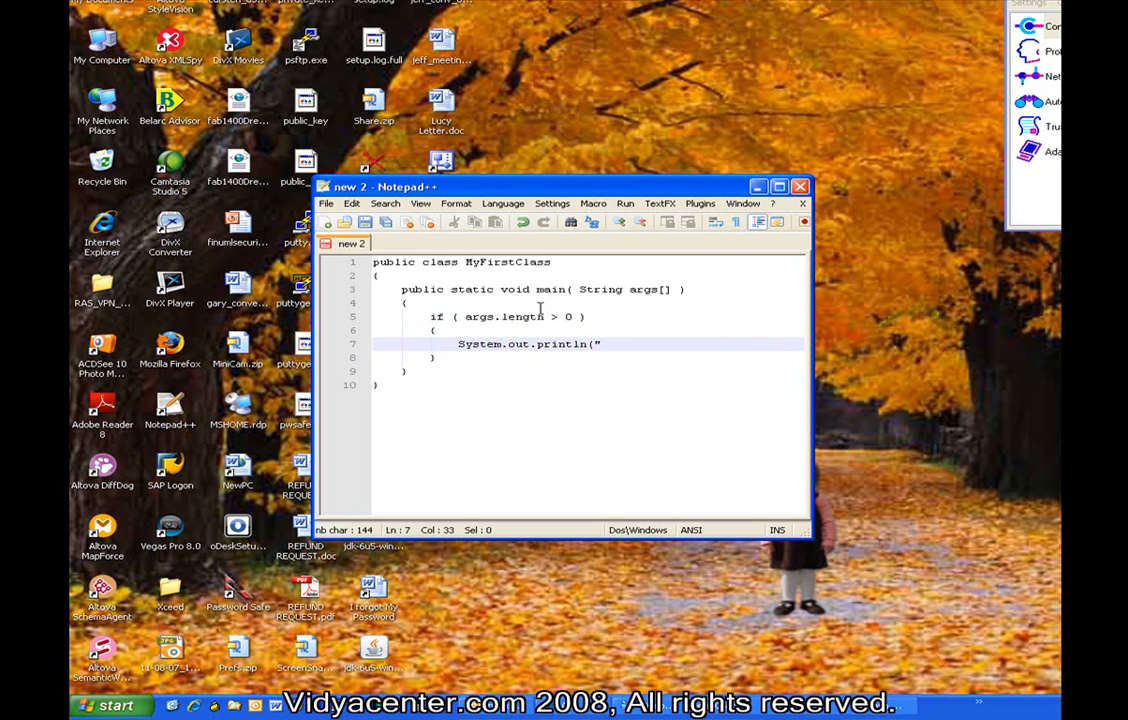
double_click(480, 344)
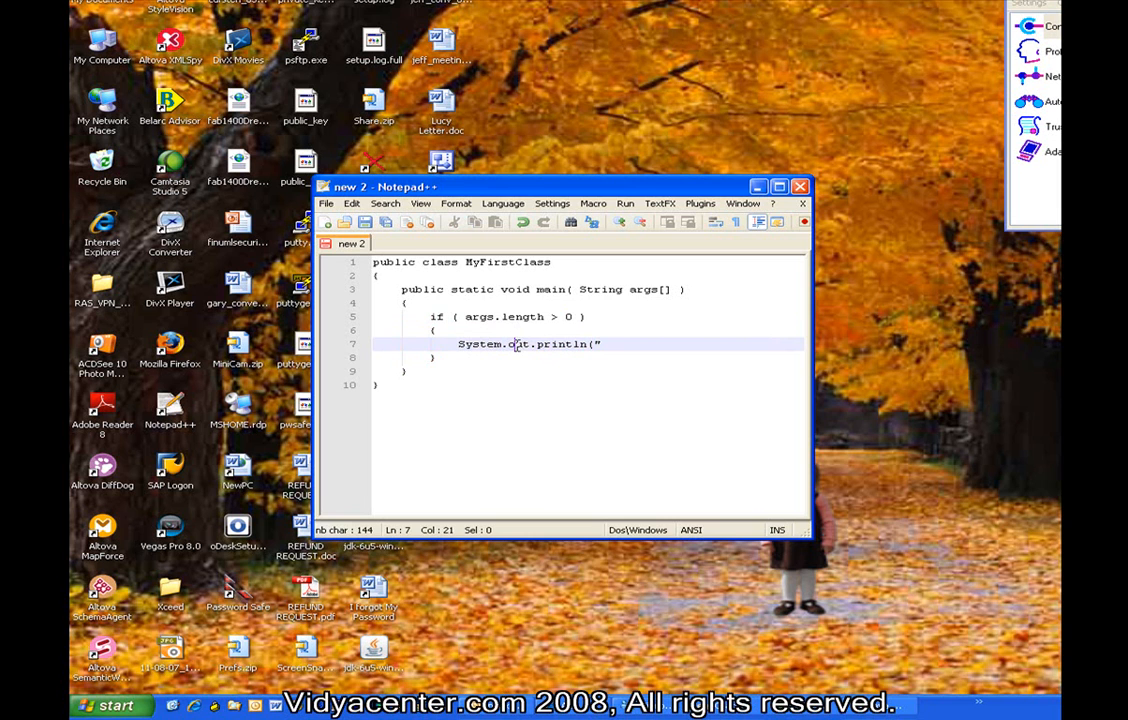
double_click(520, 344)
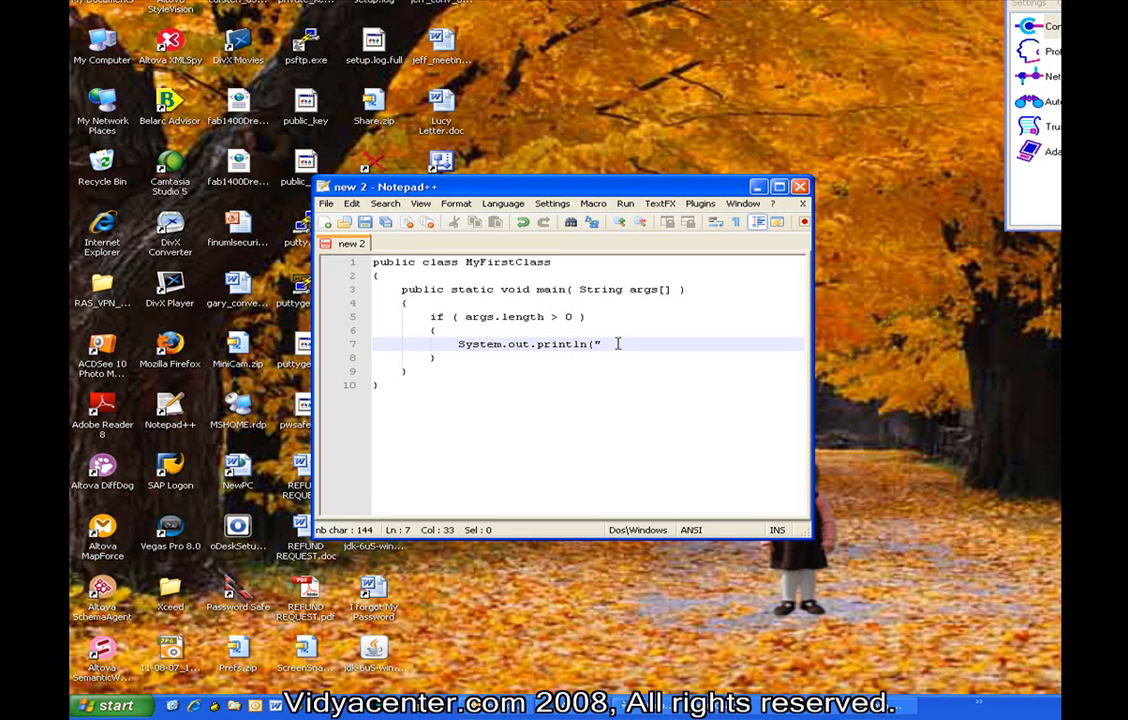
Complete the statement as System.out.println("Argument 1 is "+args[0]);.
text(arg)
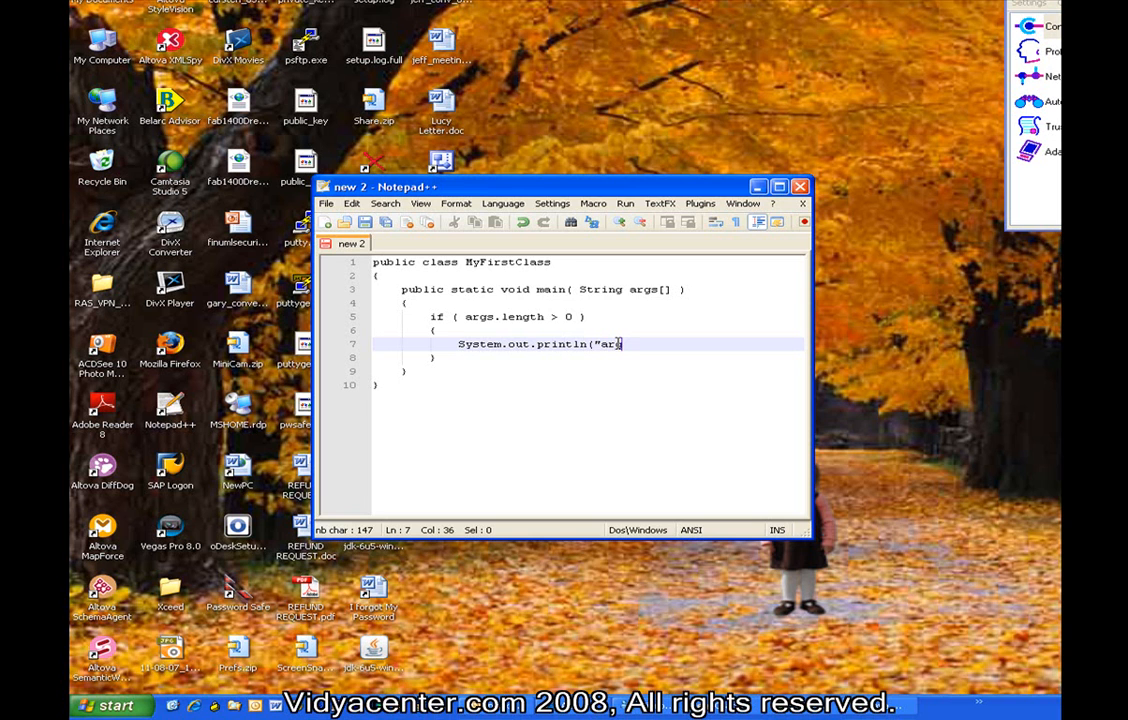
text(u)
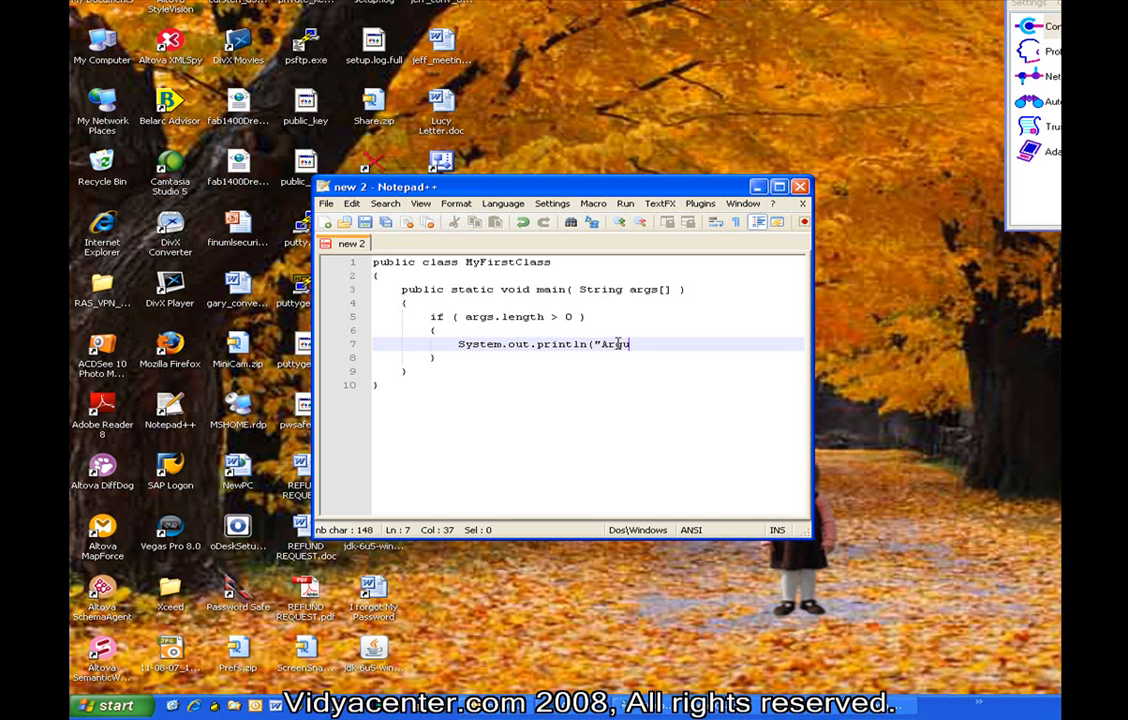
text(ment 1 is)
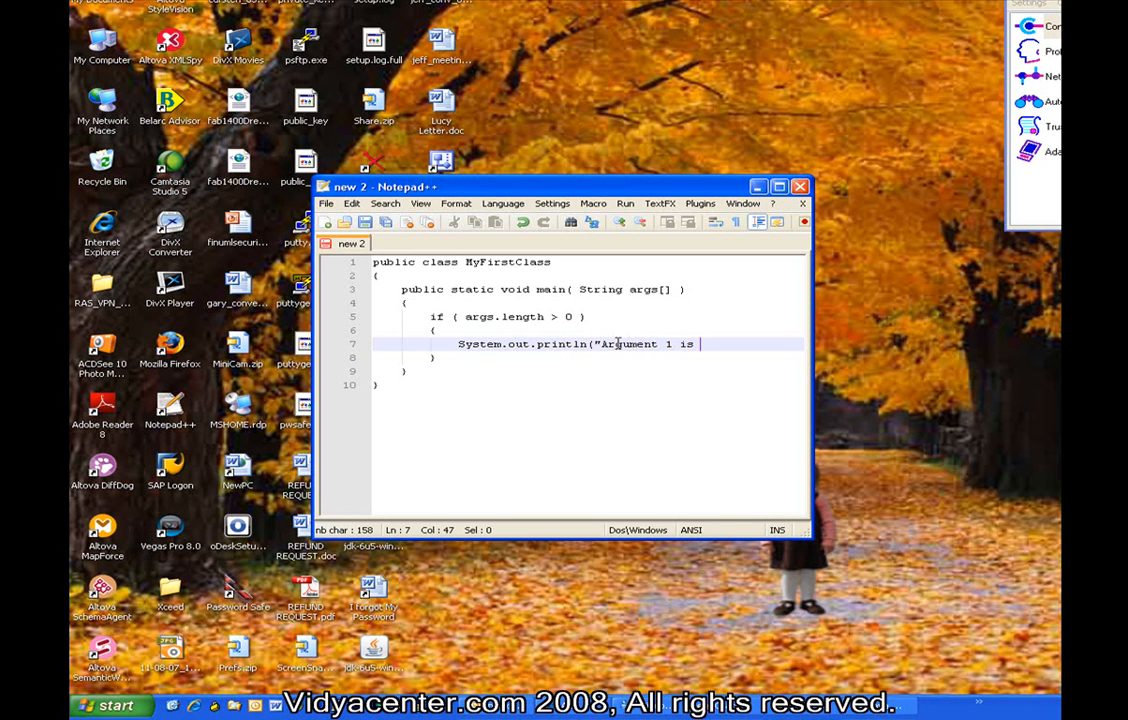
text("+args)
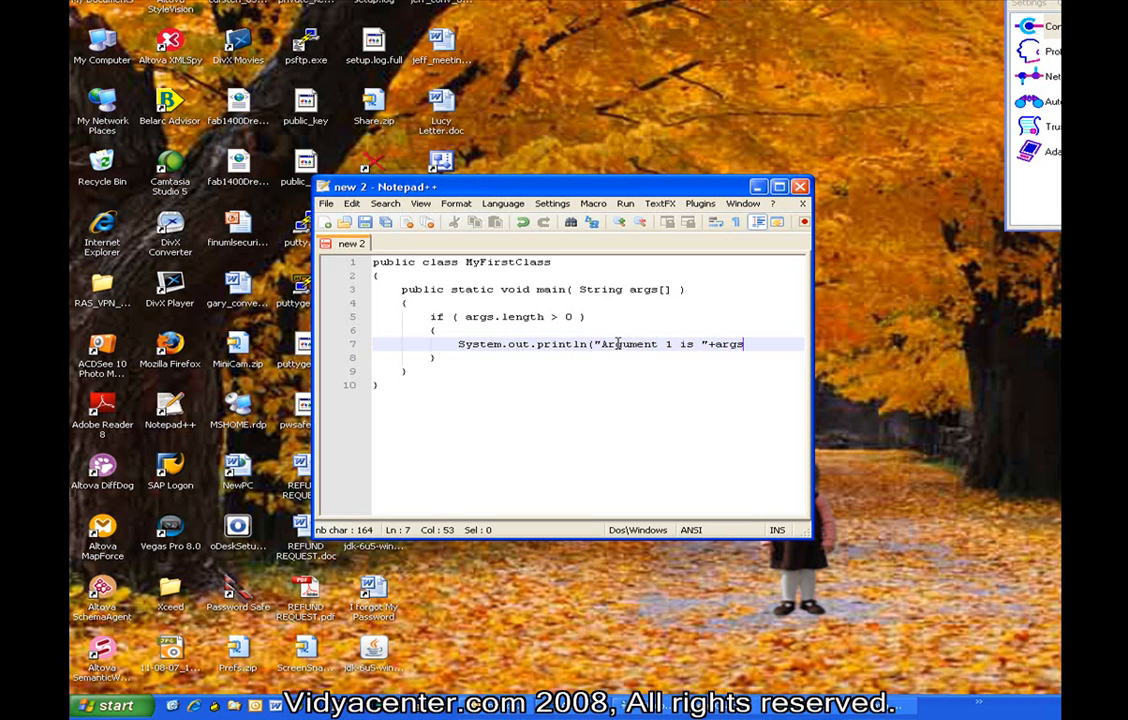
text([0]))
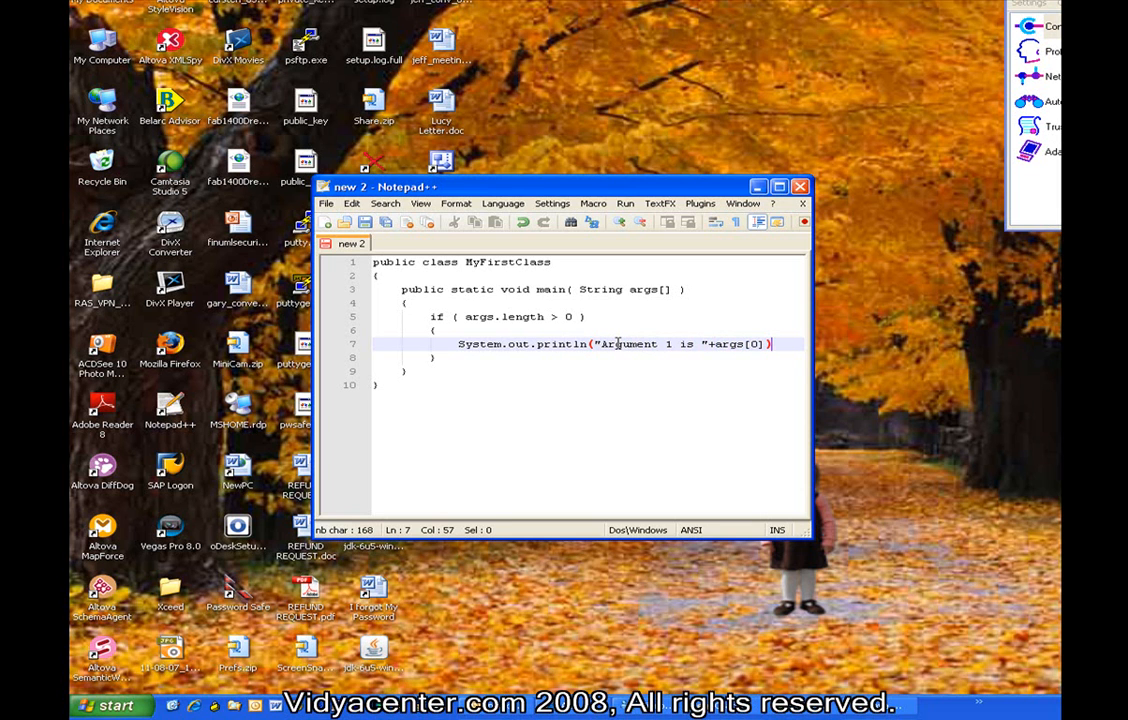
text(;)
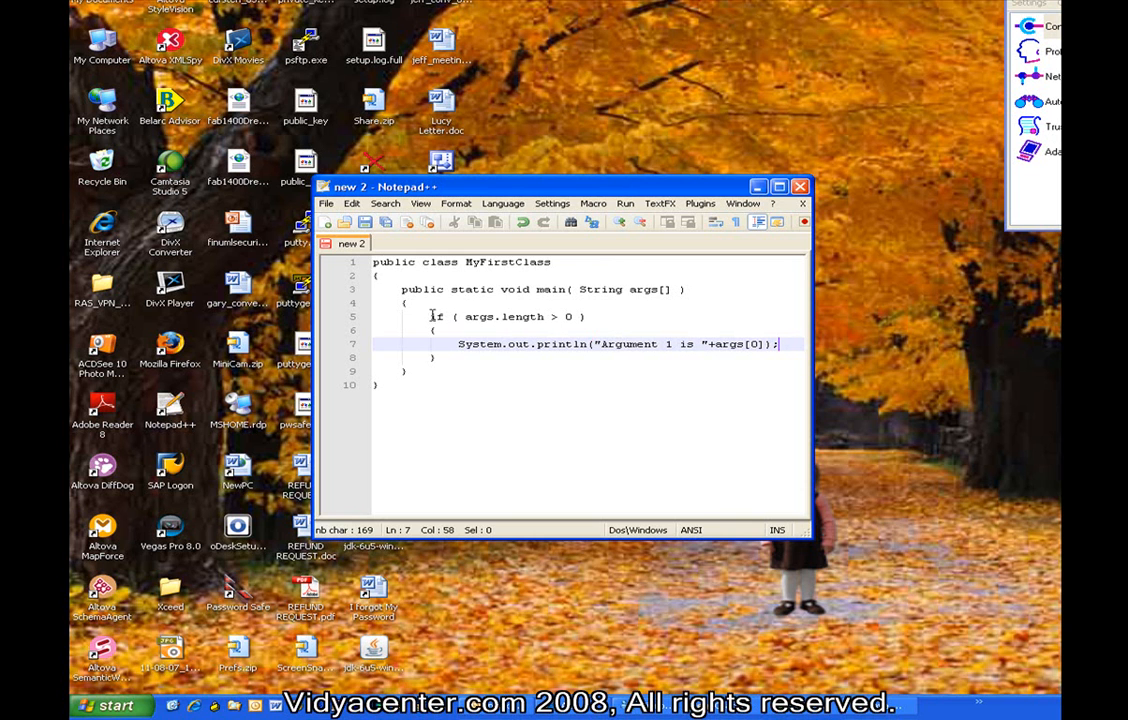
mouse_move(516, 322)
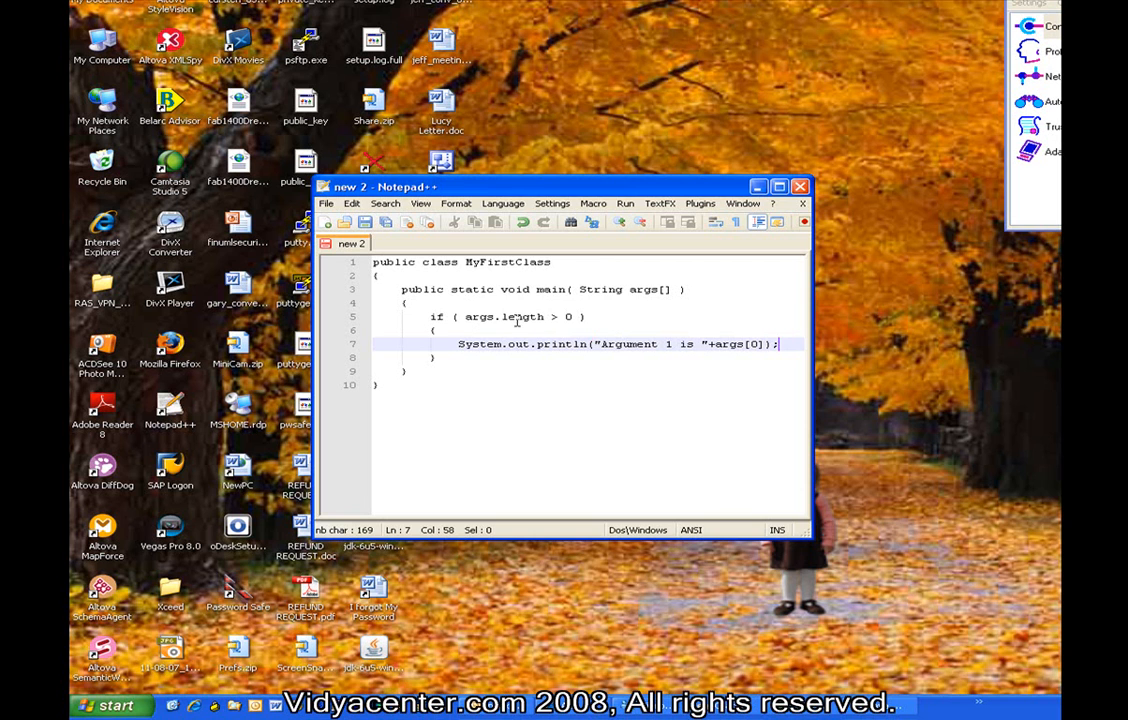
mouse_move(496, 318)
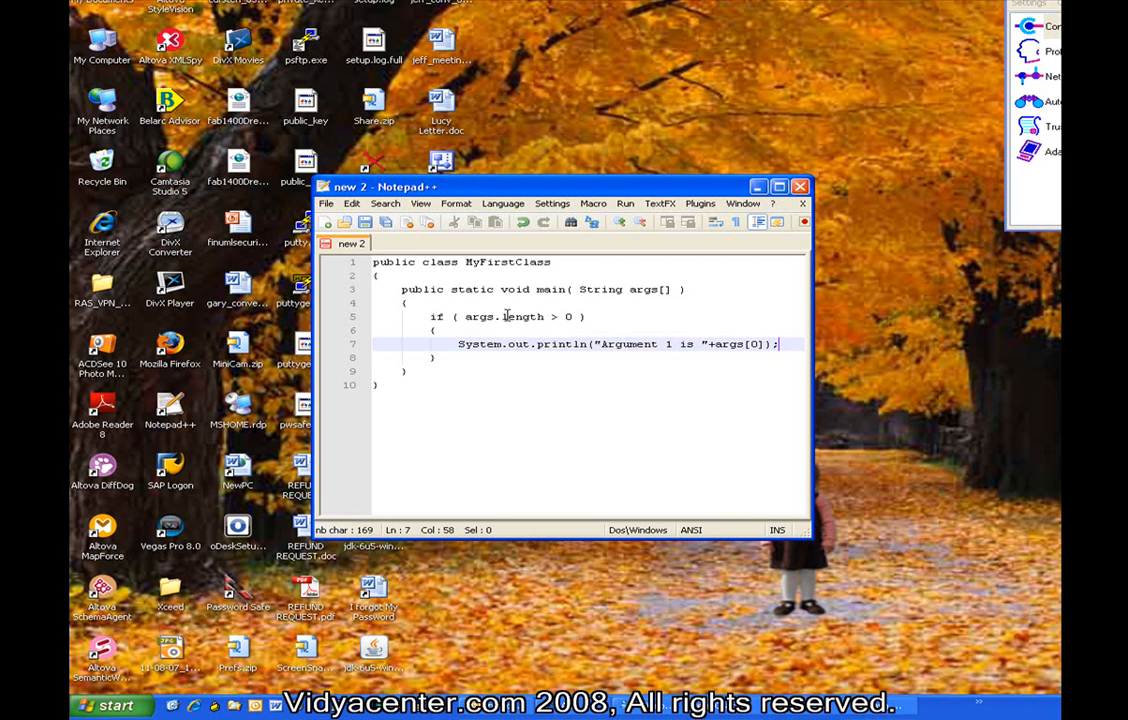
mouse_move(644, 296)
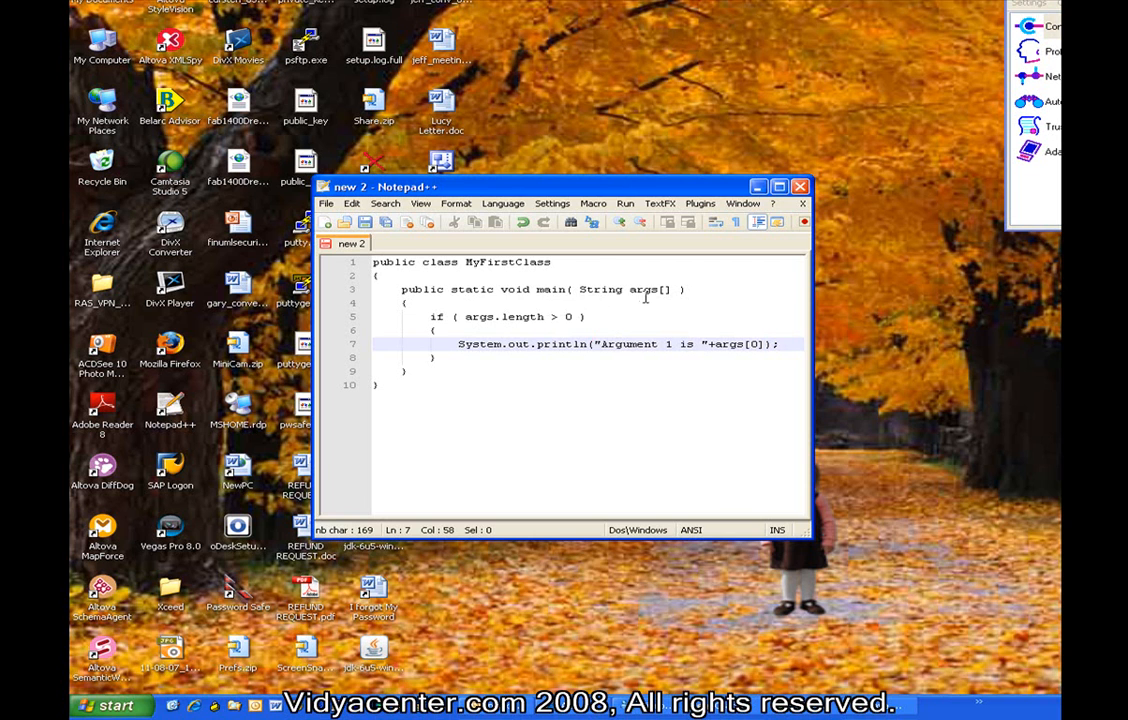
mouse_move(642, 294)
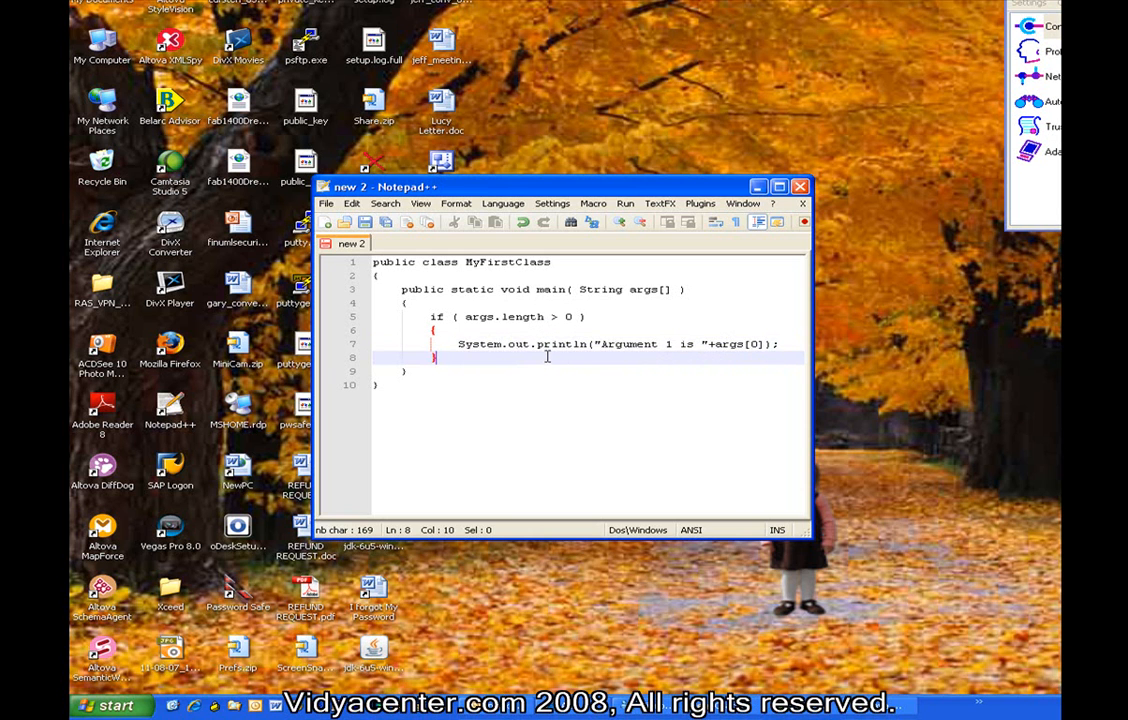
Add an else branch with System.out.println("No arguments were passed");.
text(e)
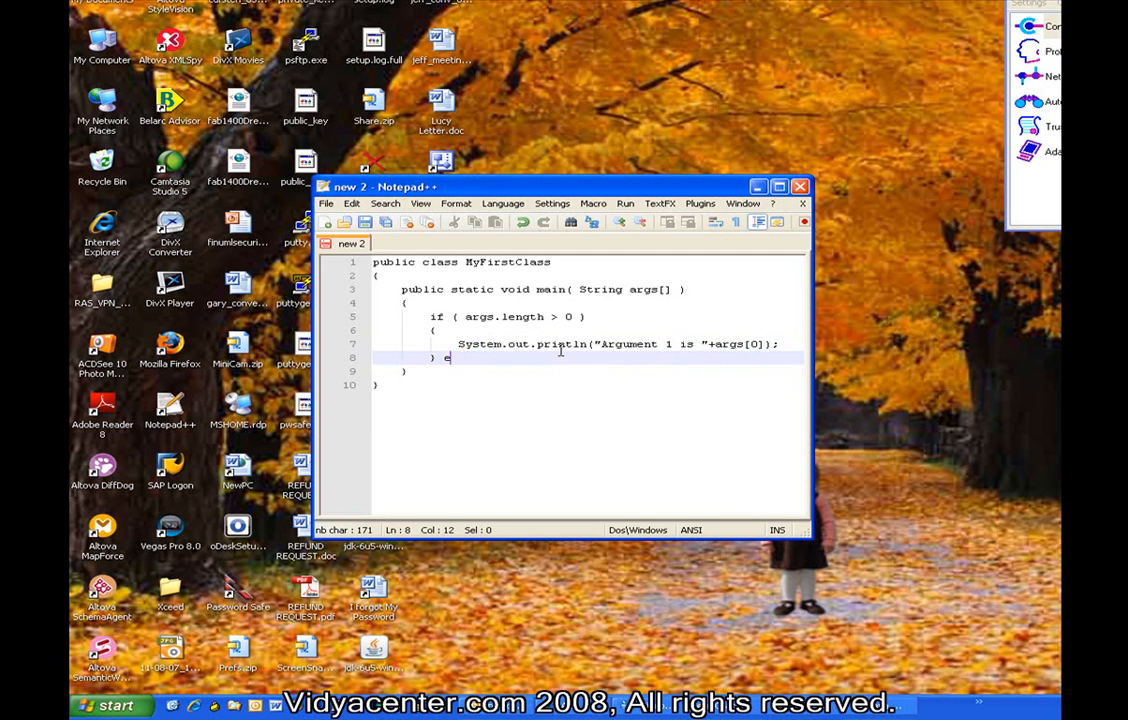
text(lse)
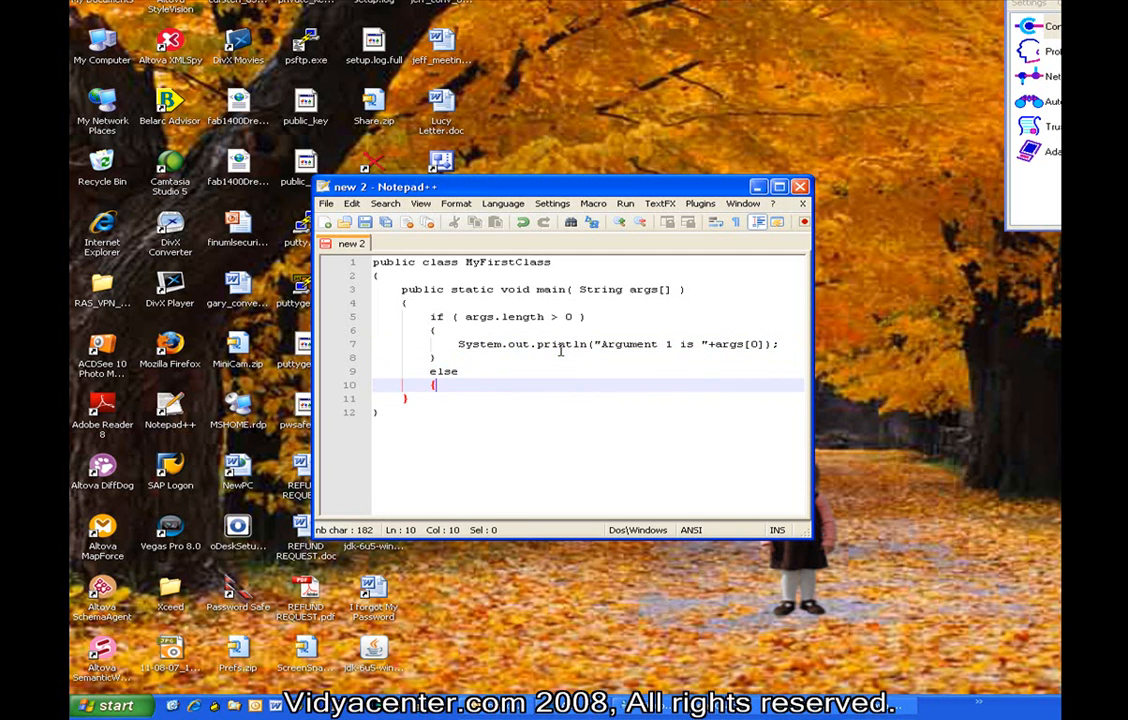
text(System)
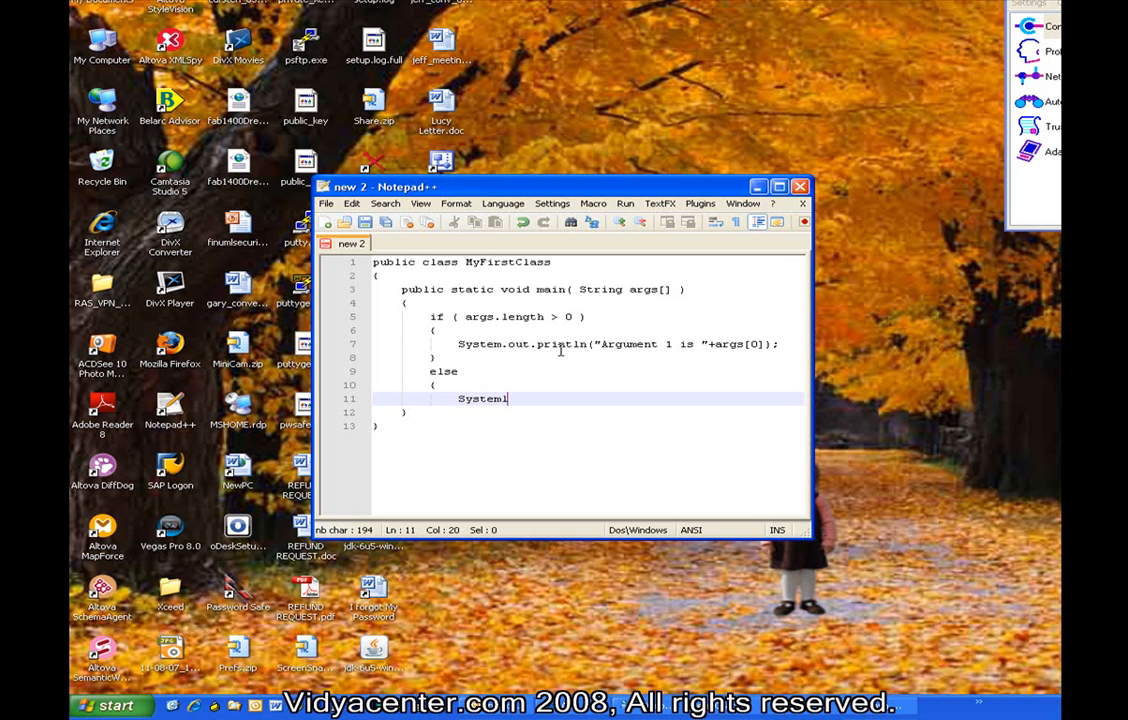
text(.out.println("No Arguments wer)
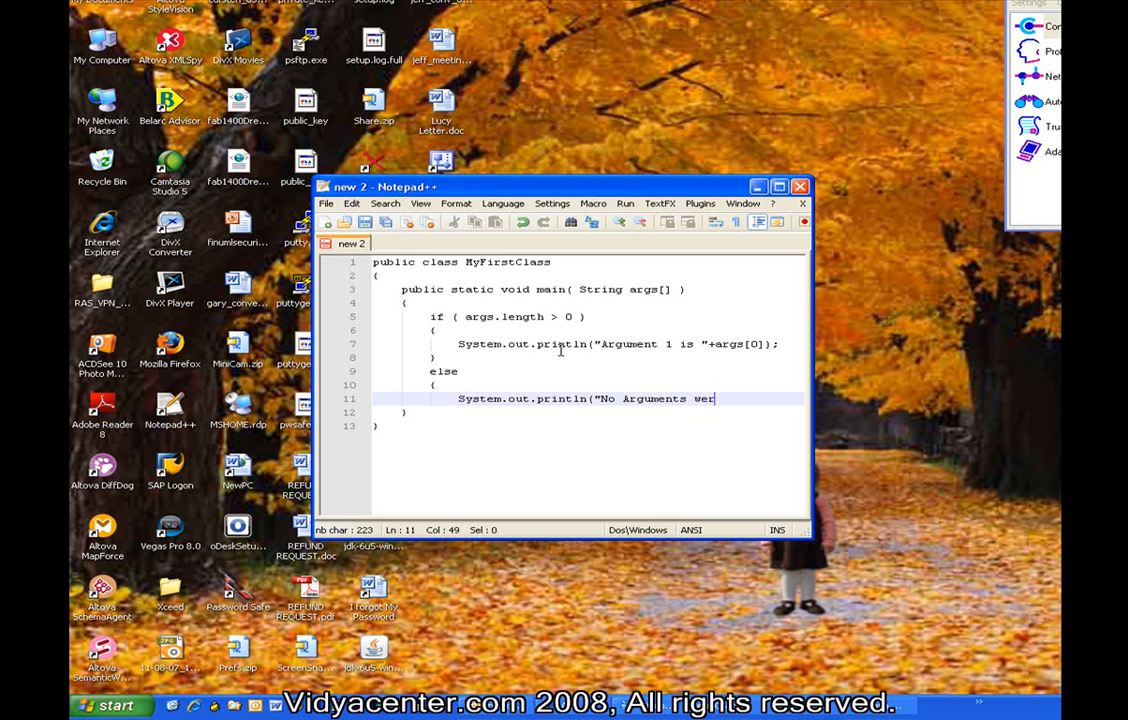
text(e passed");)
text(})
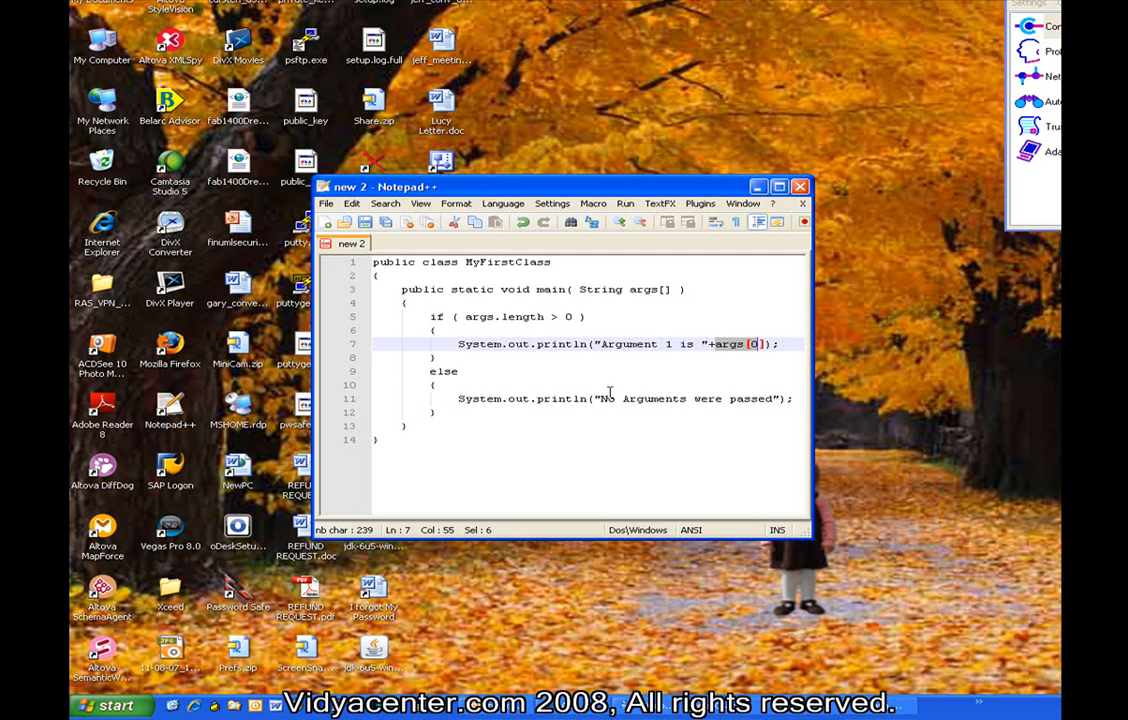
double_click(446, 370)
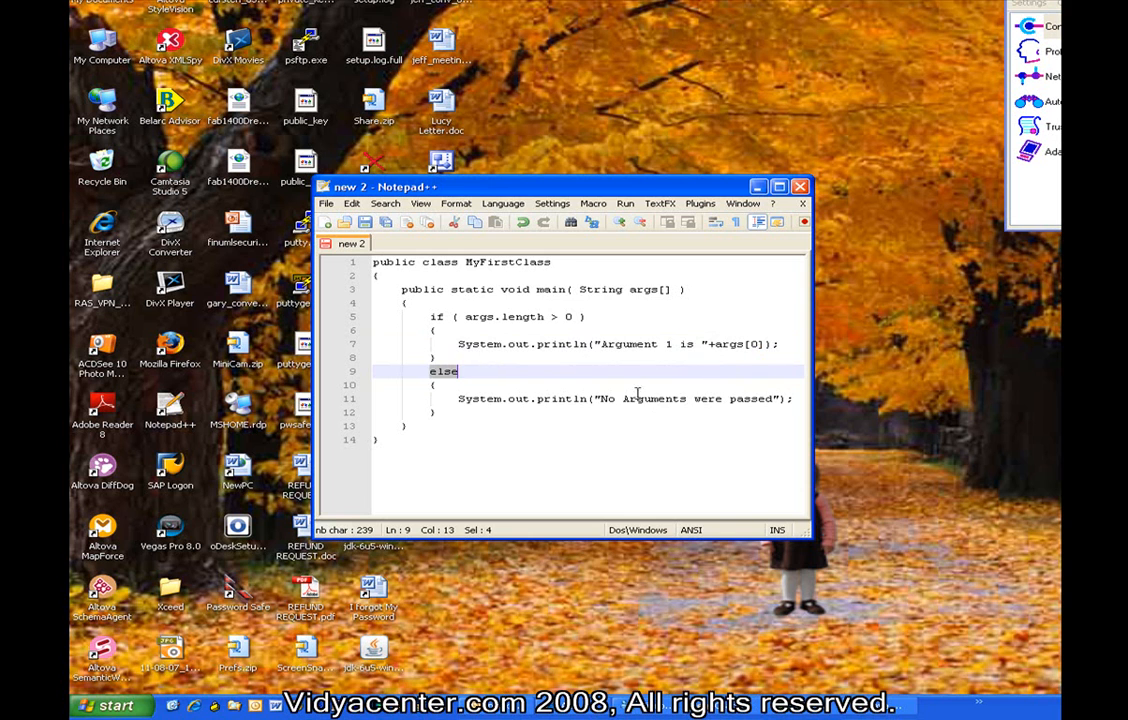
click(624, 398)
text(a)
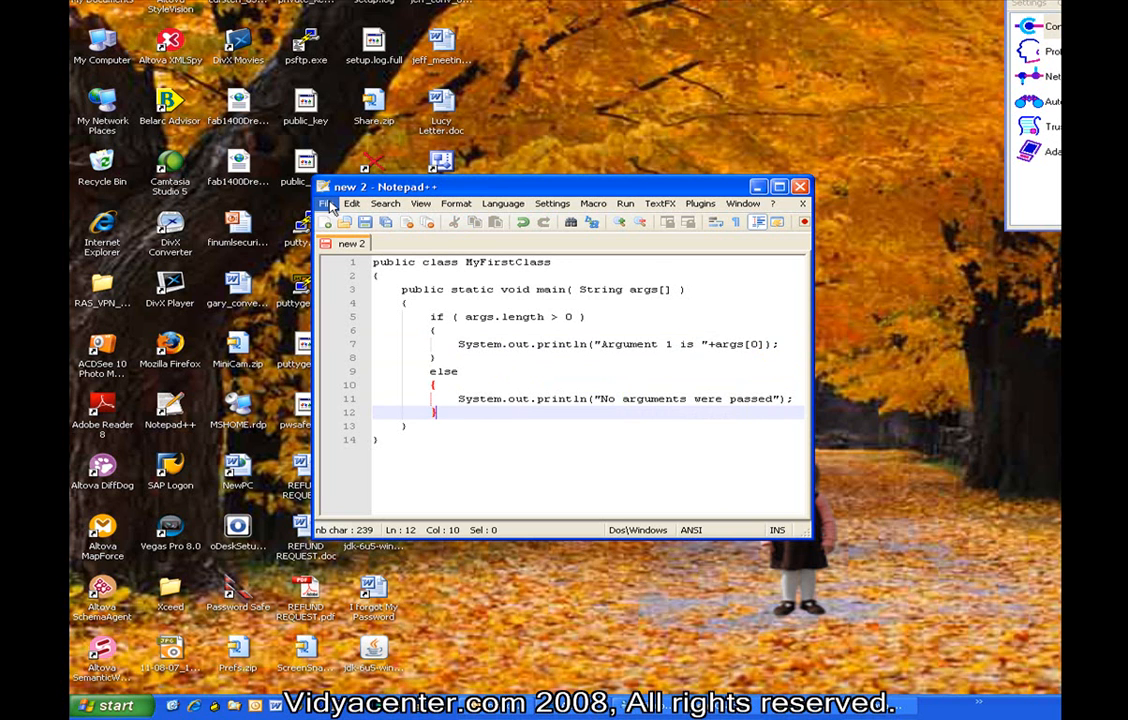
Start Save As and navigate to the JAVA_WORK folder on the Data (D:) drive.
click(328, 204)
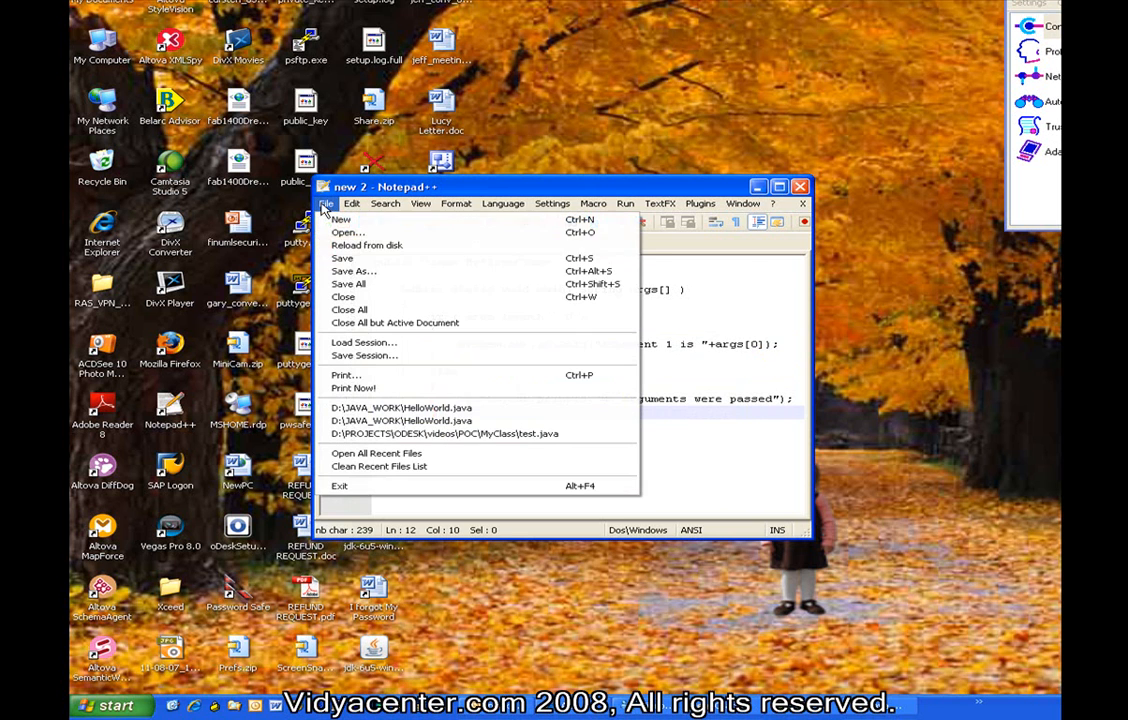
click(352, 270)
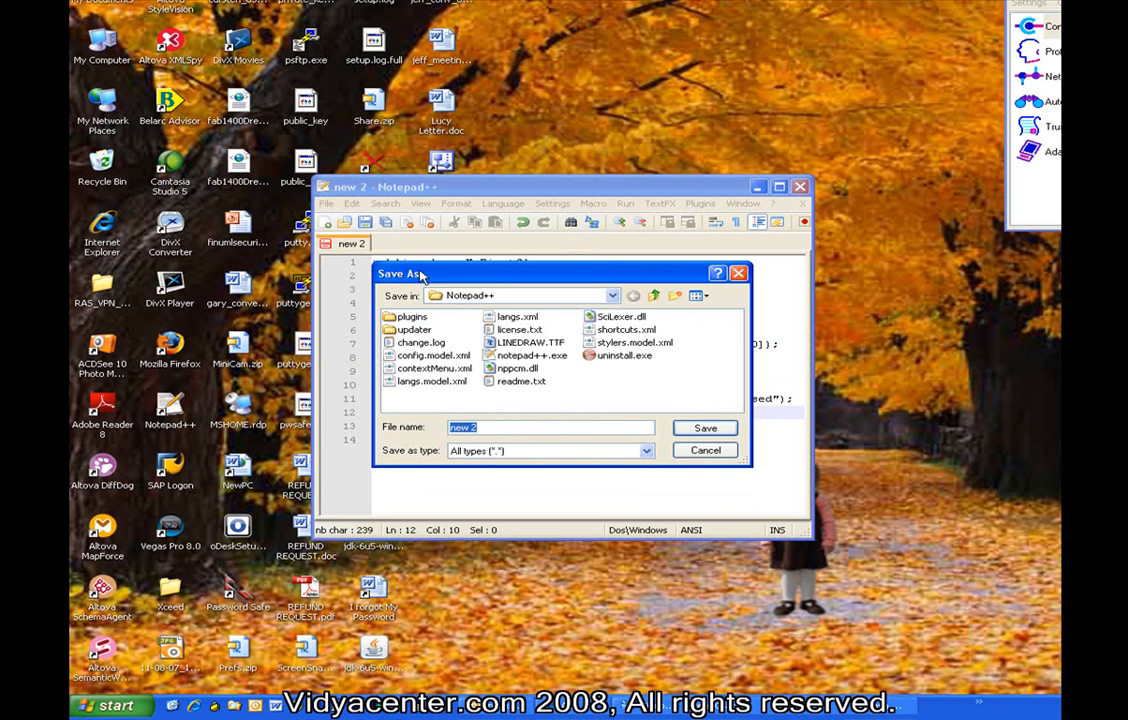
click(612, 296)
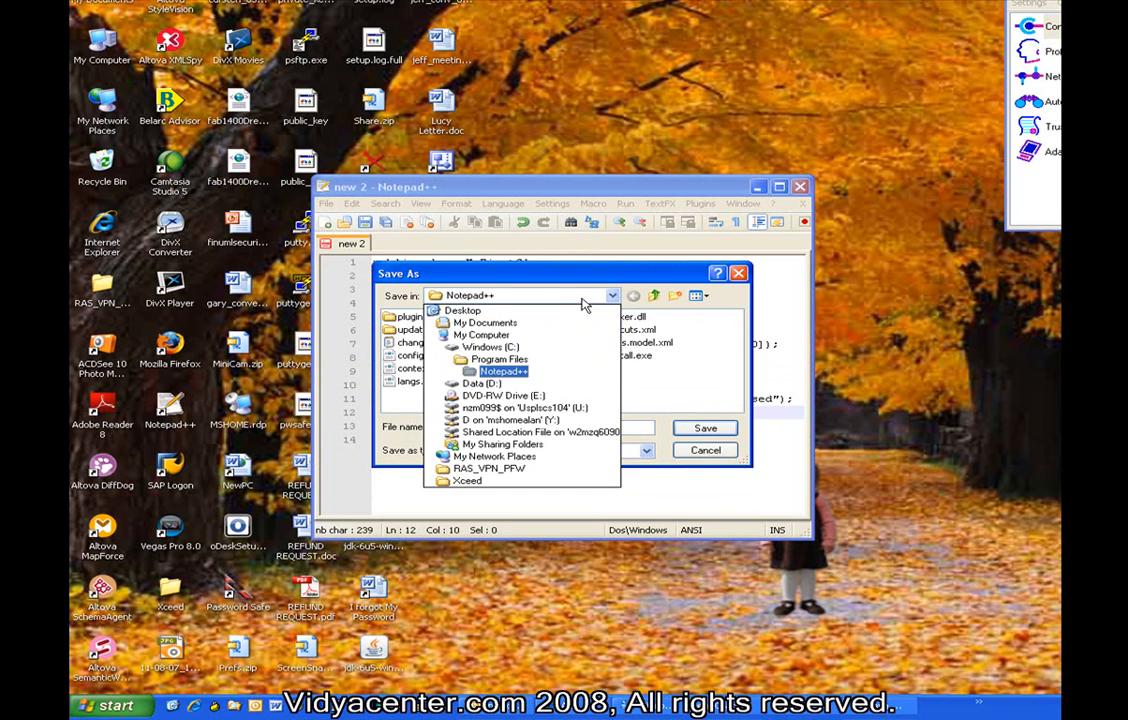
click(480, 384)
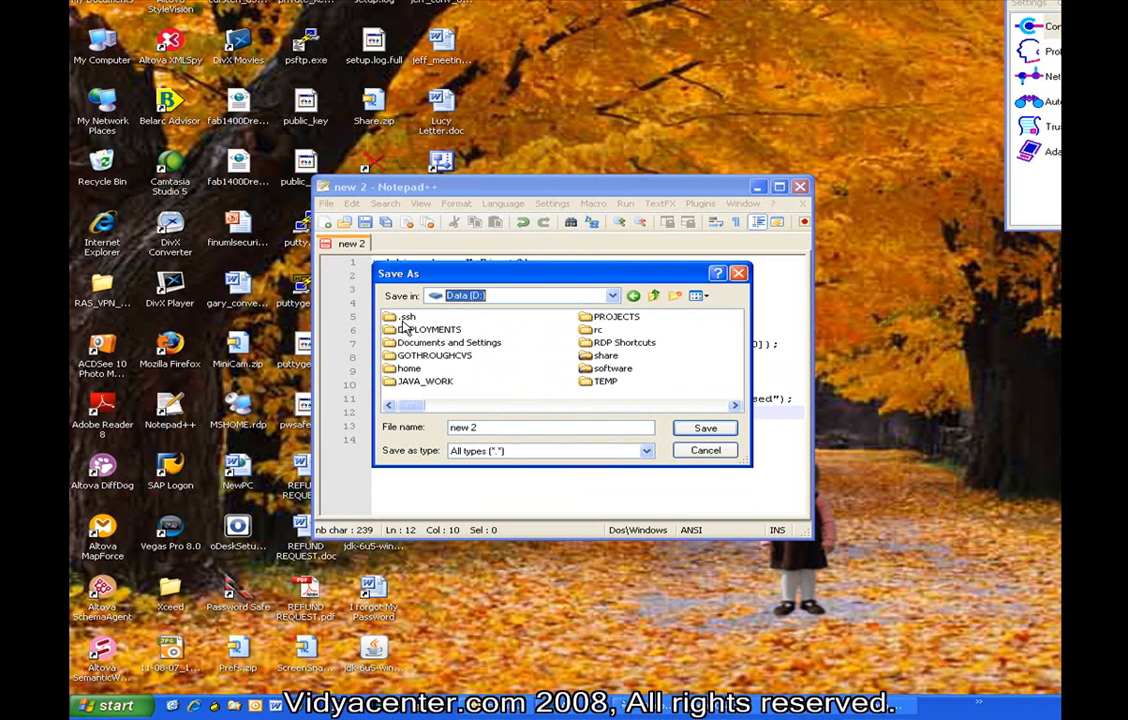
mouse_move(422, 390)
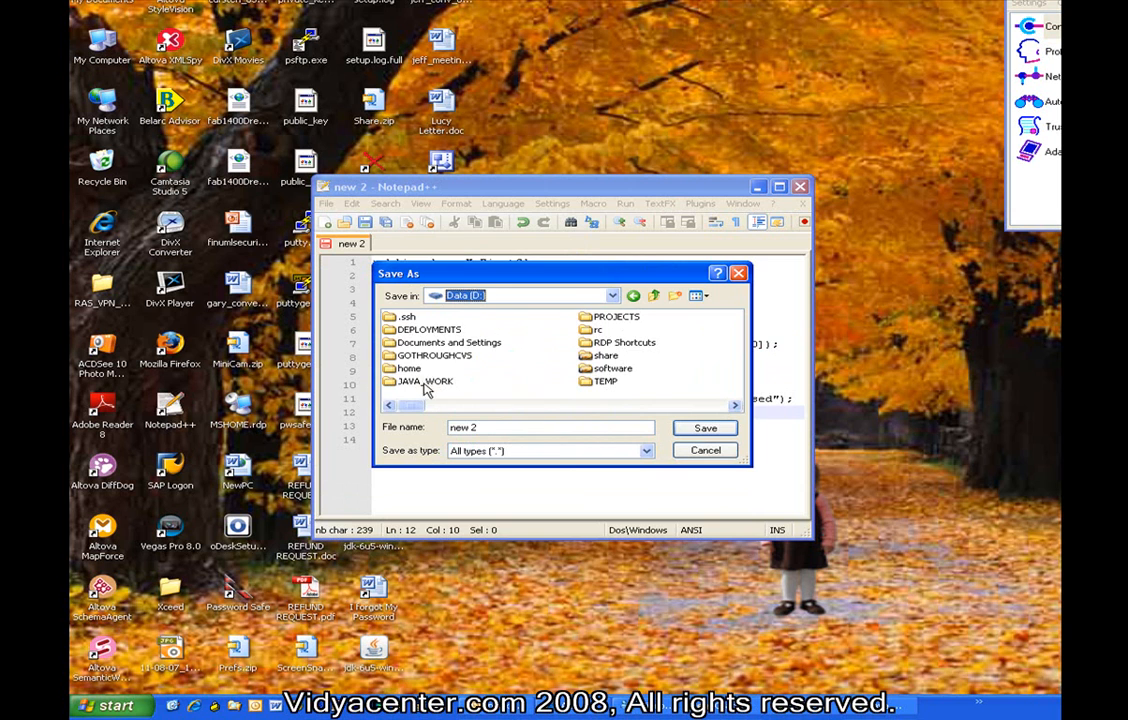
double_click(424, 380)
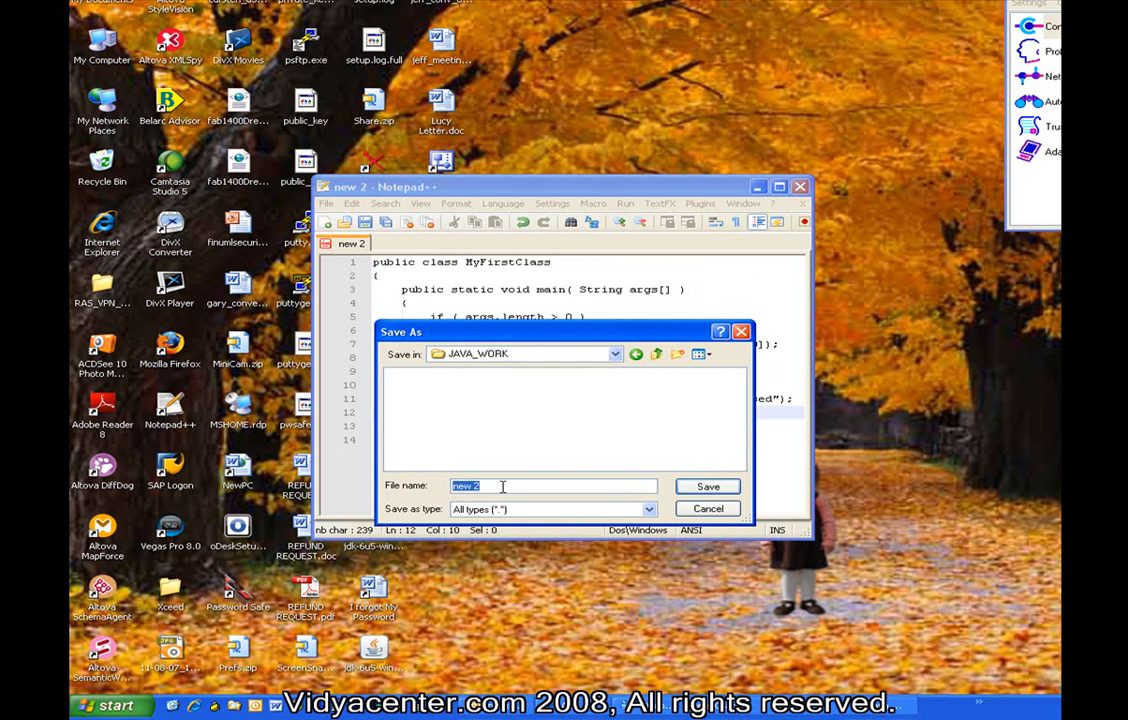
Save the file as MyFirstClass.java, then launch the command prompt.
text(MyFirstClass.java)
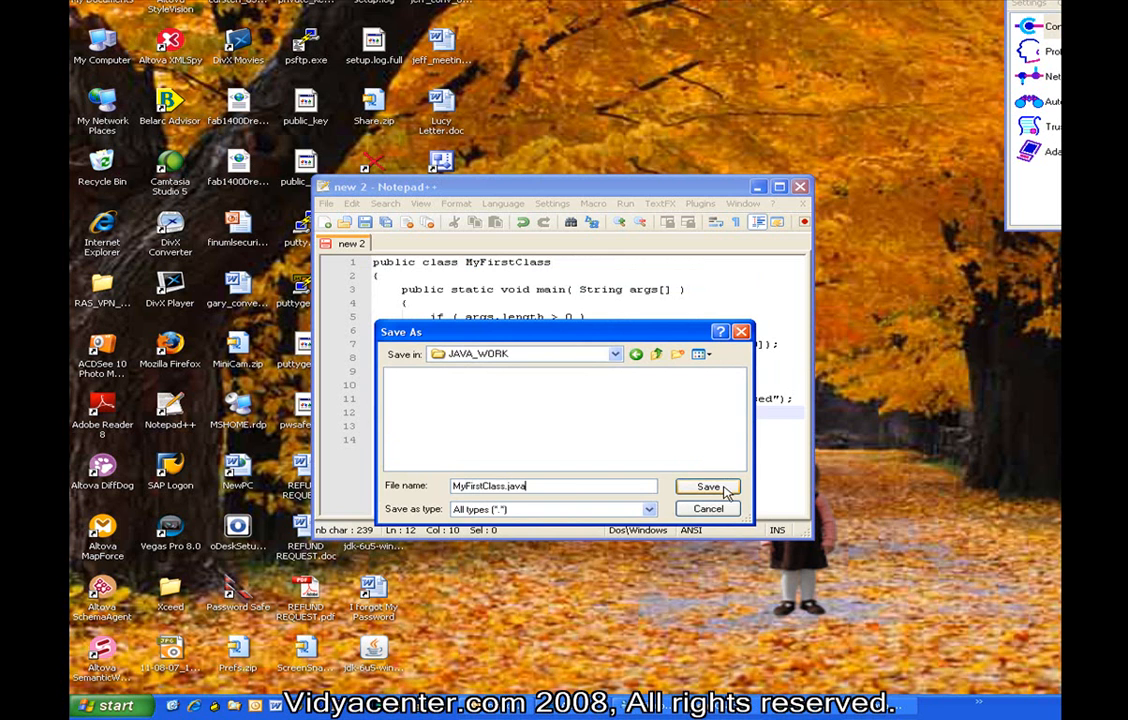
click(708, 486)
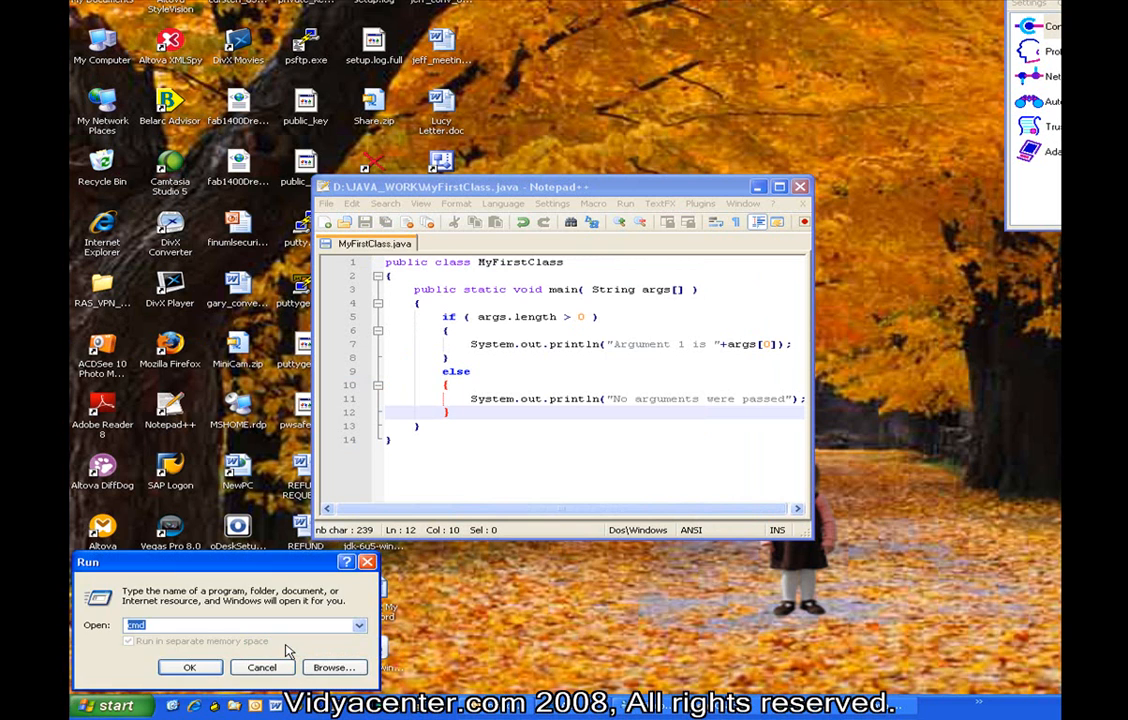
click(188, 668)
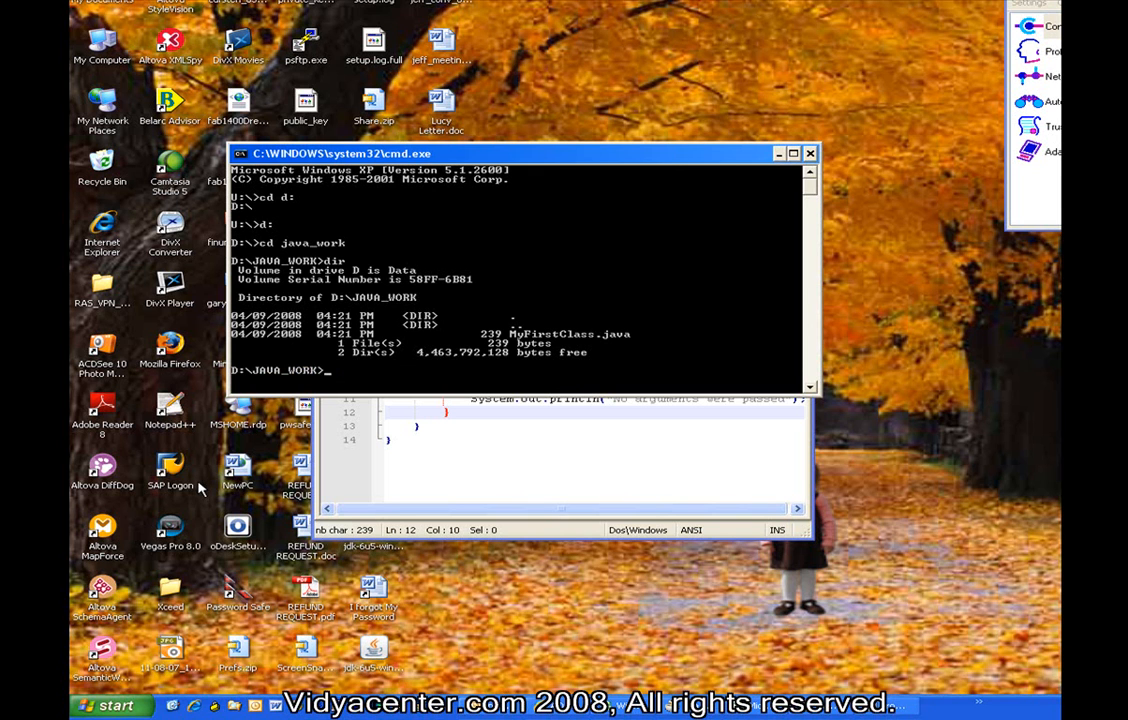
Compile the source with 'javac MyFirstClass.java' in D:\JAVA_WORK.
text(javac)
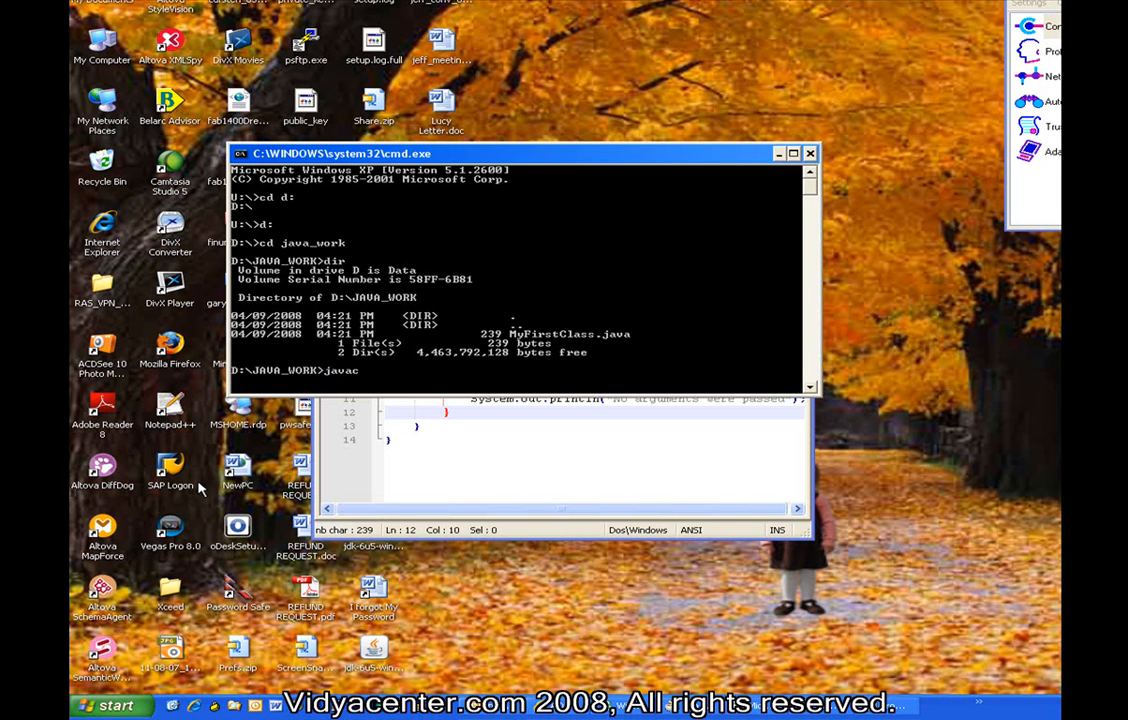
text(M)
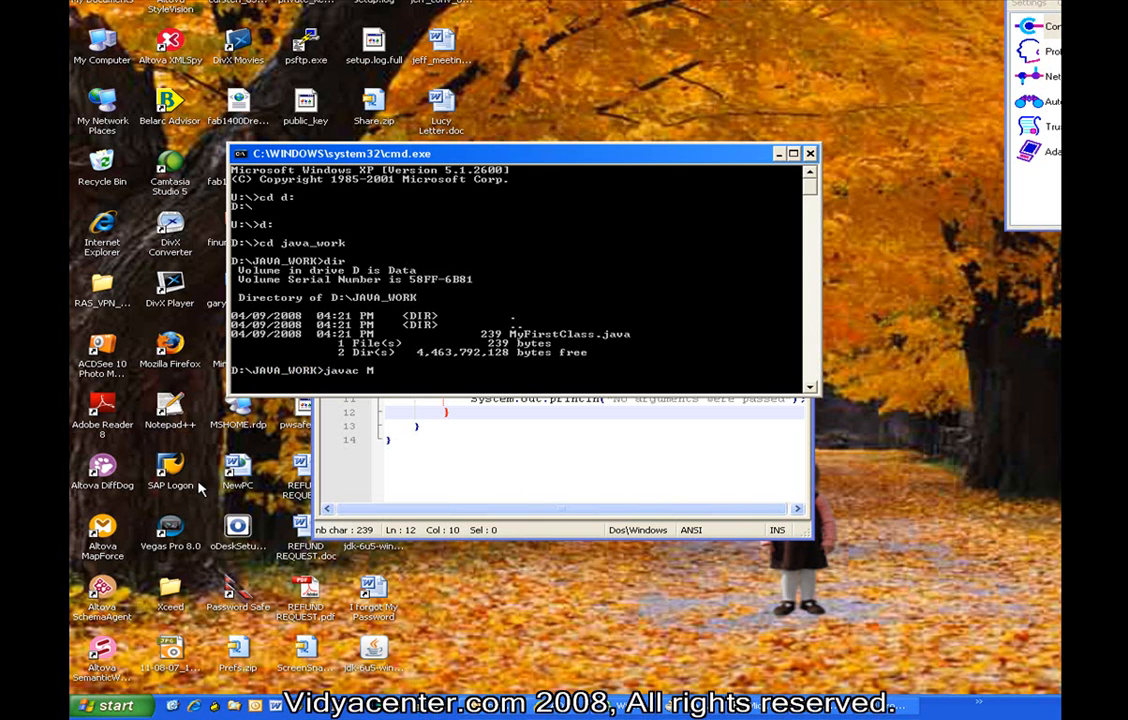
text(yFirstClass.java)
text(dir)
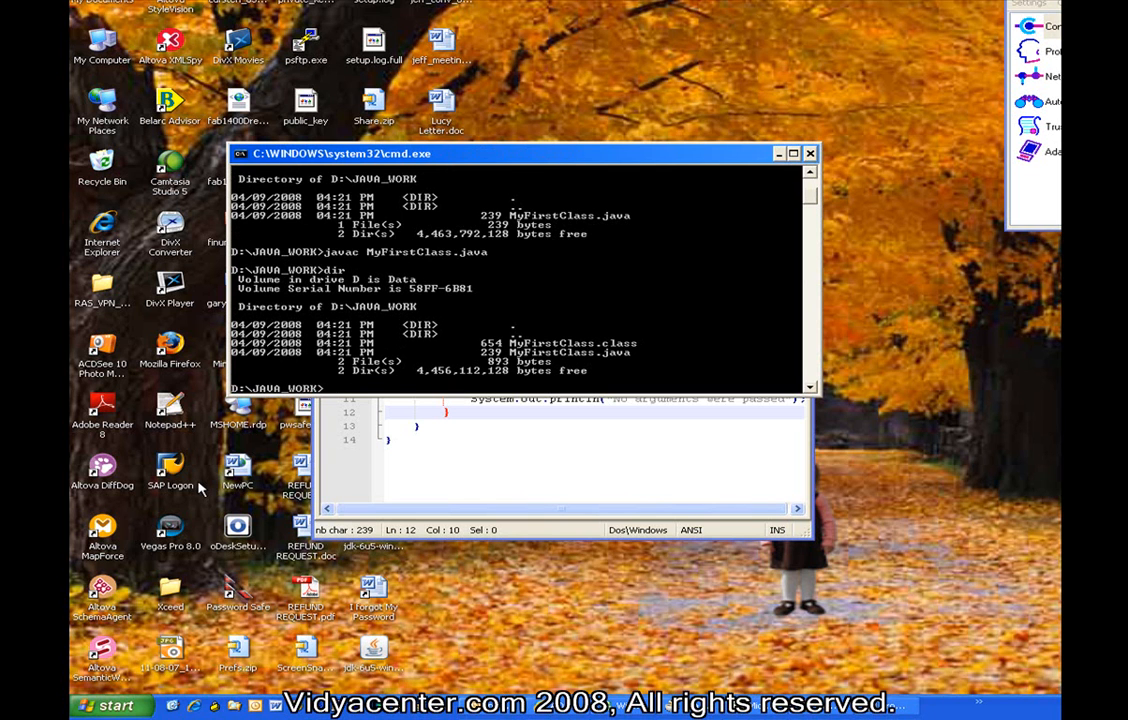
mouse_move(570, 344)
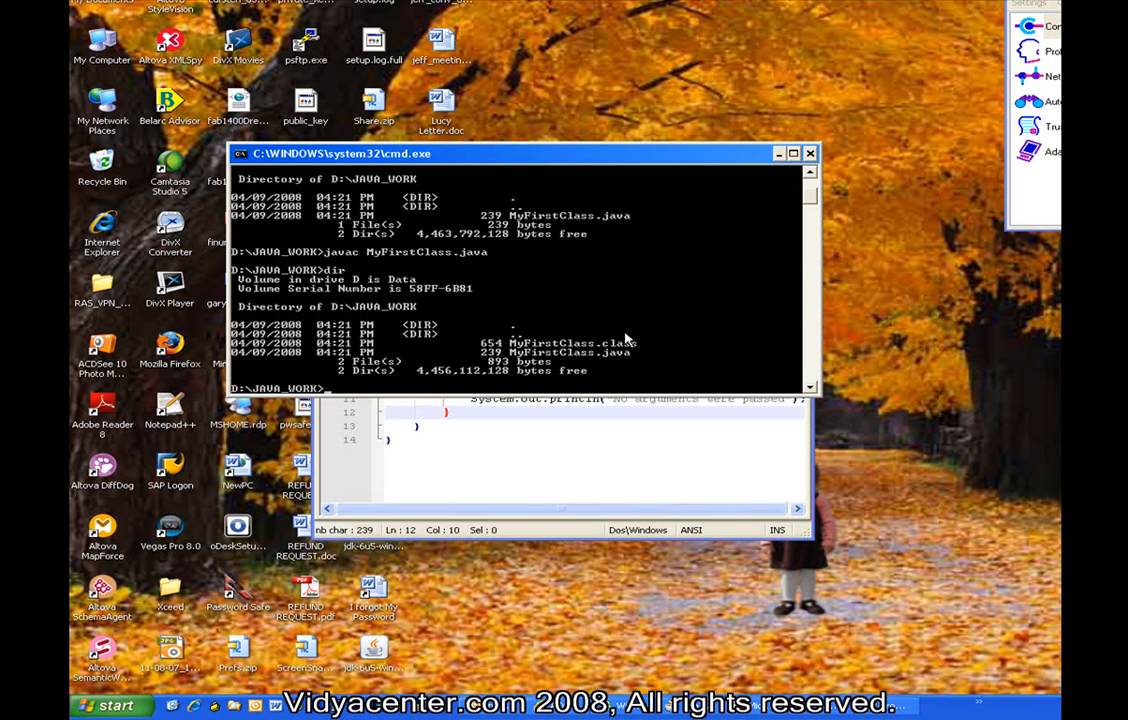
Run java MyFirstClass with no arguments, then with OneArgument, printing both messages.
text(java MyFirstClass)
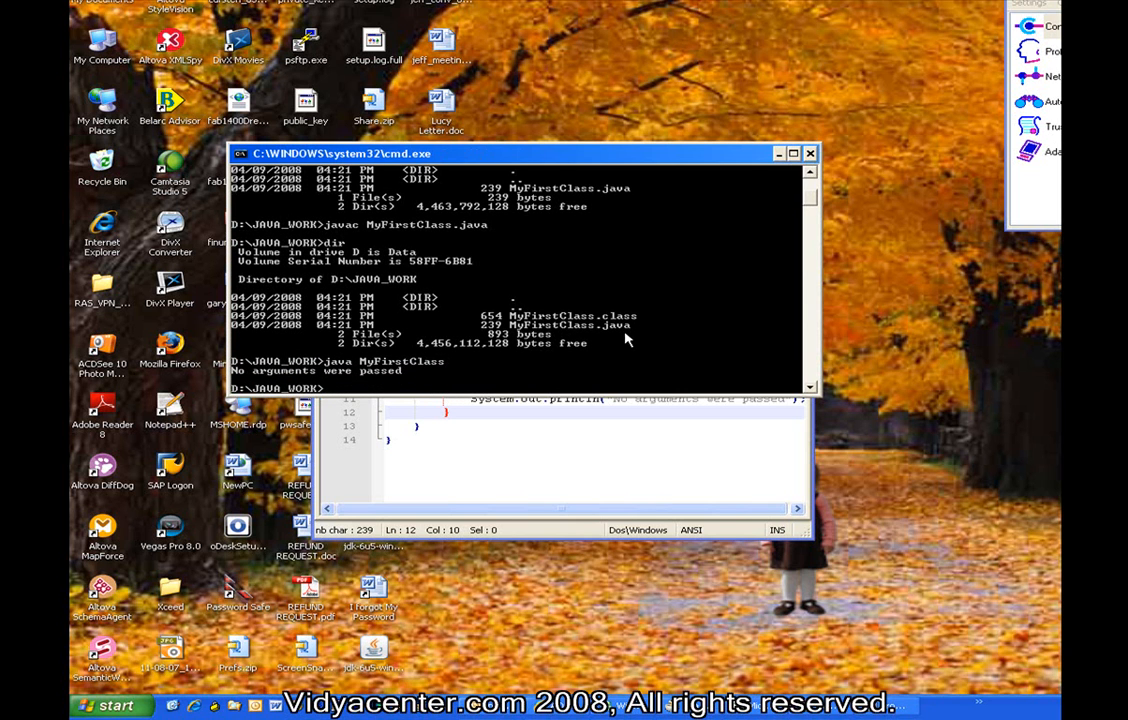
text(ja)
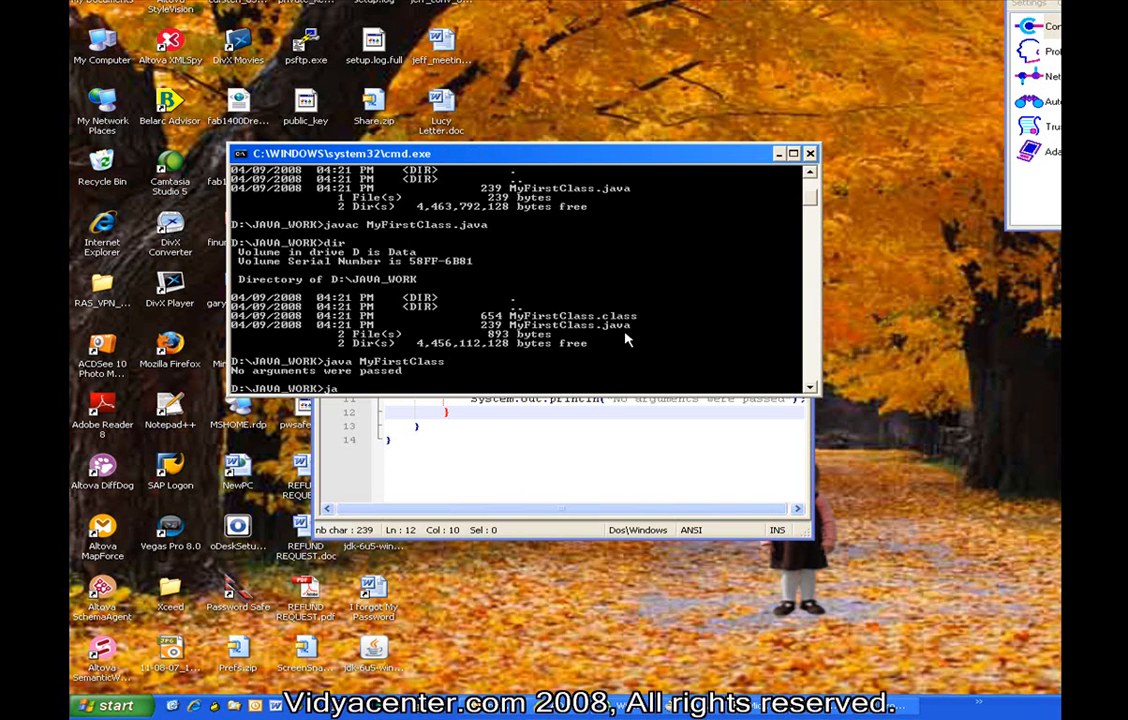
text(java MyFirstClass)
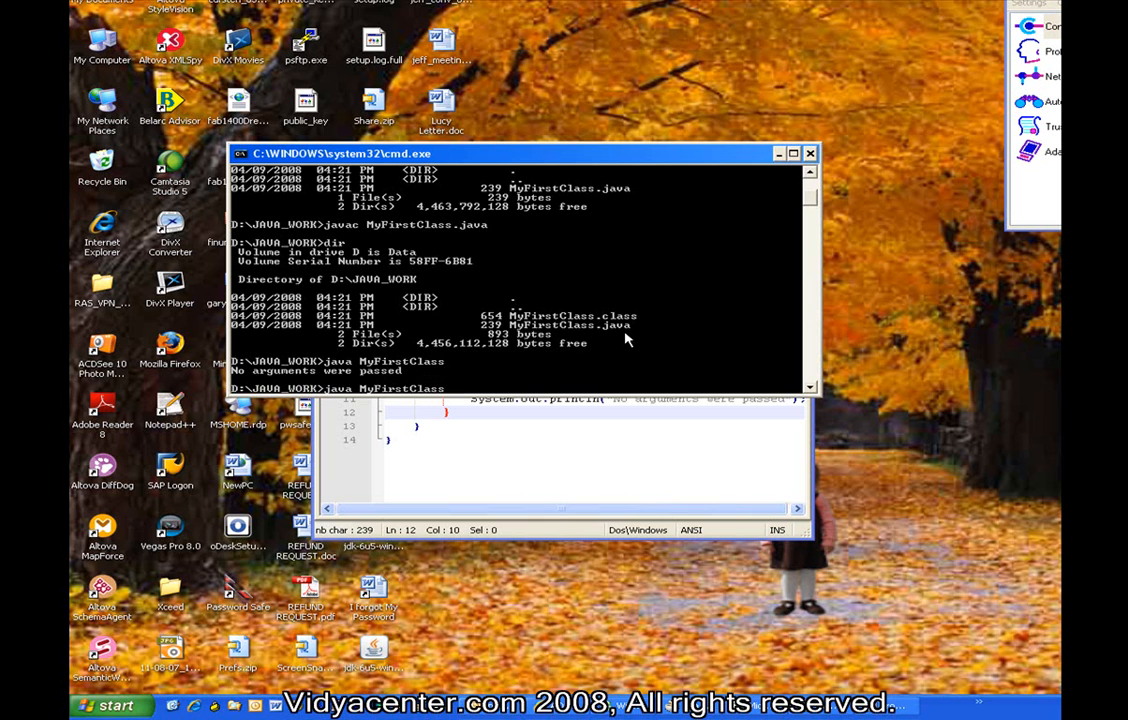
text(OneArgument)
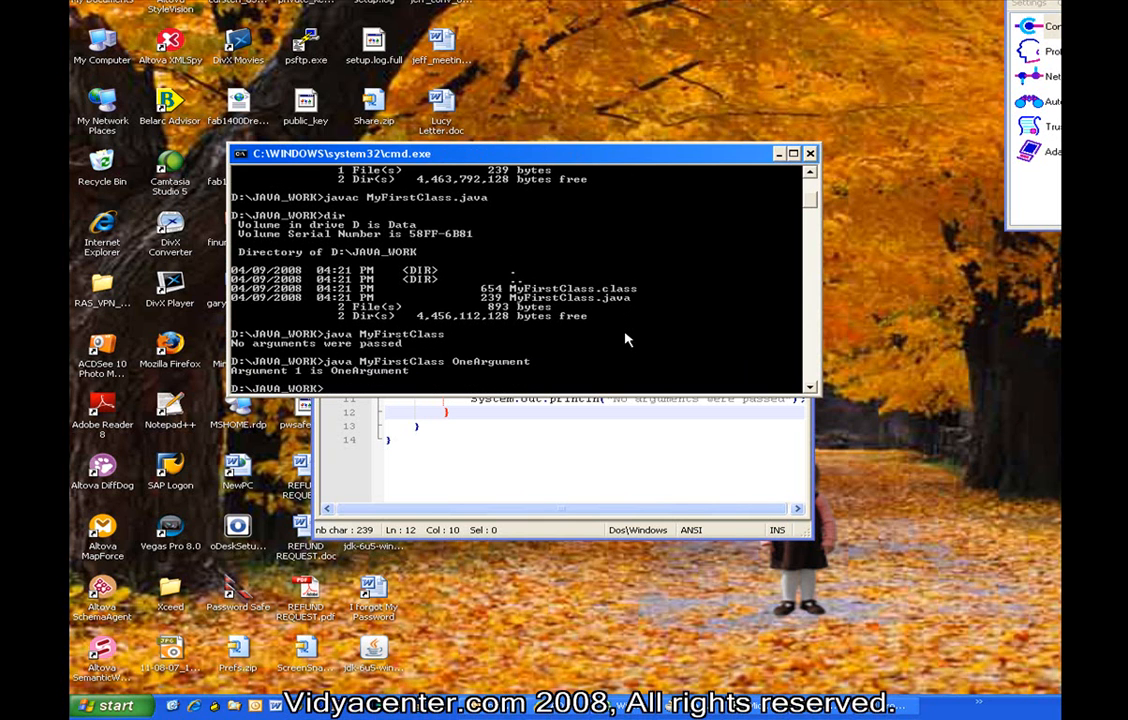
mouse_move(416, 380)
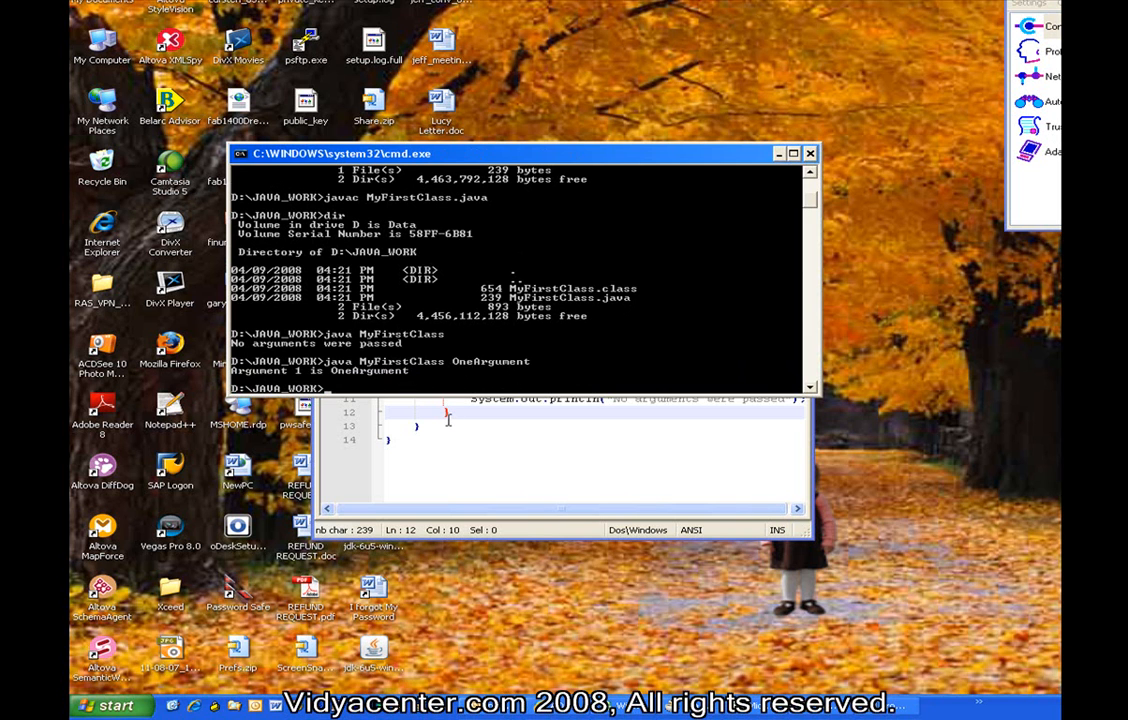
mouse_move(548, 424)
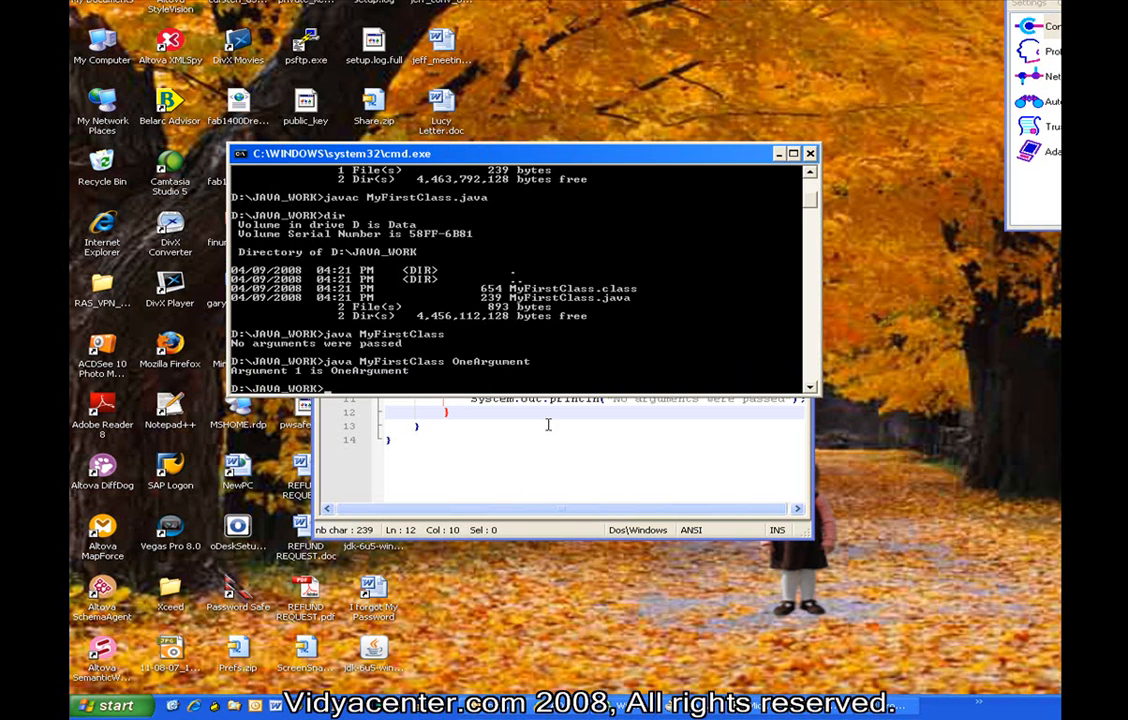